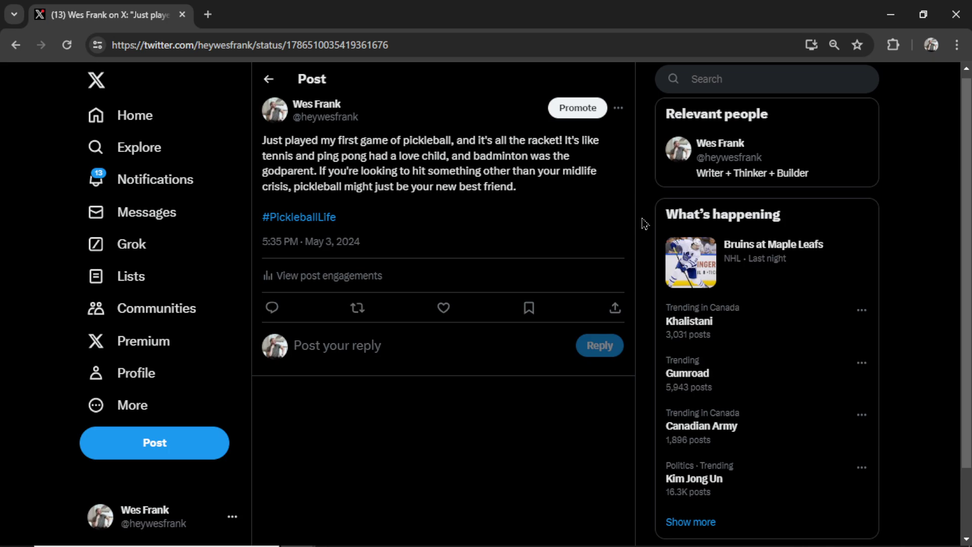
{"action": "mouse_move", "coordinate": [427, 212]}
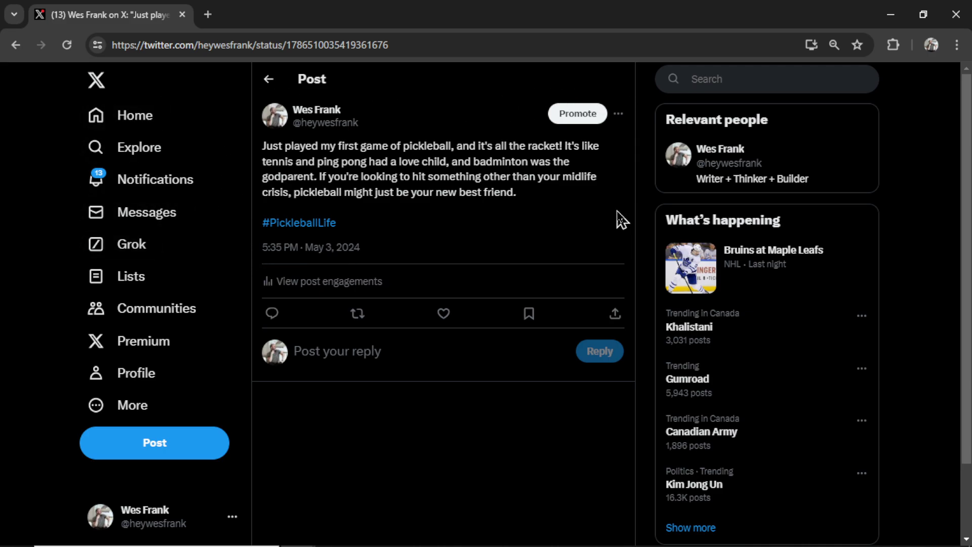
Select the pickleball post's text so it can be pasted into WordCounter.
{"action": "left_click_drag", "start_coordinate": [264, 161], "coordinate": [335, 222]}
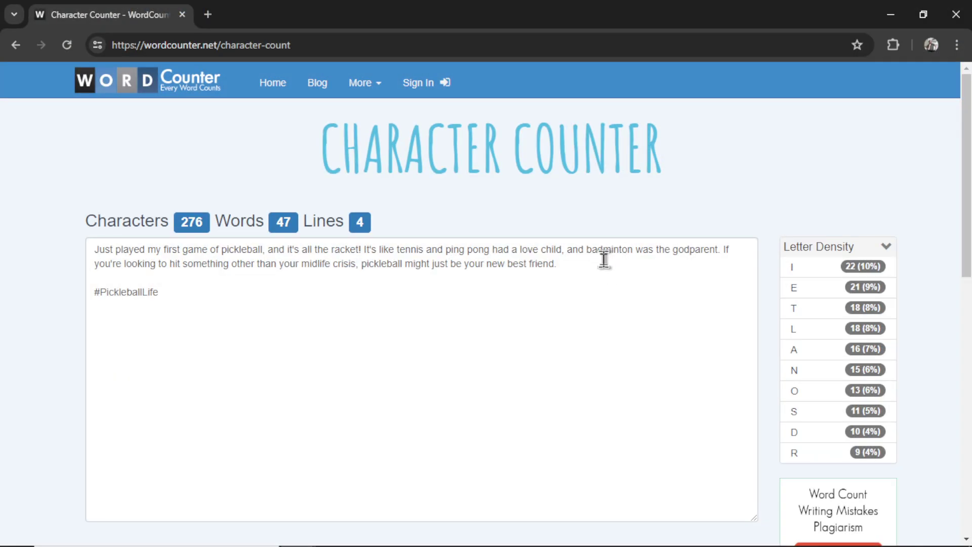
{"action": "mouse_move", "coordinate": [599, 267]}
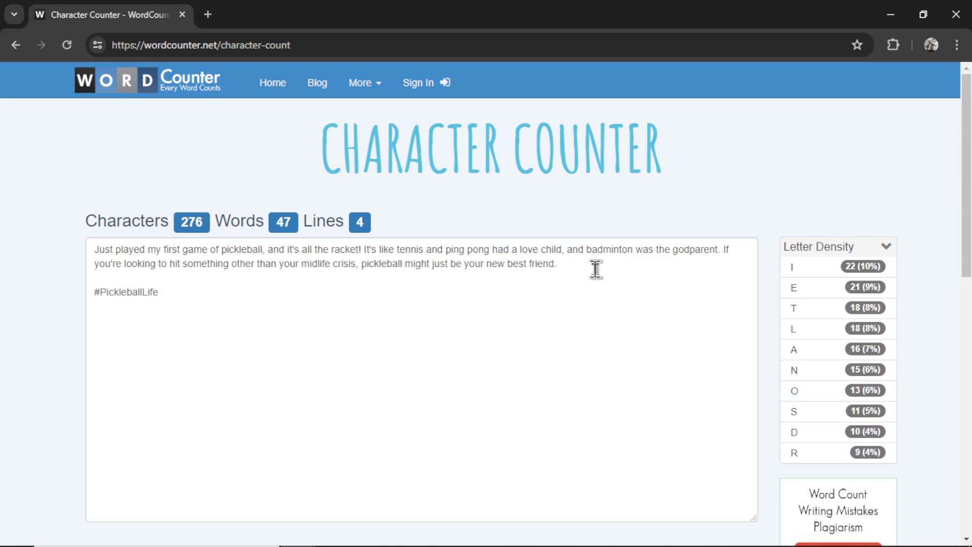
{"action": "mouse_move", "coordinate": [316, 309]}
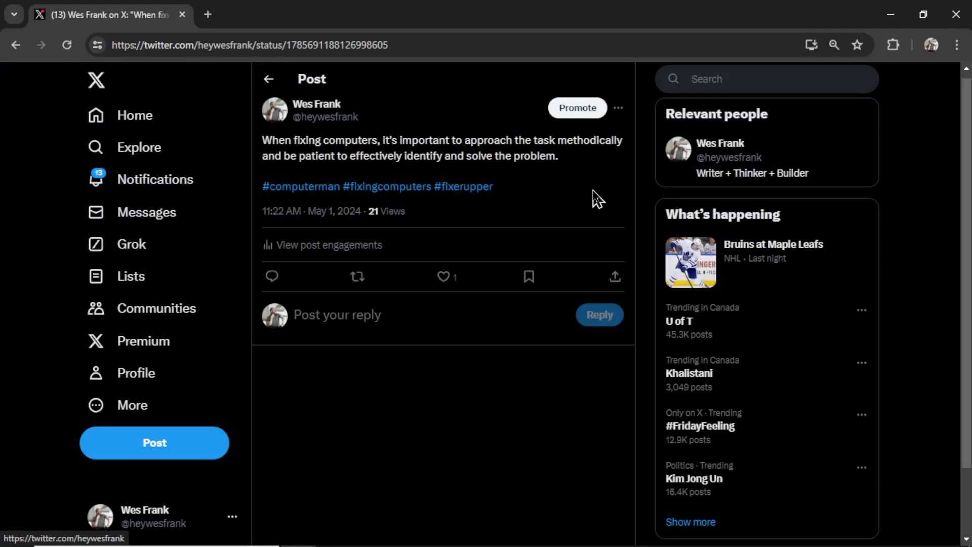
{"action": "mouse_move", "coordinate": [567, 180]}
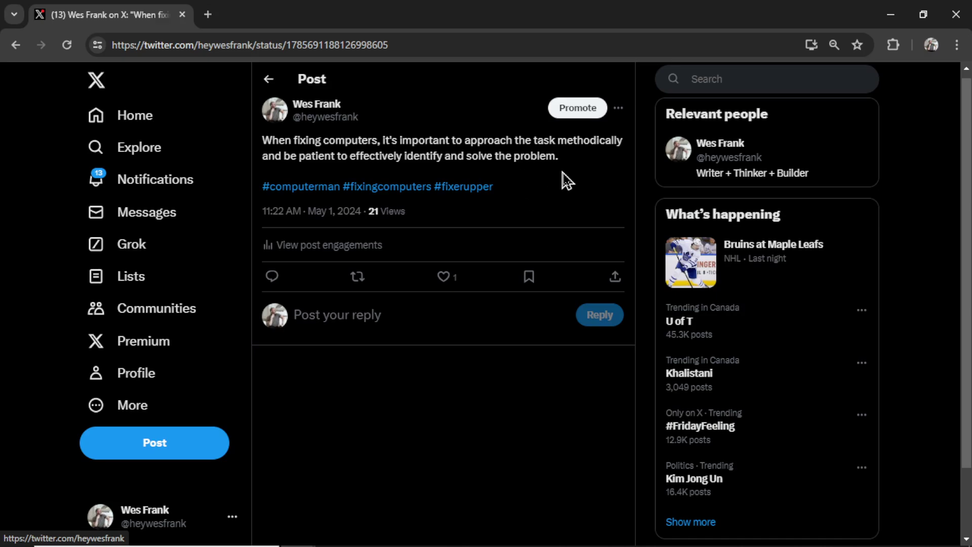
{"action": "mouse_move", "coordinate": [560, 209]}
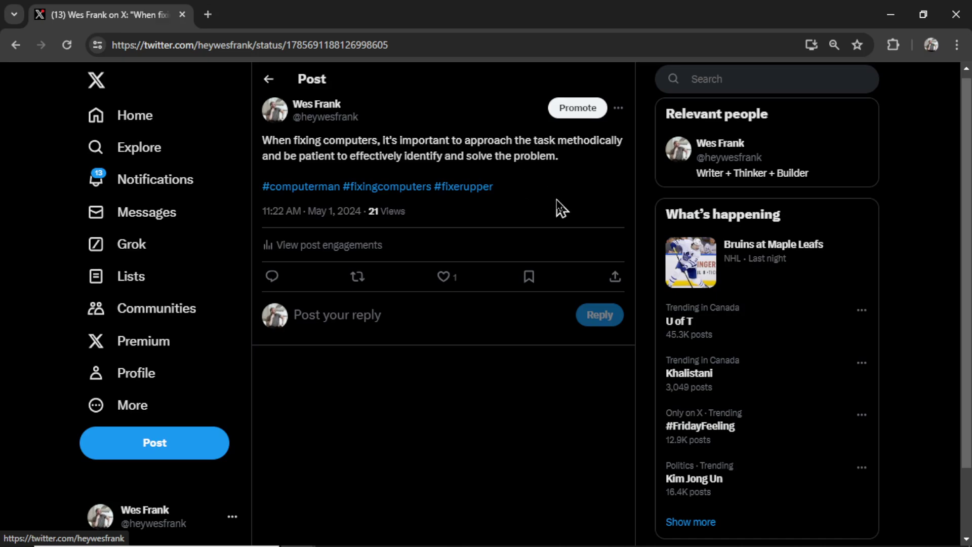
{"action": "mouse_move", "coordinate": [508, 197]}
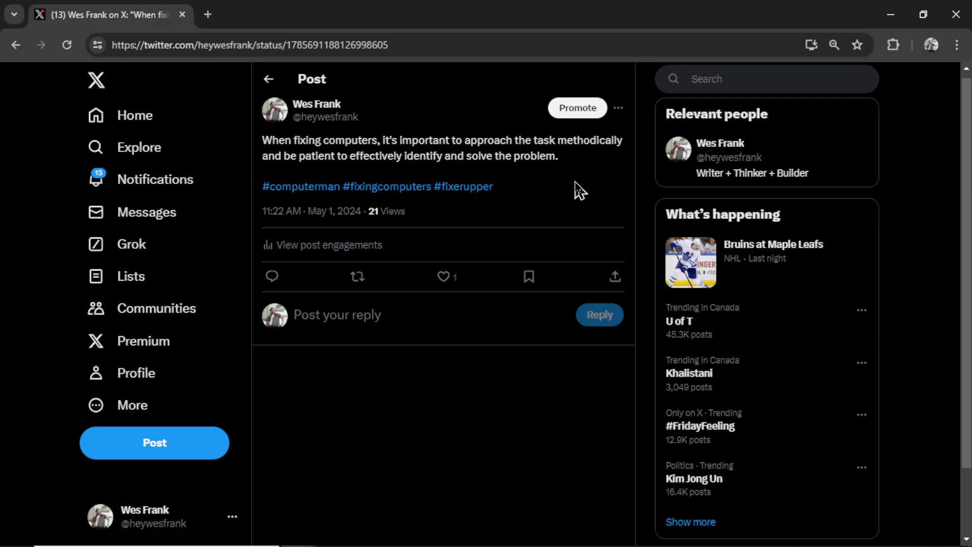
{"action": "mouse_move", "coordinate": [570, 172]}
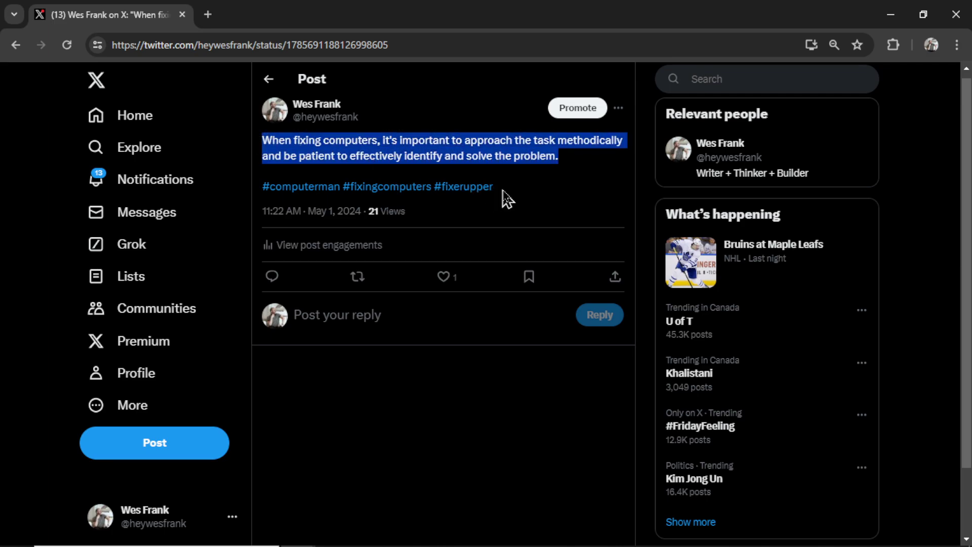
Clear the text selection on the 'When fixing computers…' post.
{"action": "left_click", "coordinate": [514, 198]}
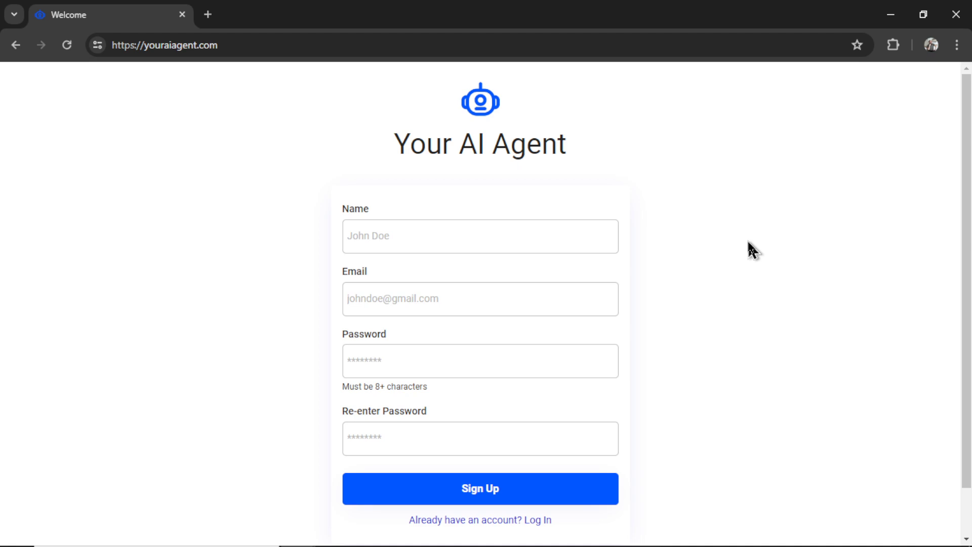
{"action": "mouse_move", "coordinate": [705, 293]}
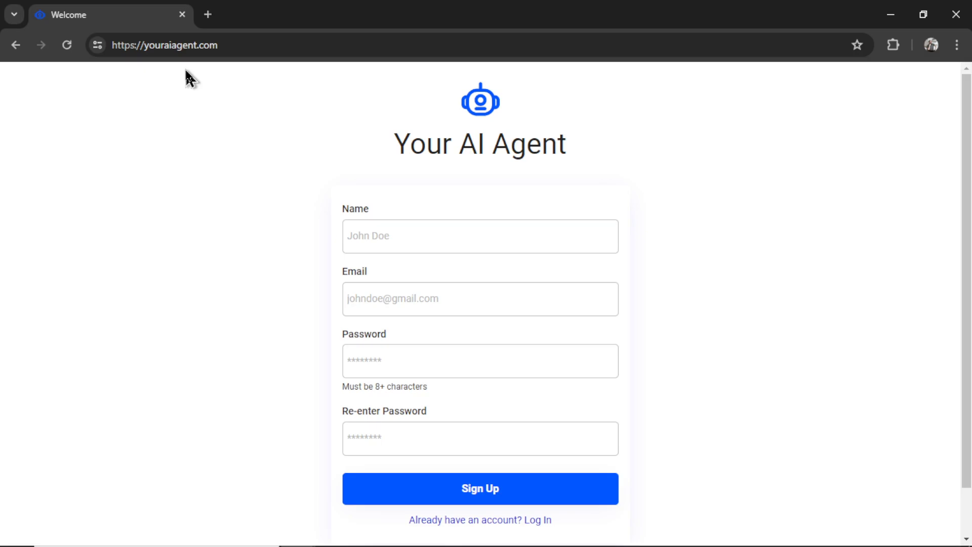
Fill the Email and password fields and submit Sign Up to reach Settings > Connections.
{"action": "left_click", "coordinate": [479, 298]}
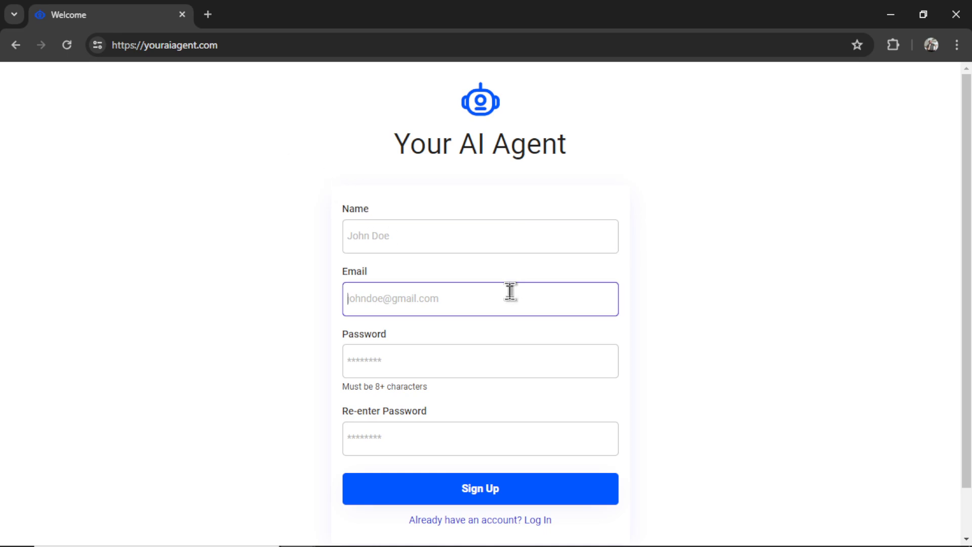
{"action": "left_click", "coordinate": [479, 438]}
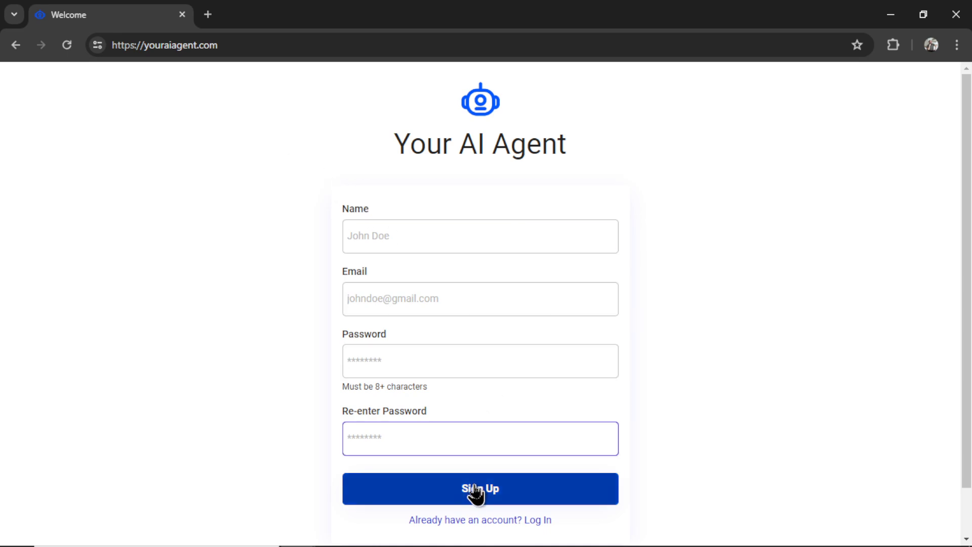
{"action": "left_click", "coordinate": [479, 488]}
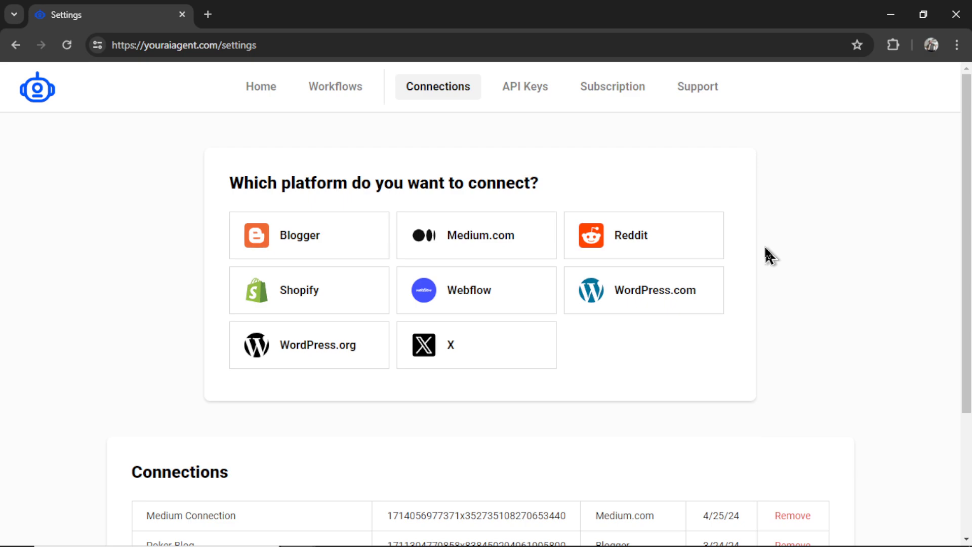
{"action": "mouse_move", "coordinate": [469, 360]}
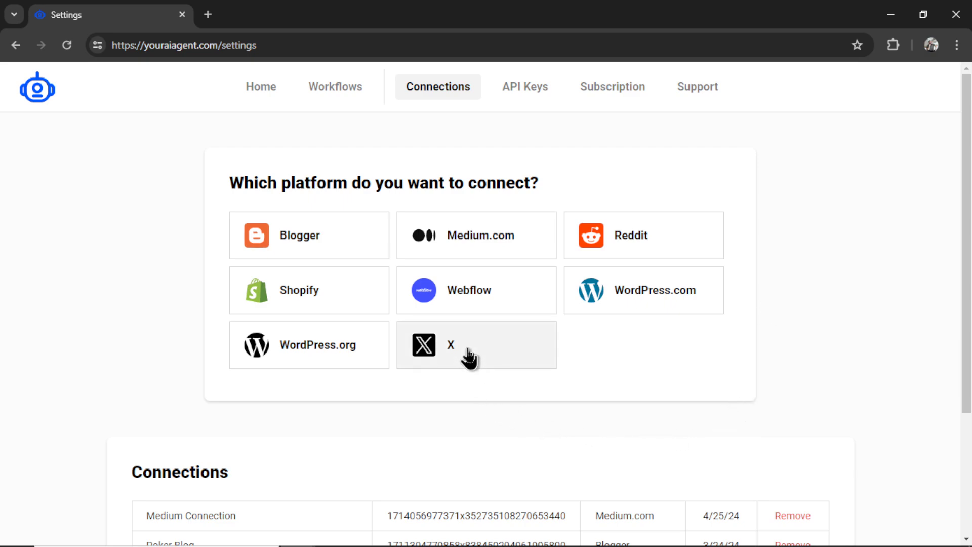
Choose X as the platform and enter 'heywesfrank' as the integration name.
{"action": "left_click", "coordinate": [476, 344]}
{"action": "type", "text": "@"}
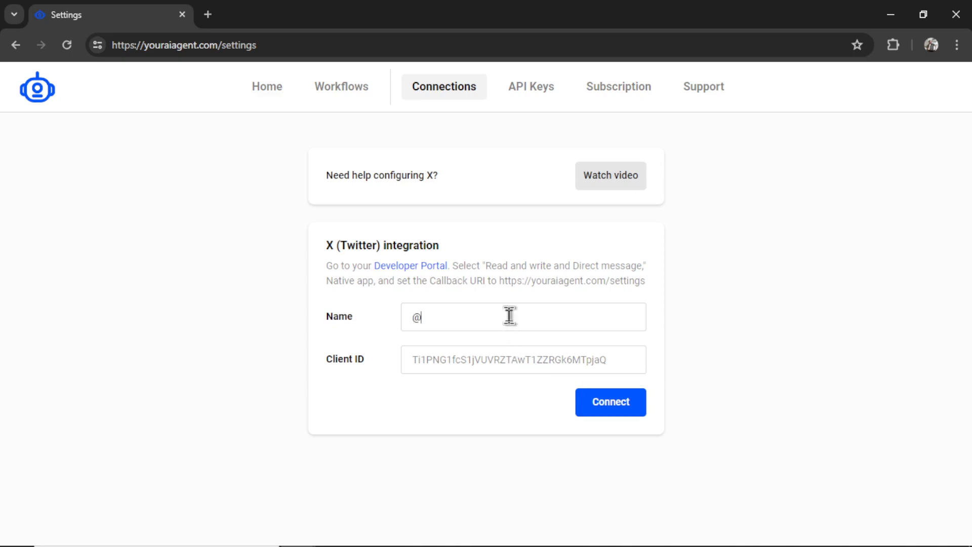
{"action": "type", "text": "heywesfrank"}
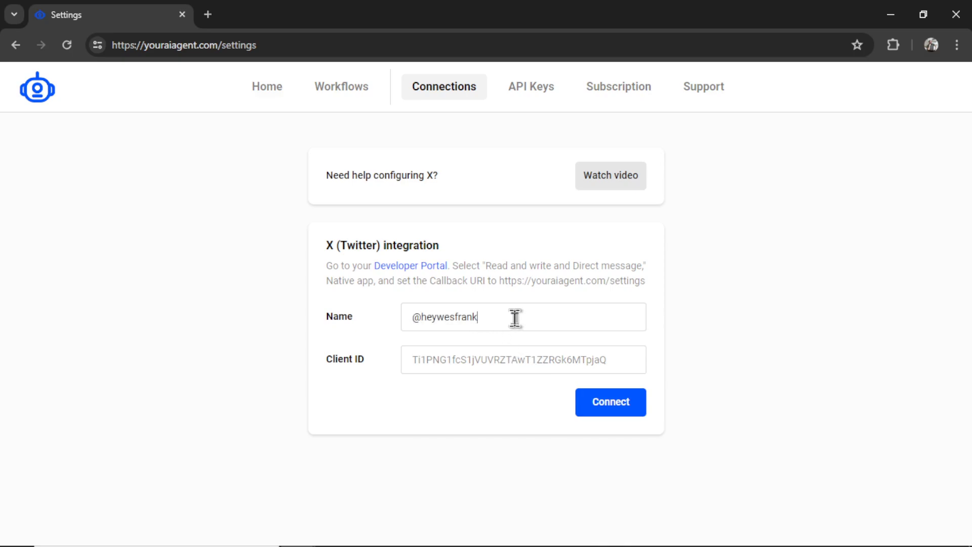
{"action": "mouse_move", "coordinate": [514, 362]}
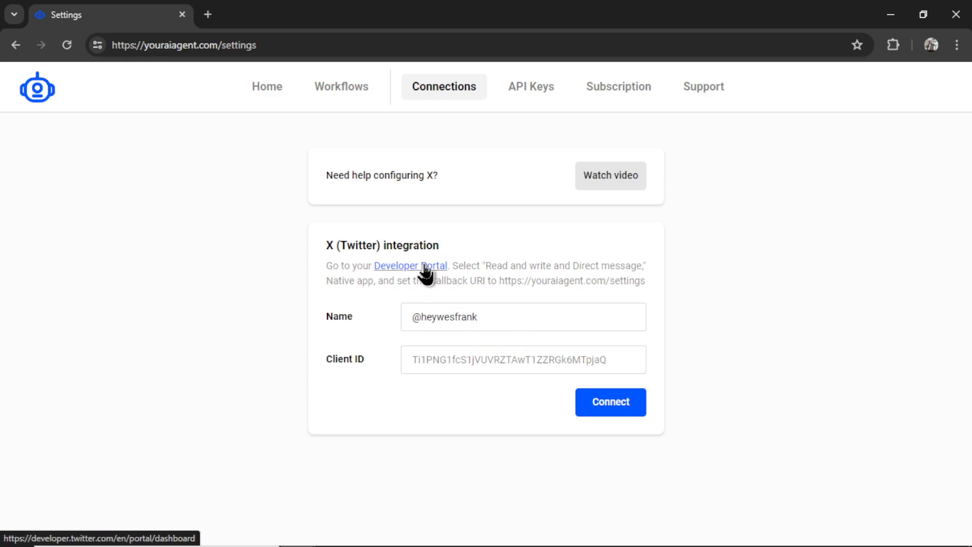
Go to the X Developer Portal and select the WesGPT app under Projects & Apps.
{"action": "left_click", "coordinate": [410, 267]}
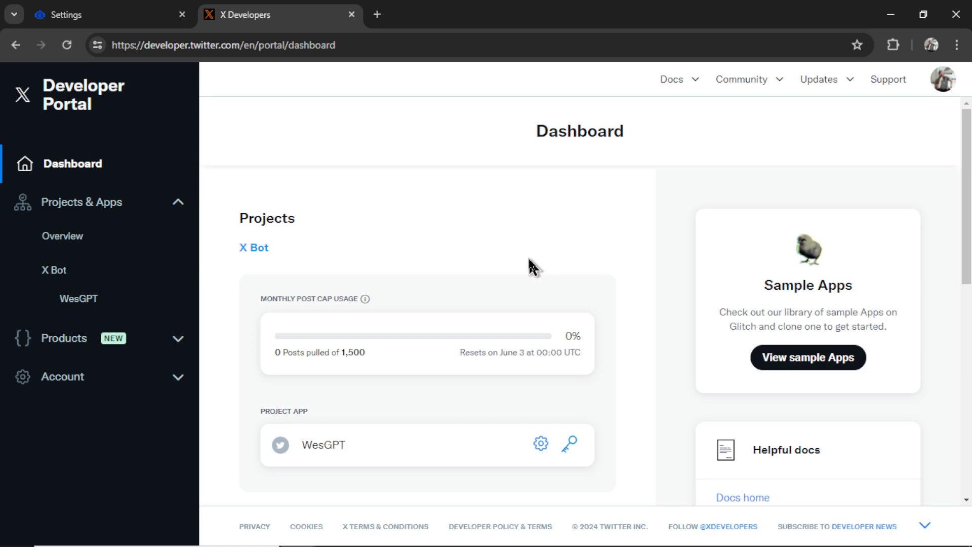
{"action": "mouse_move", "coordinate": [287, 224]}
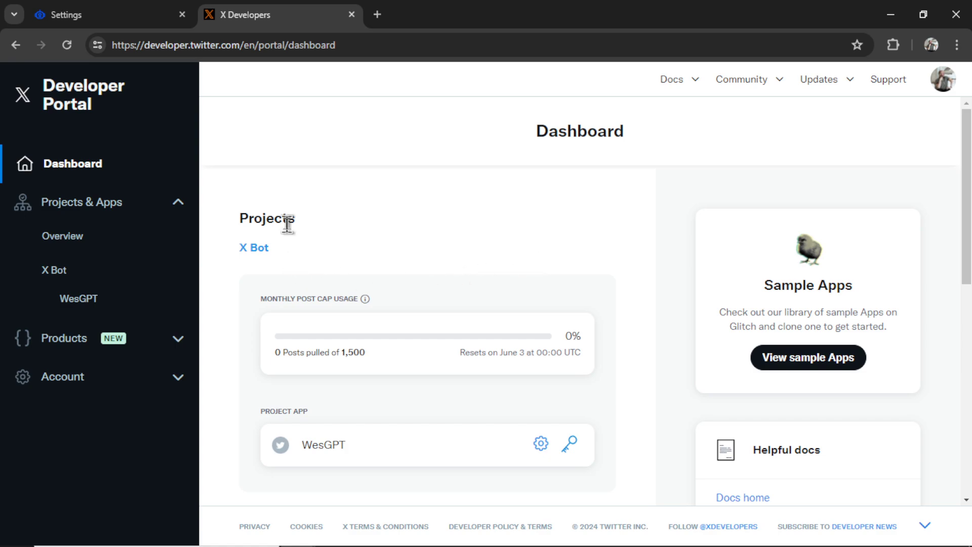
{"action": "mouse_move", "coordinate": [78, 298]}
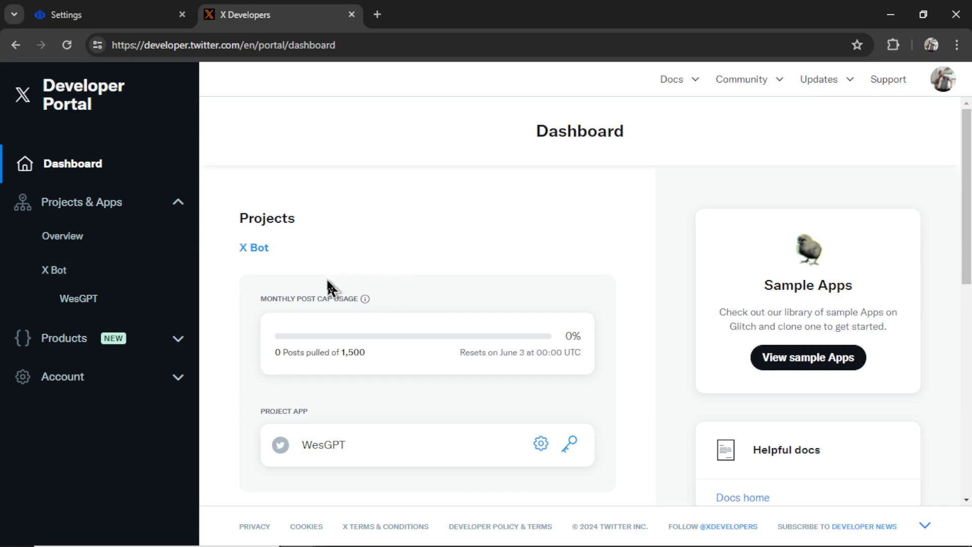
{"action": "mouse_move", "coordinate": [246, 263]}
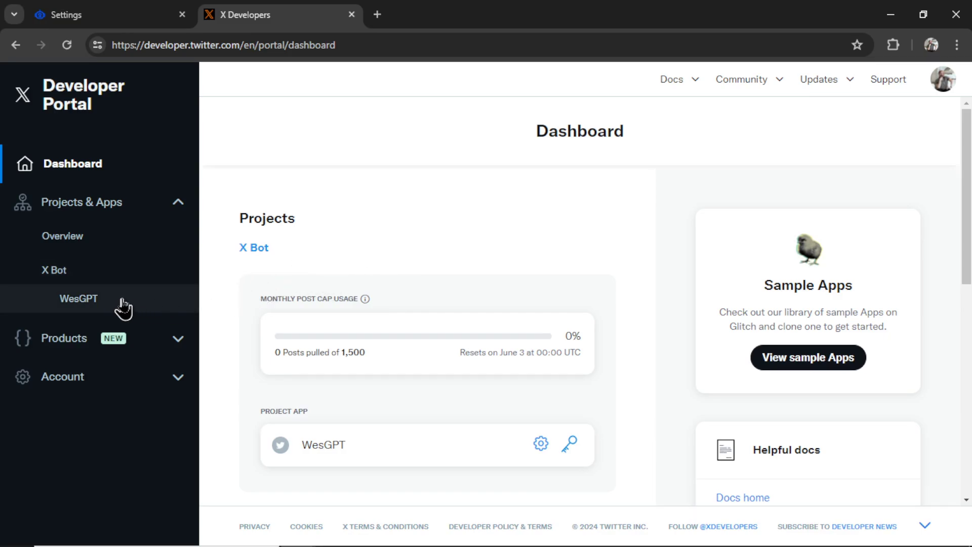
{"action": "mouse_move", "coordinate": [347, 277]}
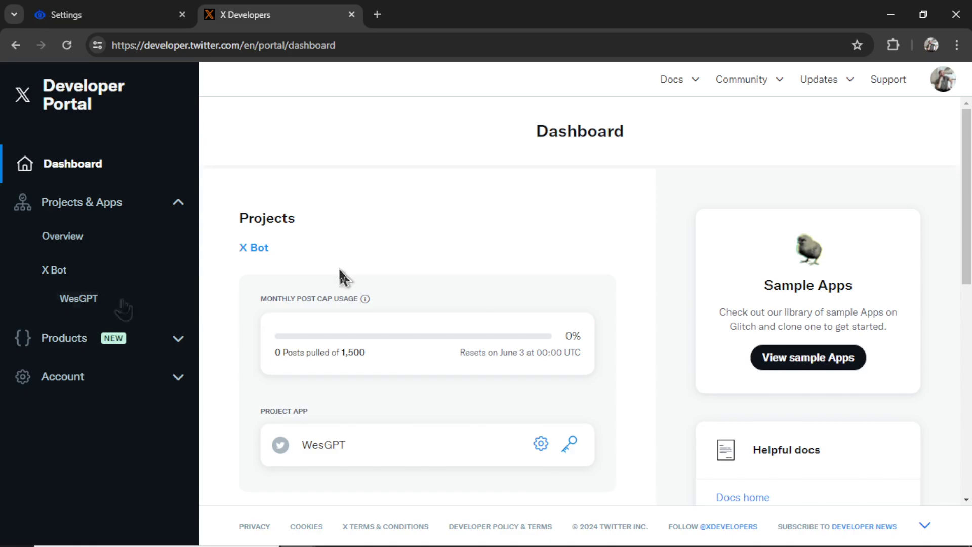
{"action": "mouse_move", "coordinate": [632, 356]}
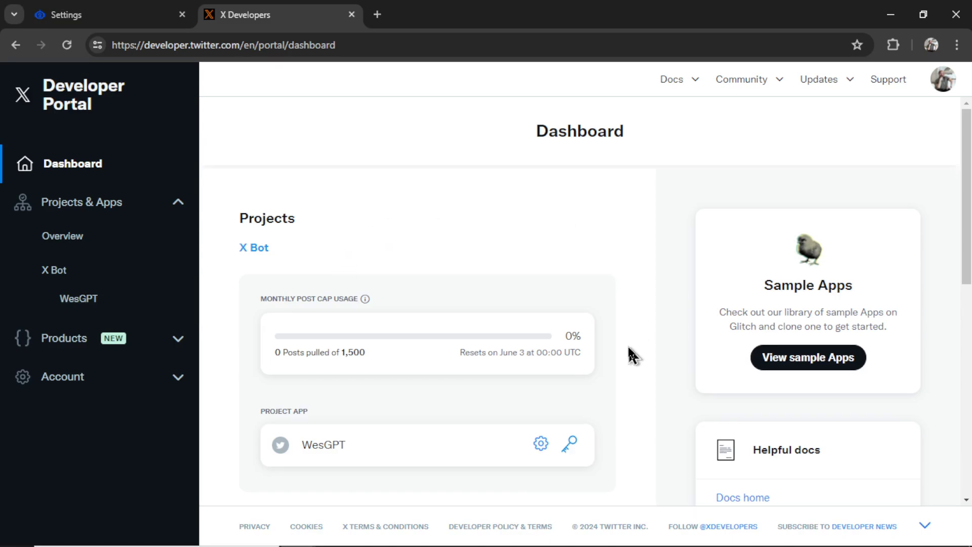
{"action": "mouse_move", "coordinate": [138, 324]}
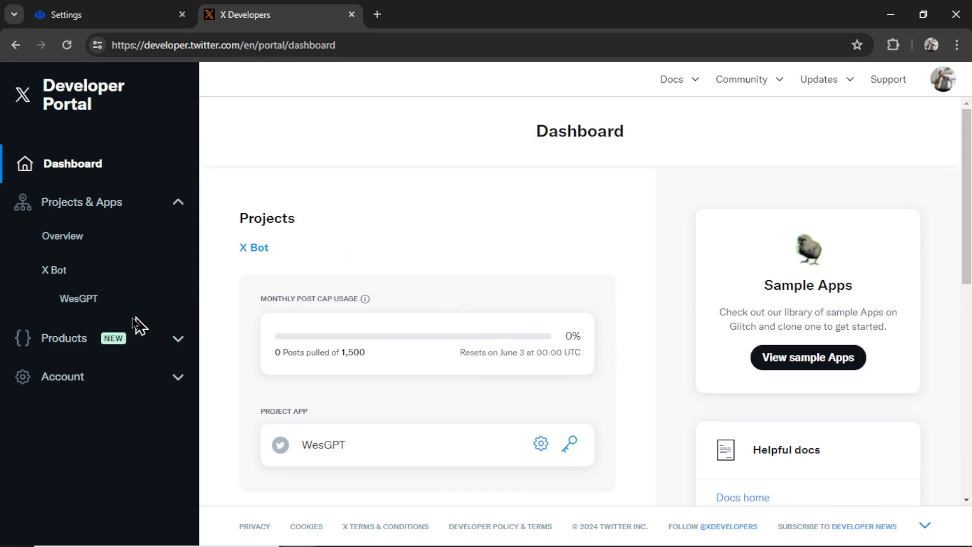
{"action": "left_click", "coordinate": [61, 236]}
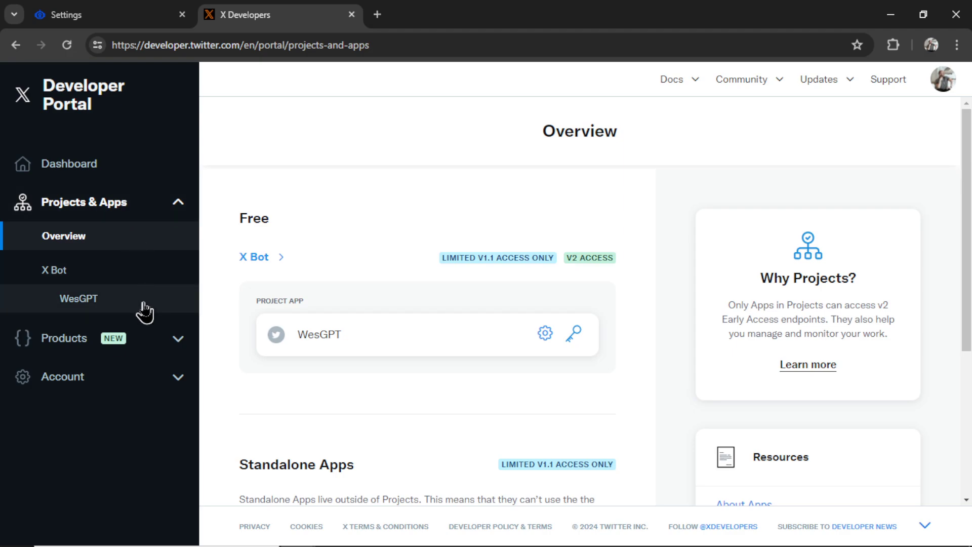
{"action": "mouse_move", "coordinate": [138, 312]}
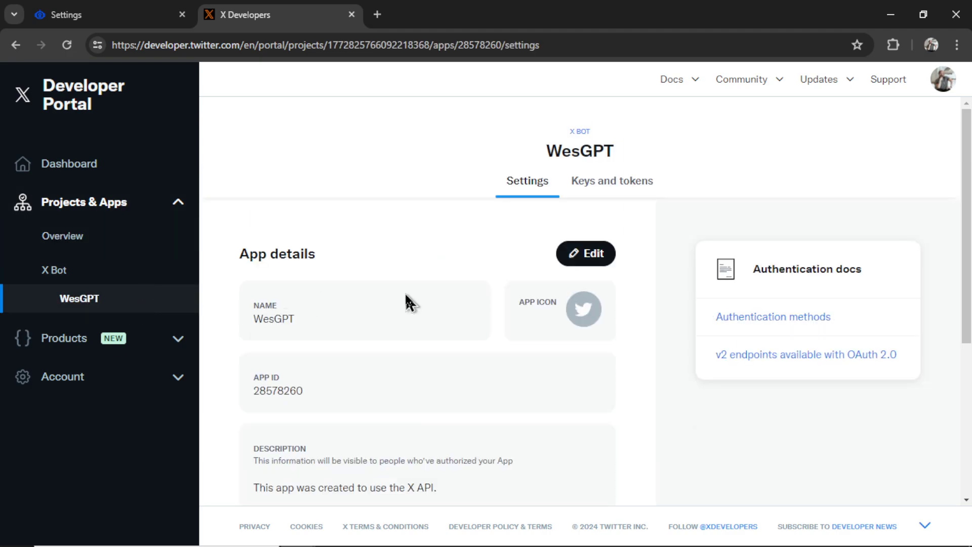
Edit WesGPT's user authentication settings: Read and write and Direct message, Native App.
{"action": "scroll", "scroll_direction": "down", "scroll_amount": 3}
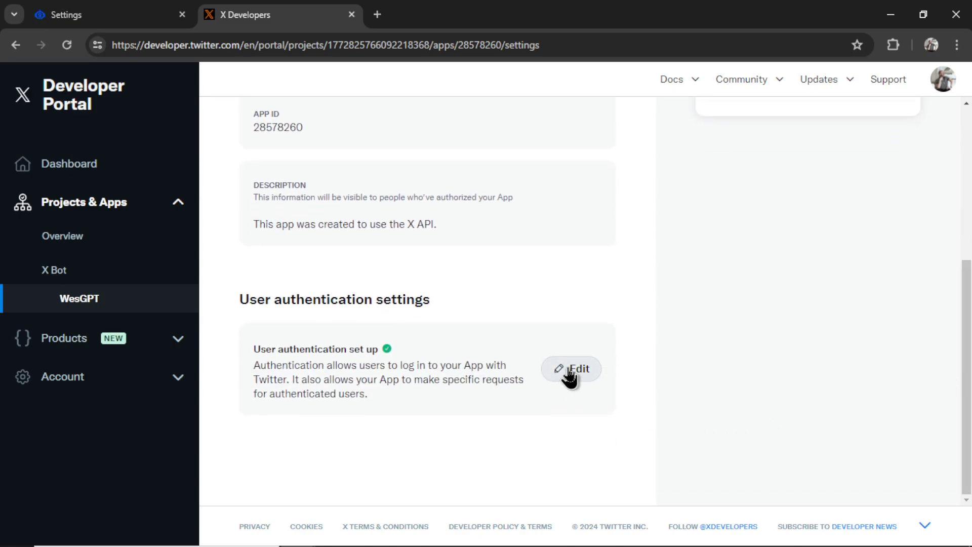
{"action": "left_click", "coordinate": [570, 369]}
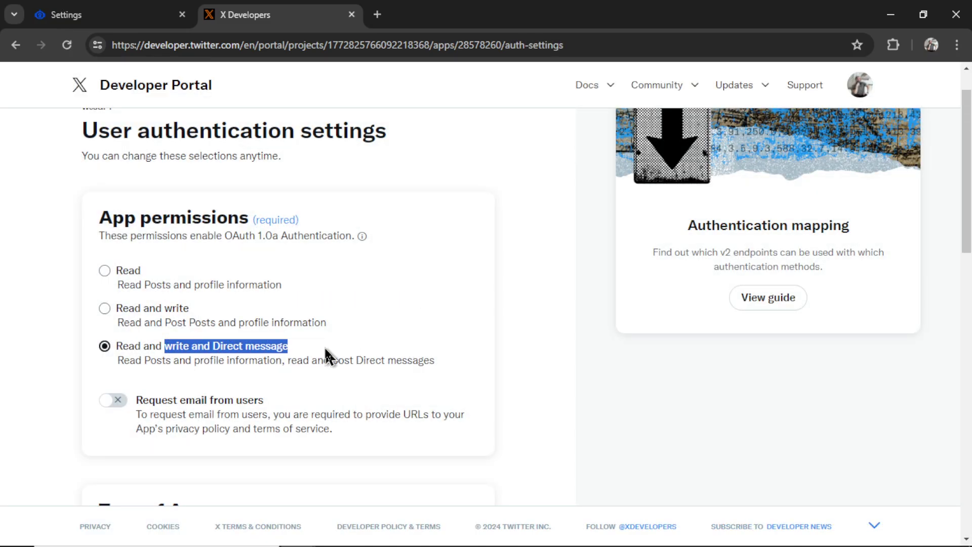
{"action": "scroll", "scroll_direction": "down", "scroll_amount": 3}
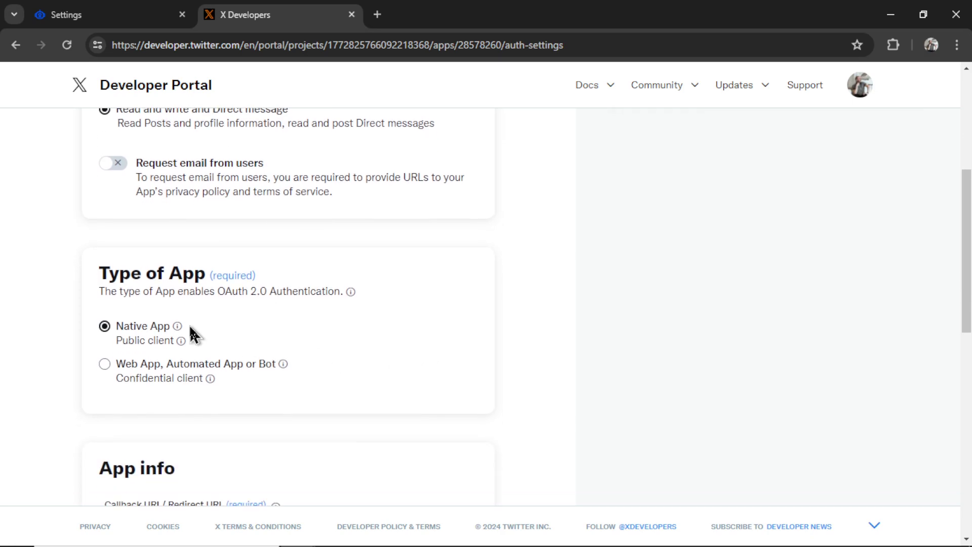
{"action": "scroll", "scroll_direction": "down", "scroll_amount": 3}
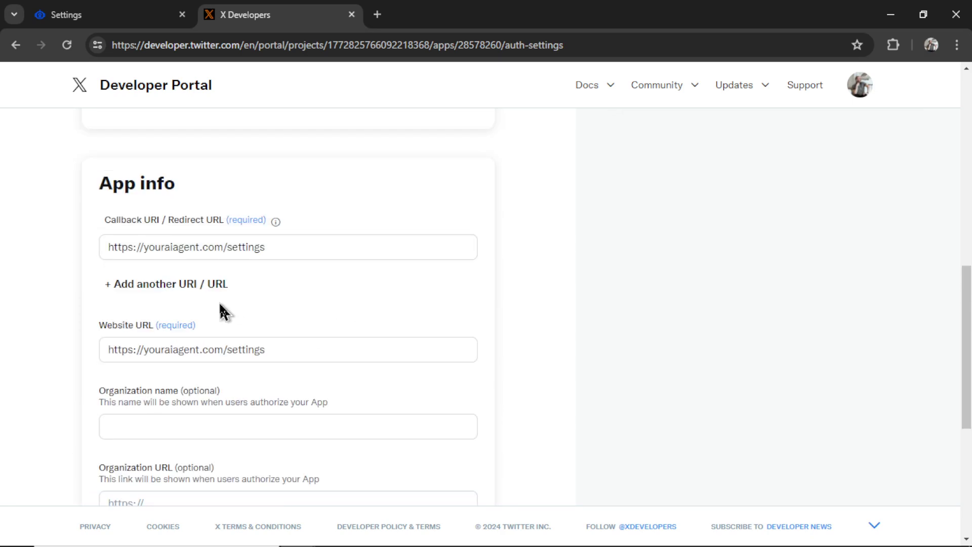
{"action": "mouse_move", "coordinate": [175, 272]}
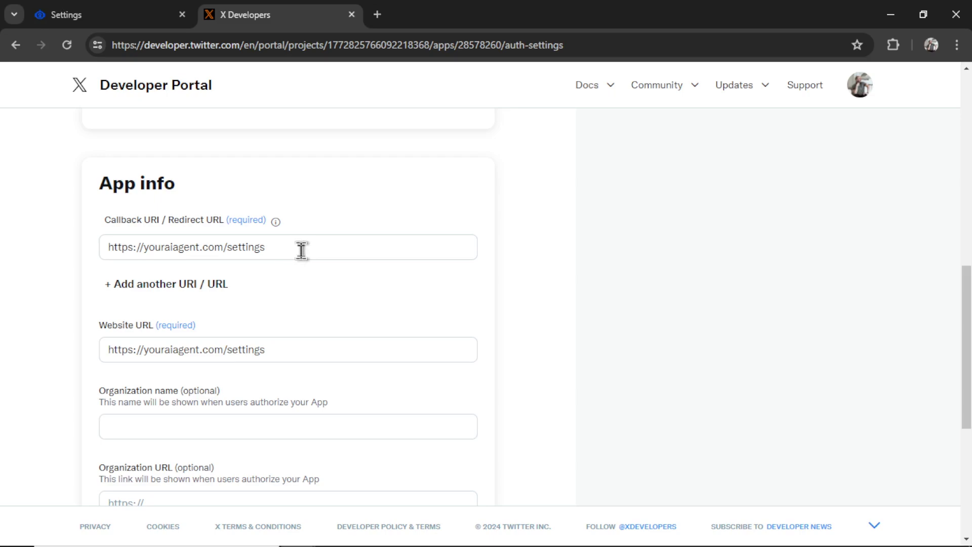
{"action": "mouse_move", "coordinate": [287, 349]}
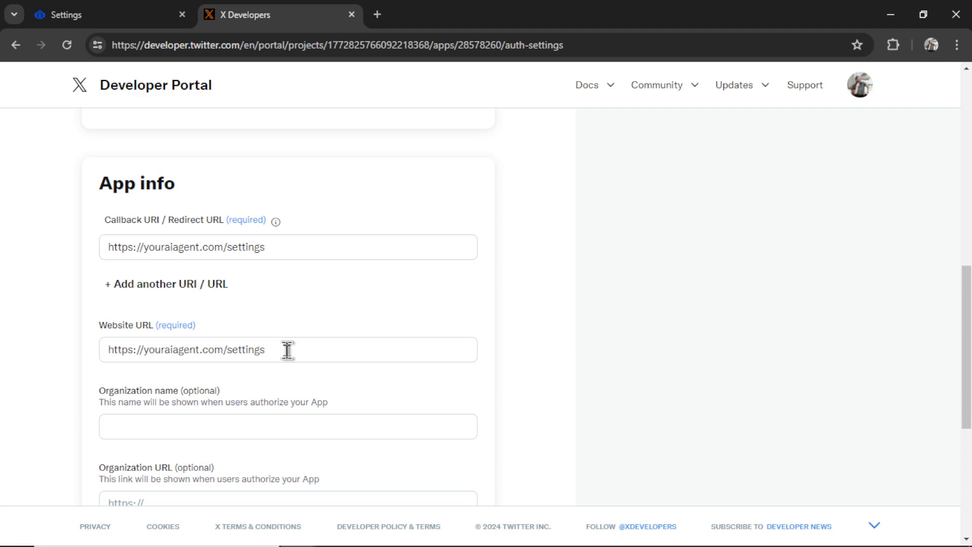
{"action": "mouse_move", "coordinate": [283, 247]}
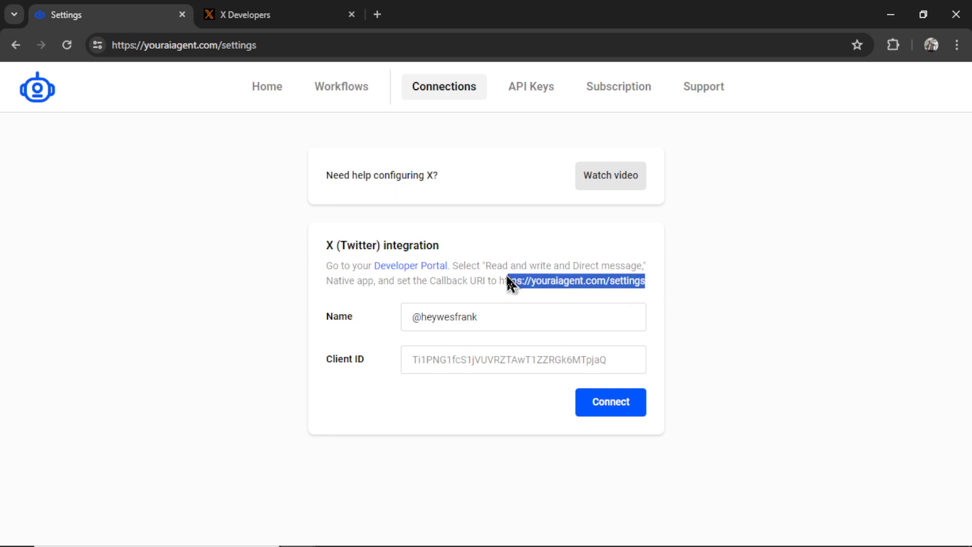
{"action": "mouse_move", "coordinate": [555, 287]}
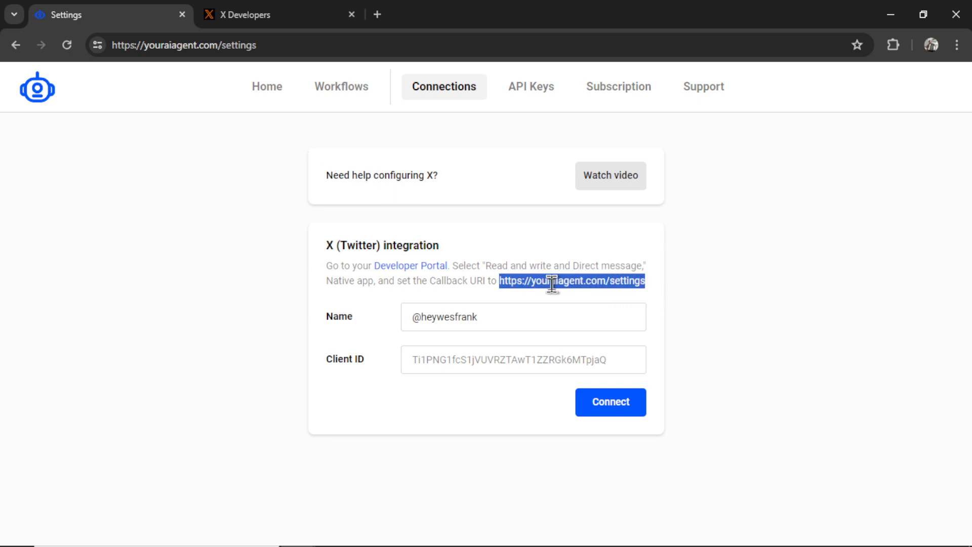
{"action": "left_click", "coordinate": [273, 14]}
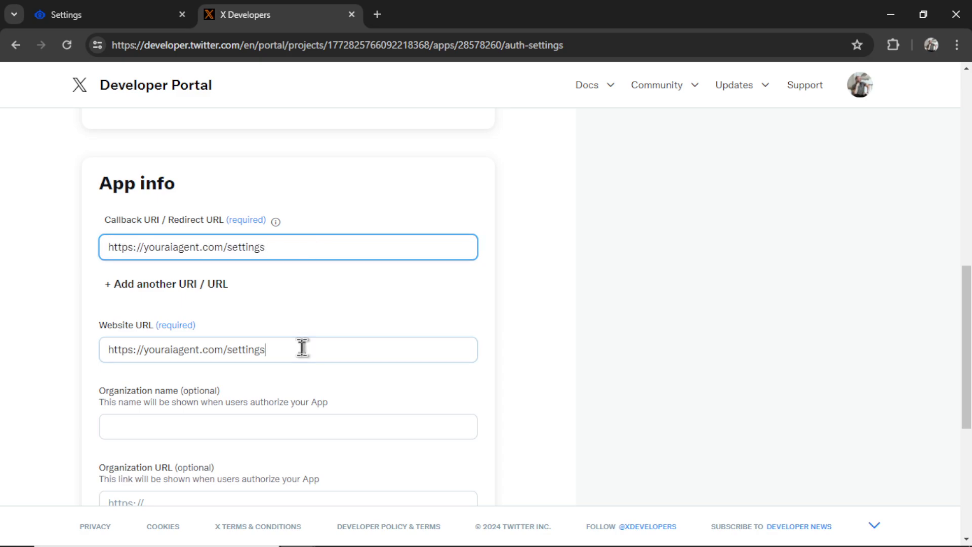
{"action": "scroll", "scroll_direction": "down", "scroll_amount": 3}
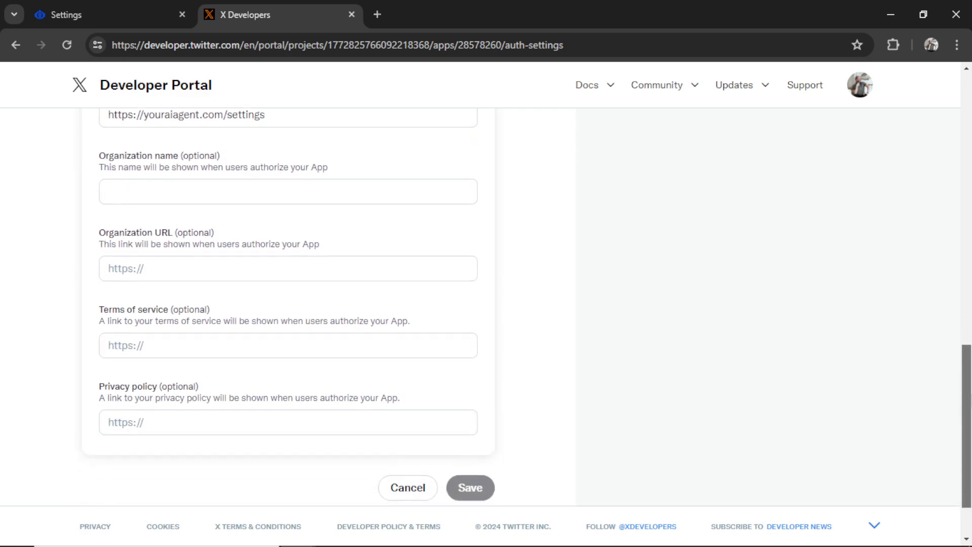
{"action": "scroll", "scroll_direction": "down", "scroll_amount": 3}
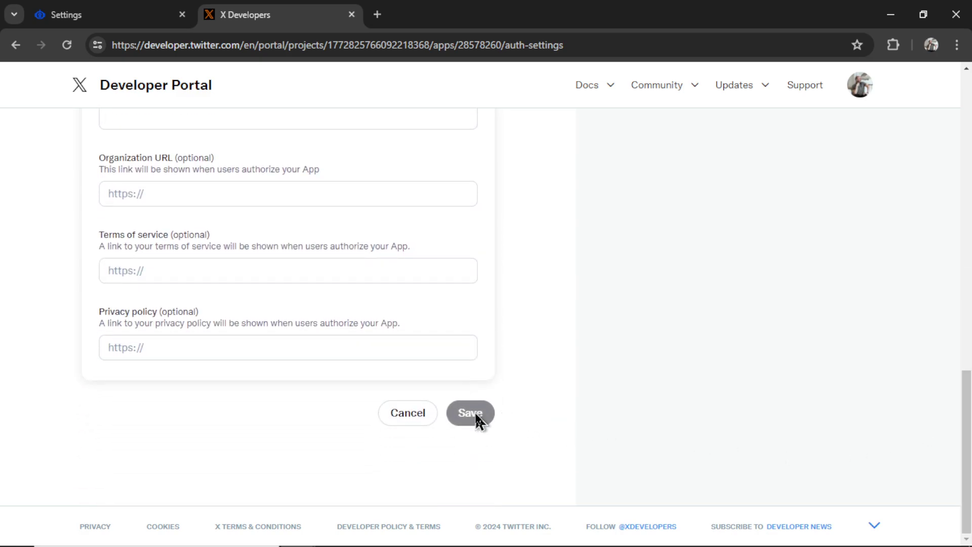
Save the authentication settings and view WesGPT's keys and tokens down to the OAuth 2.0 Client ID.
{"action": "left_click", "coordinate": [470, 413]}
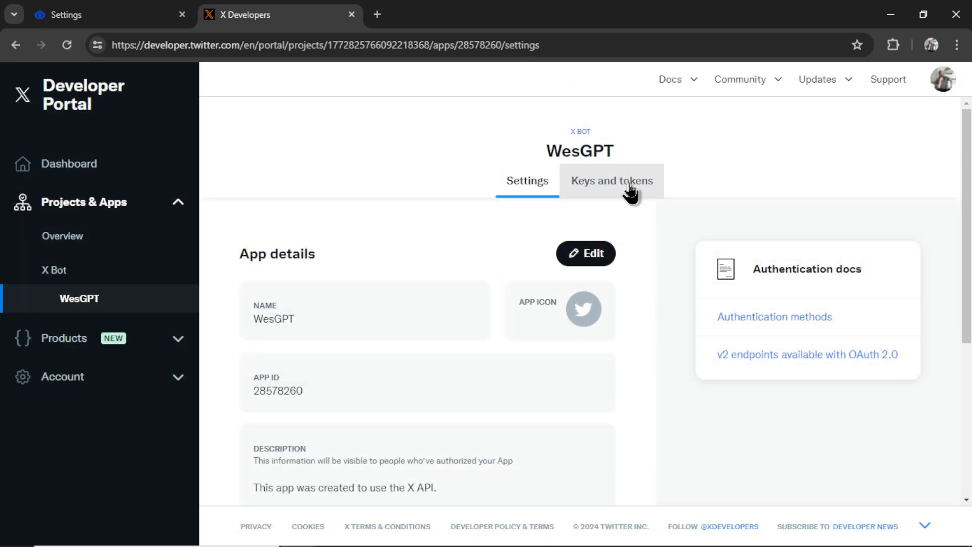
{"action": "left_click", "coordinate": [609, 180]}
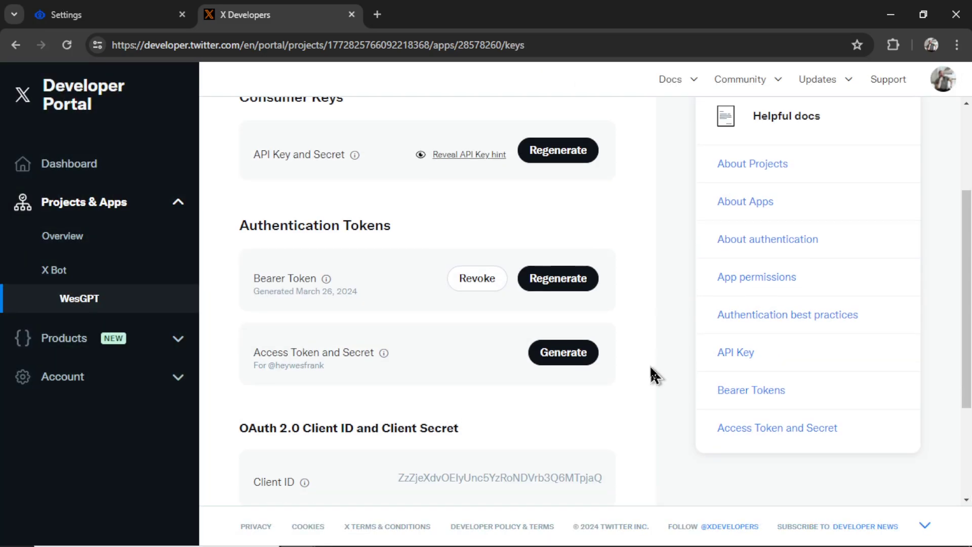
{"action": "scroll", "scroll_direction": "down", "scroll_amount": 3}
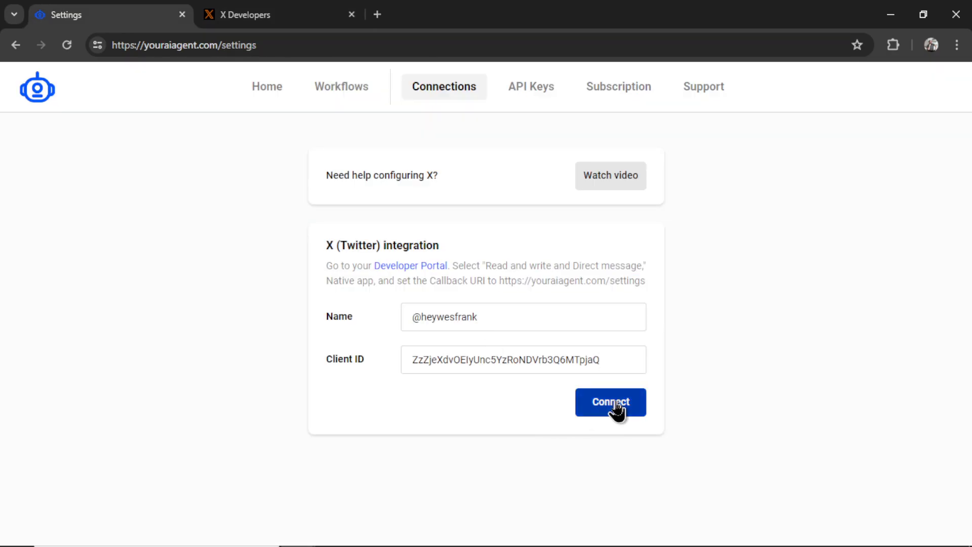
{"action": "left_click", "coordinate": [609, 402]}
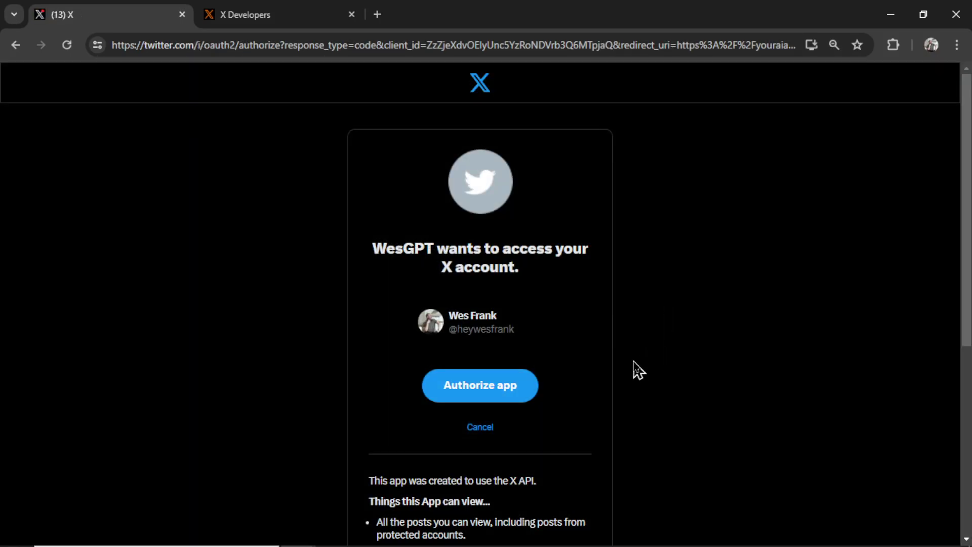
{"action": "mouse_move", "coordinate": [614, 388]}
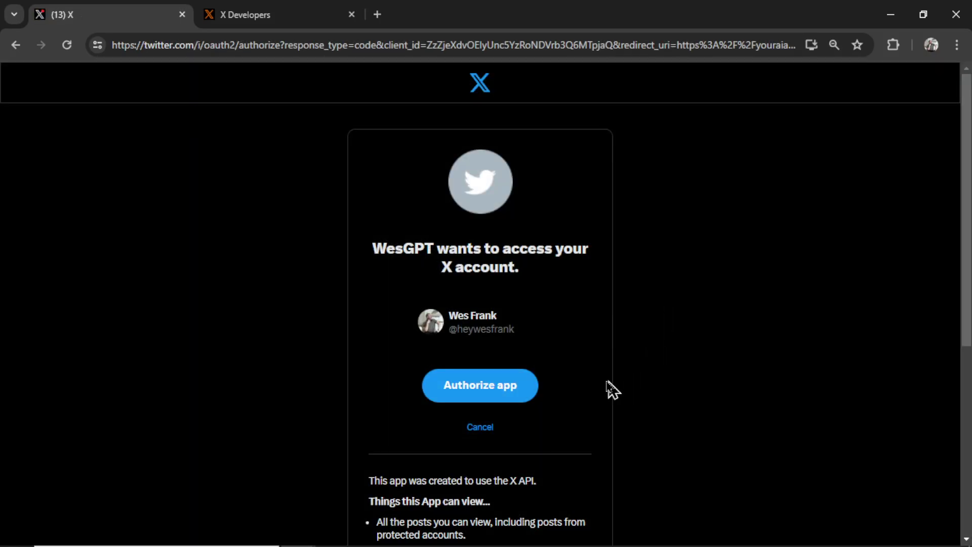
{"action": "left_click", "coordinate": [479, 385]}
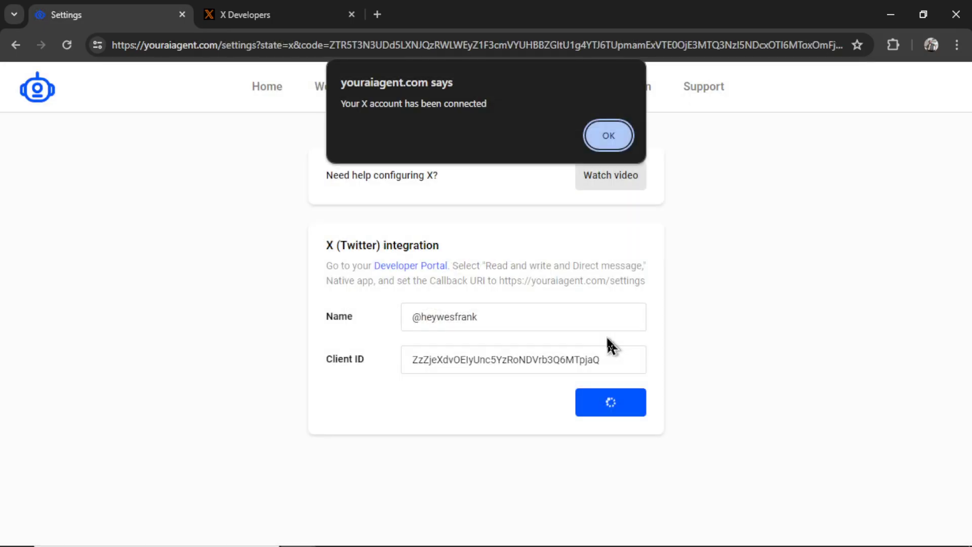
{"action": "mouse_move", "coordinate": [548, 144]}
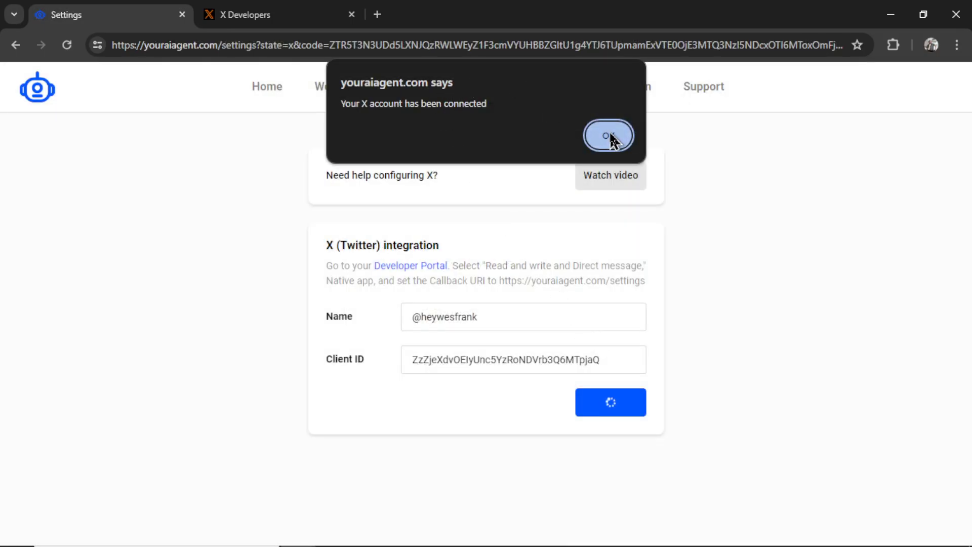
{"action": "left_click", "coordinate": [608, 135]}
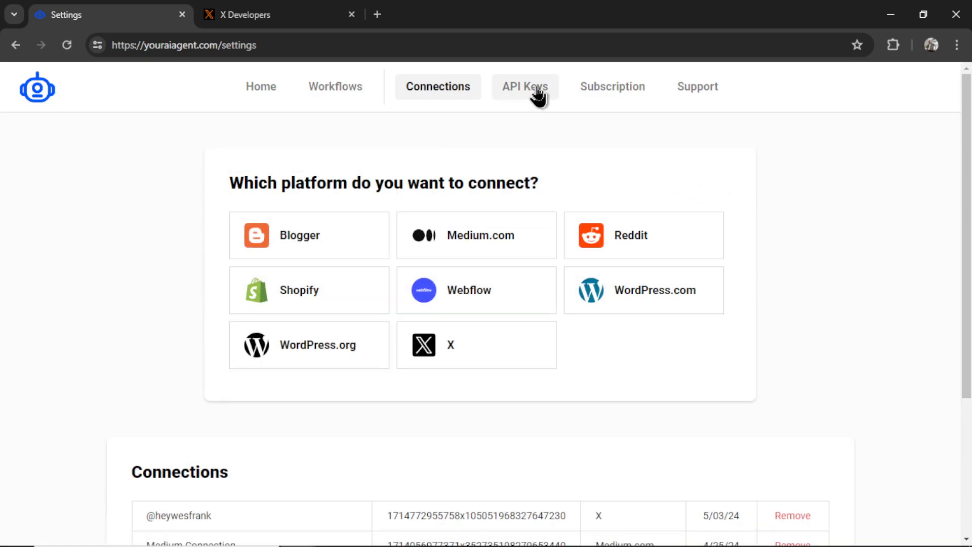
View the API Keys settings listing the OpenAI, Gemini, Claude and Stable Diffusion keys.
{"action": "left_click", "coordinate": [523, 86]}
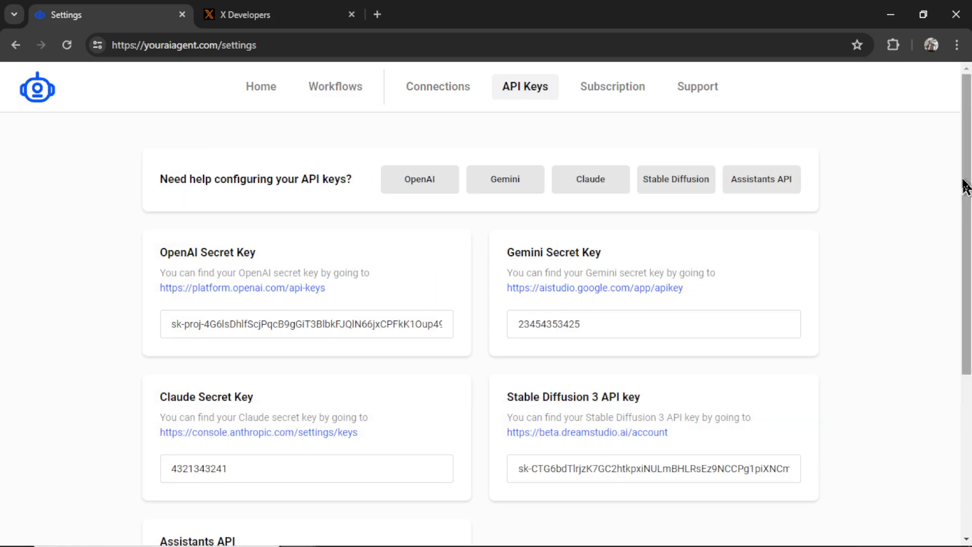
{"action": "scroll", "scroll_direction": "down", "scroll_amount": 3}
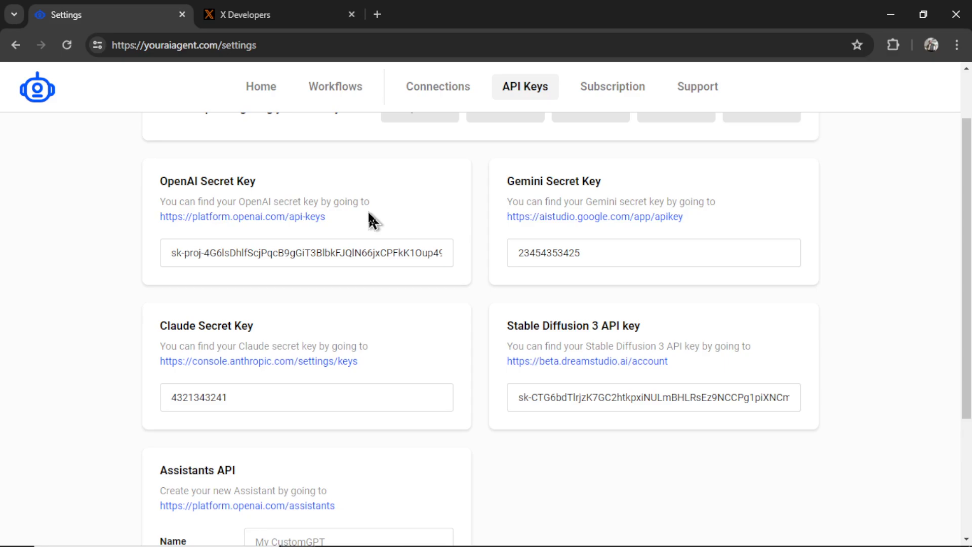
{"action": "mouse_move", "coordinate": [714, 203]}
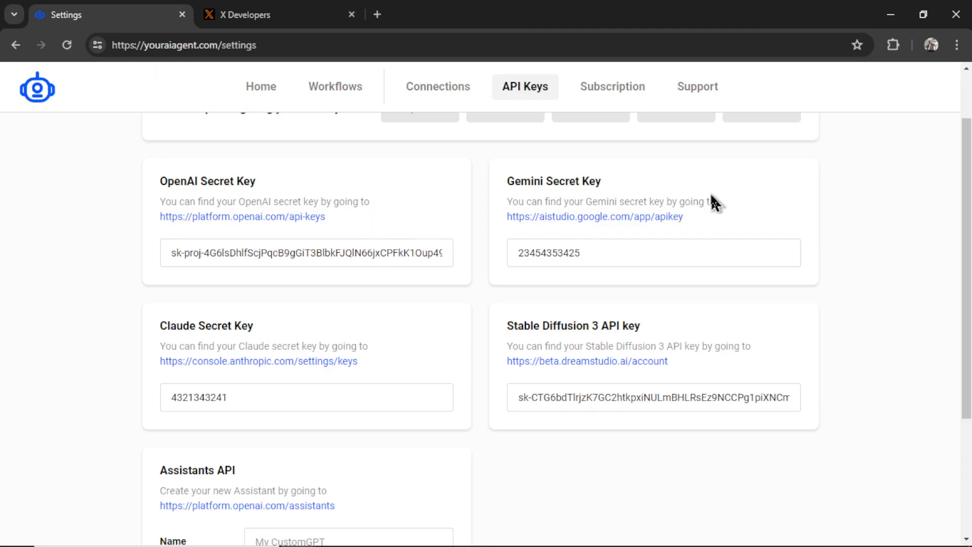
{"action": "mouse_move", "coordinate": [727, 201]}
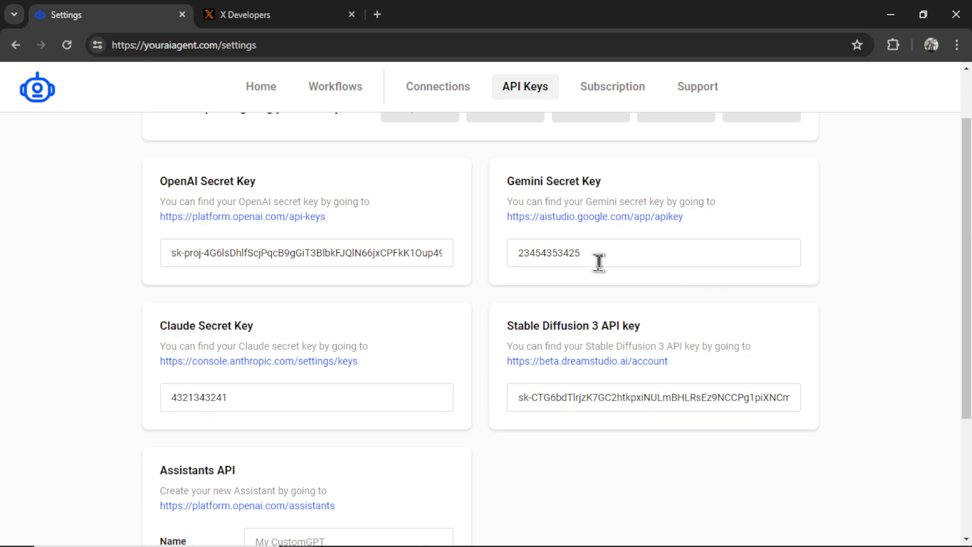
{"action": "mouse_move", "coordinate": [651, 263]}
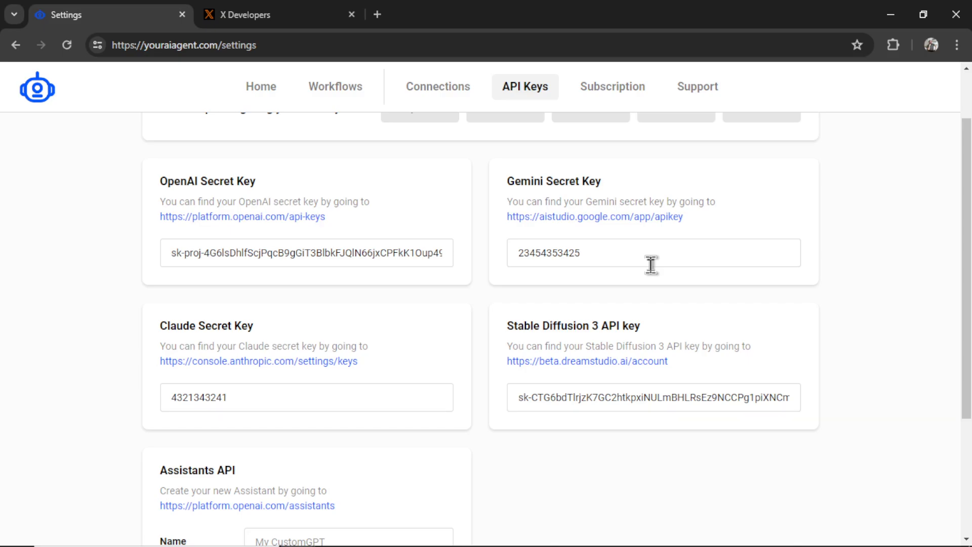
{"action": "scroll", "scroll_direction": "down", "scroll_amount": 3}
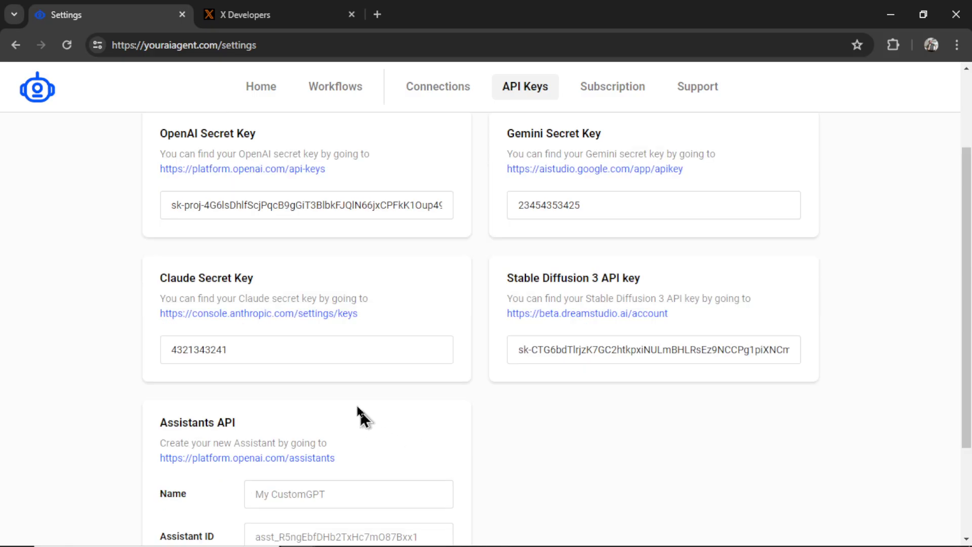
{"action": "mouse_move", "coordinate": [411, 303]}
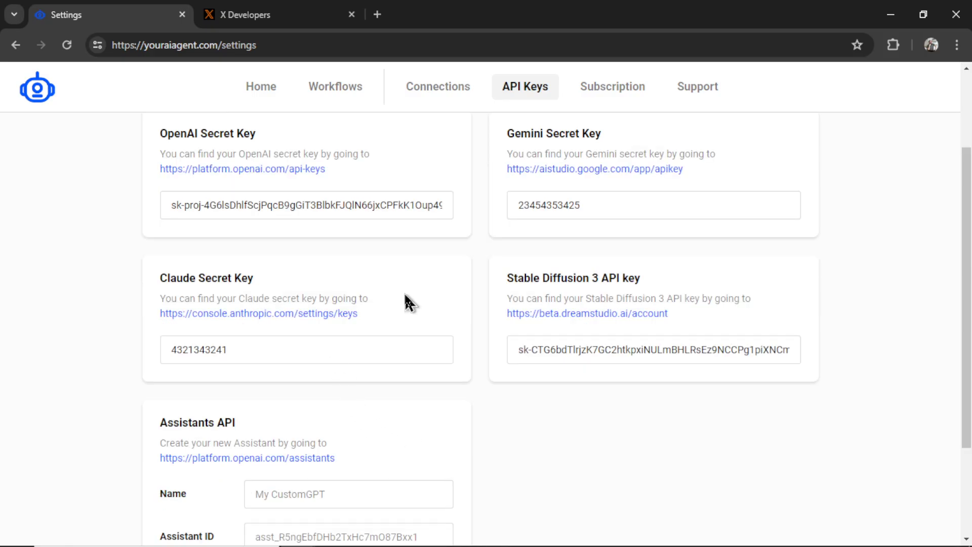
{"action": "scroll", "scroll_direction": "down", "scroll_amount": 3}
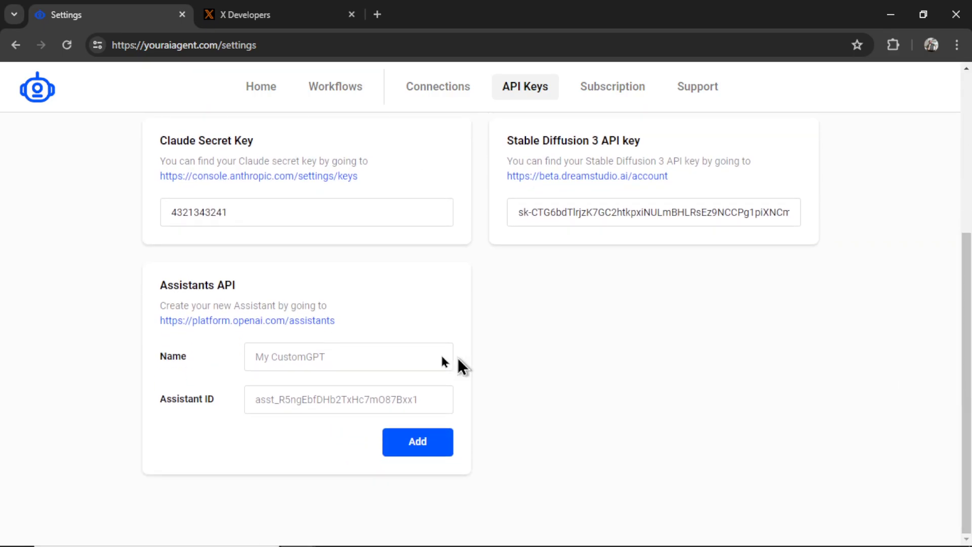
{"action": "mouse_move", "coordinate": [385, 344]}
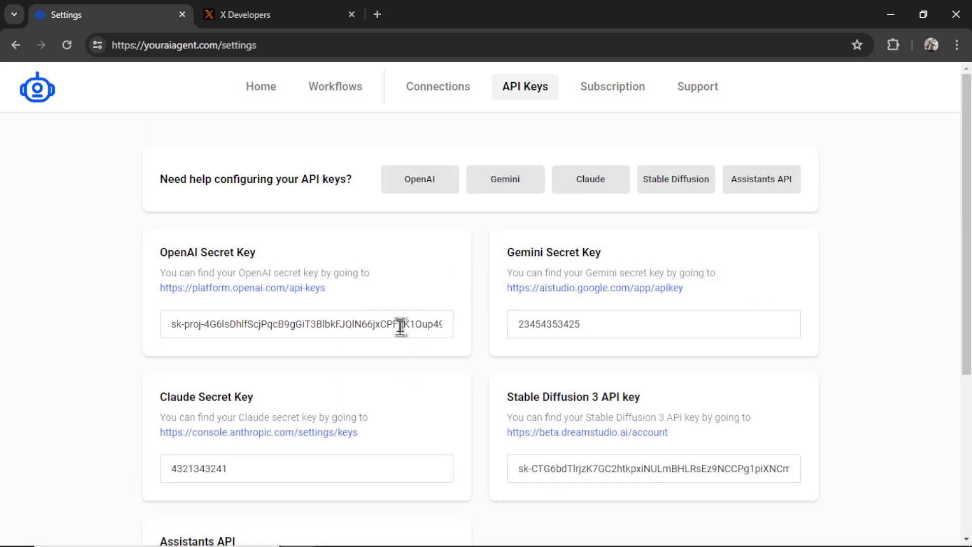
{"action": "mouse_move", "coordinate": [294, 301]}
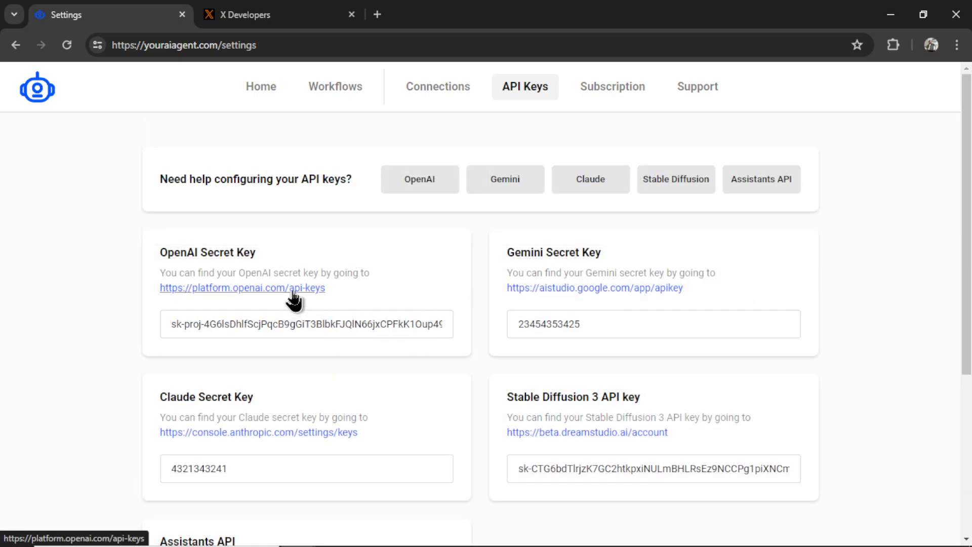
Create a new OpenAI secret key named 'X AI Agent' from the API keys page.
{"action": "left_click", "coordinate": [241, 288]}
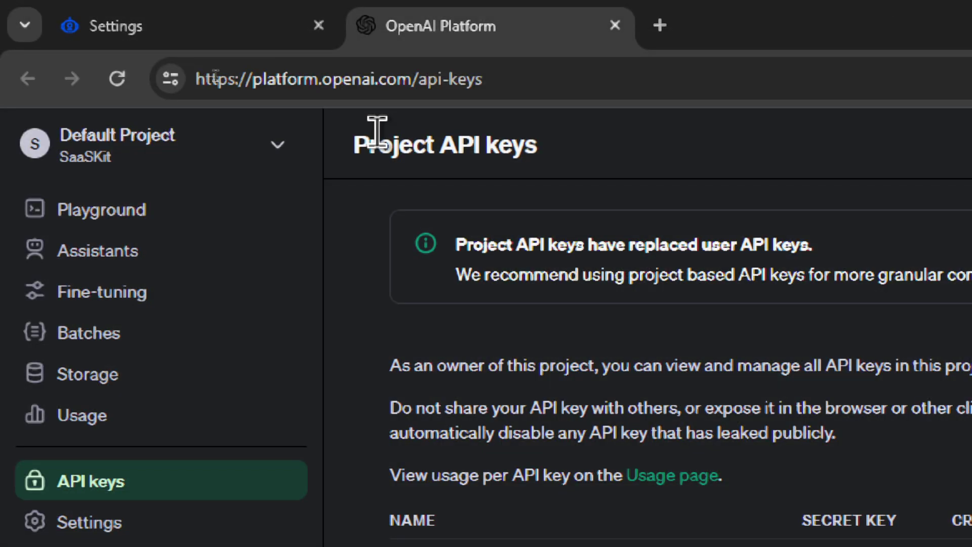
{"action": "left_click", "coordinate": [286, 505]}
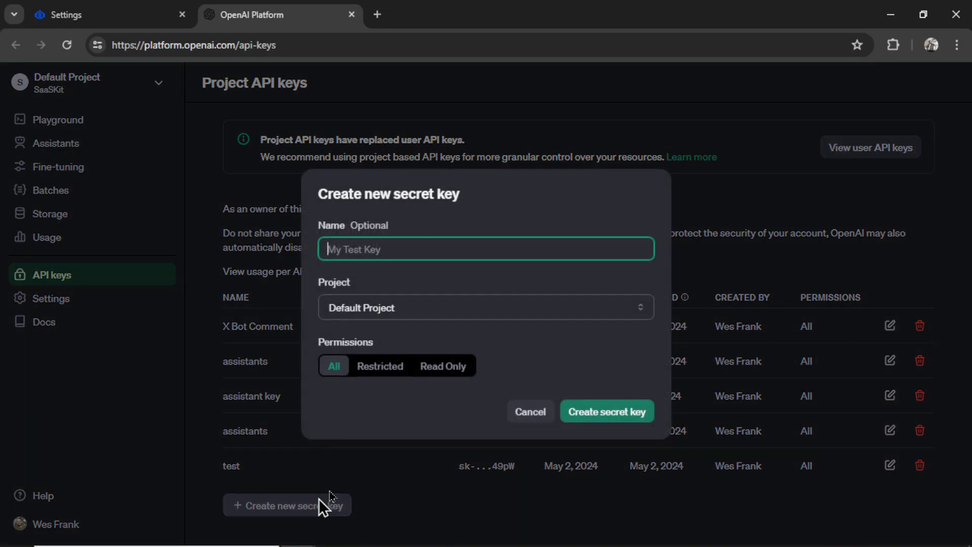
{"action": "type", "text": "X AI Agent"}
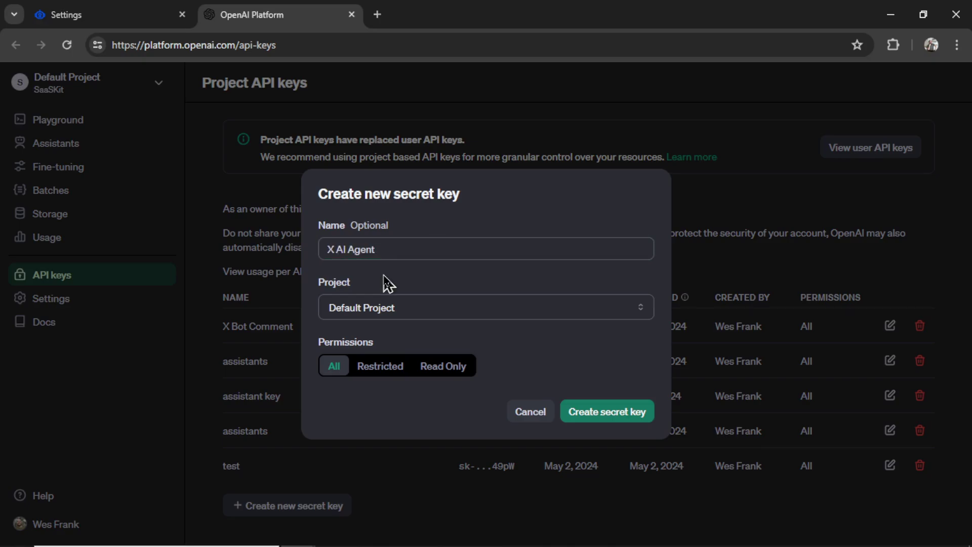
{"action": "left_click", "coordinate": [607, 410]}
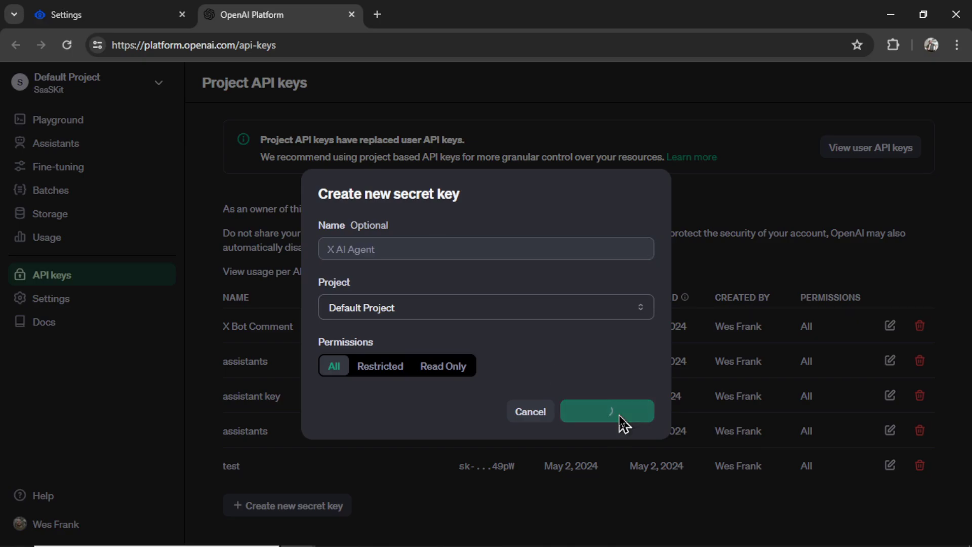
{"action": "left_click", "coordinate": [606, 411]}
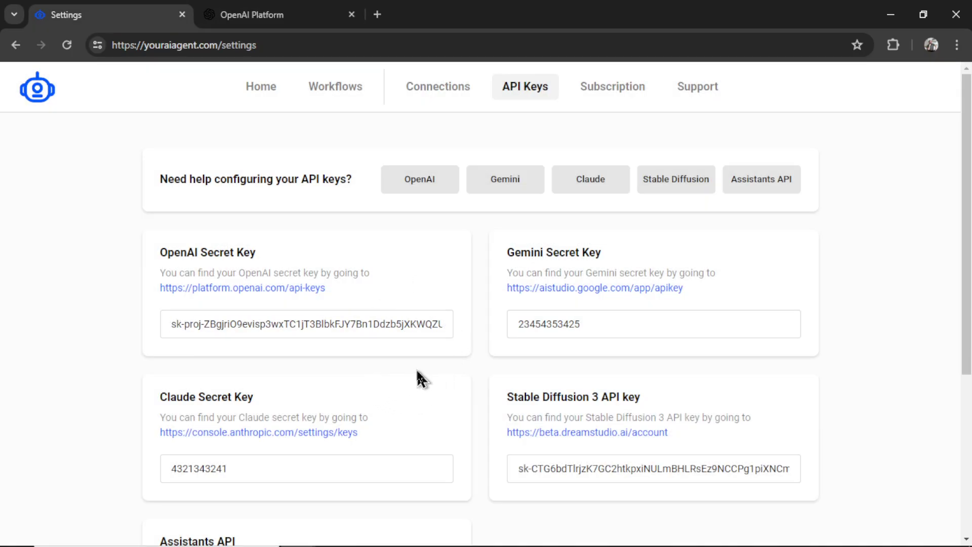
Check the $3.63 pay-as-you-go credit balance in OpenAI's Billing overview.
{"action": "left_click", "coordinate": [260, 14]}
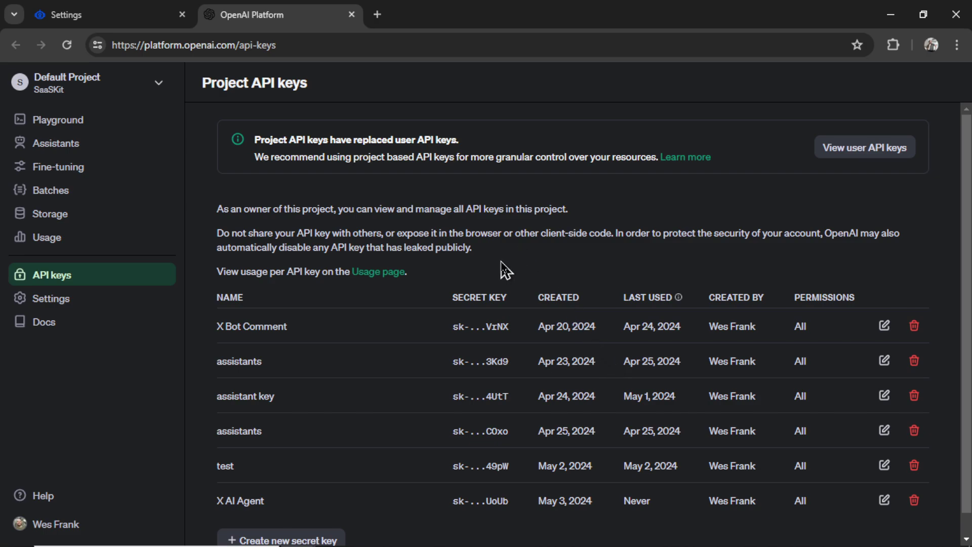
{"action": "mouse_move", "coordinate": [363, 131]}
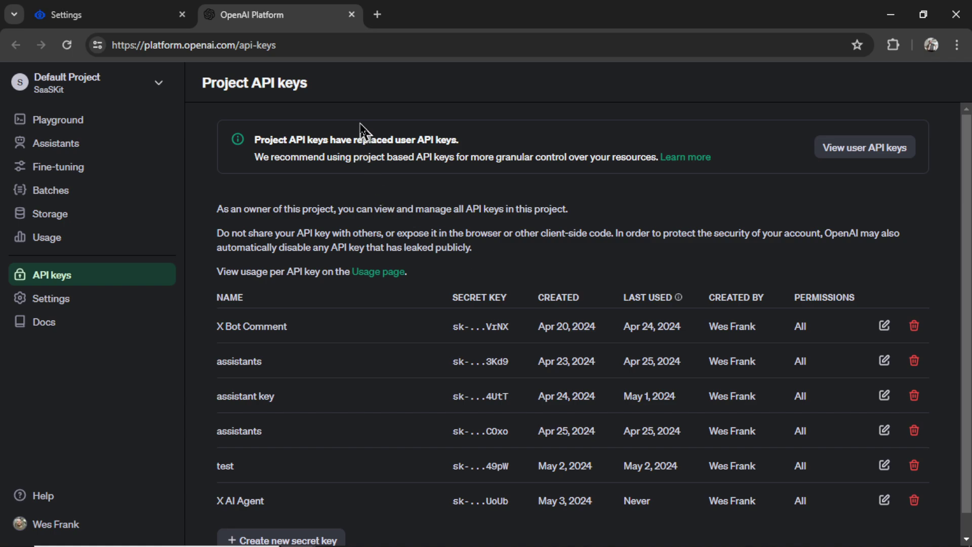
{"action": "mouse_move", "coordinate": [251, 316]}
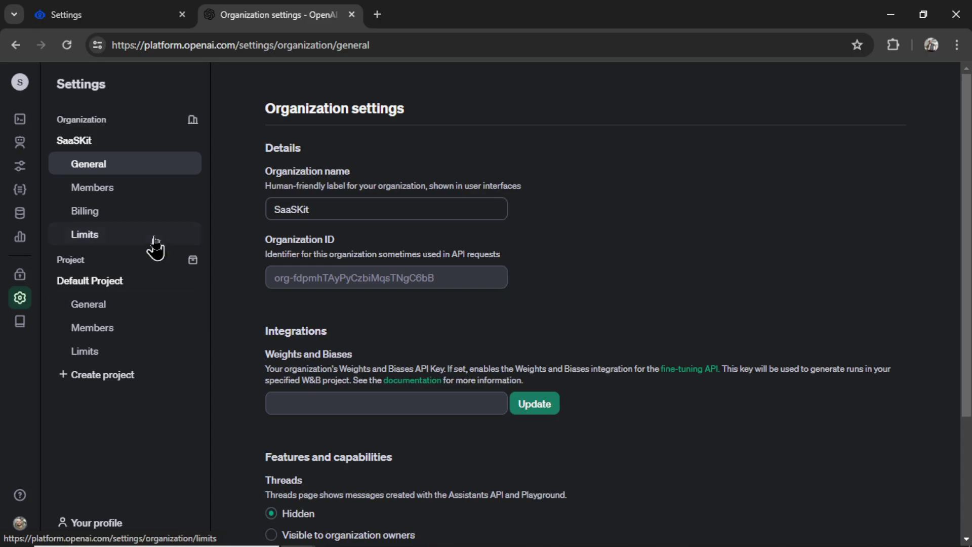
{"action": "left_click", "coordinate": [85, 211]}
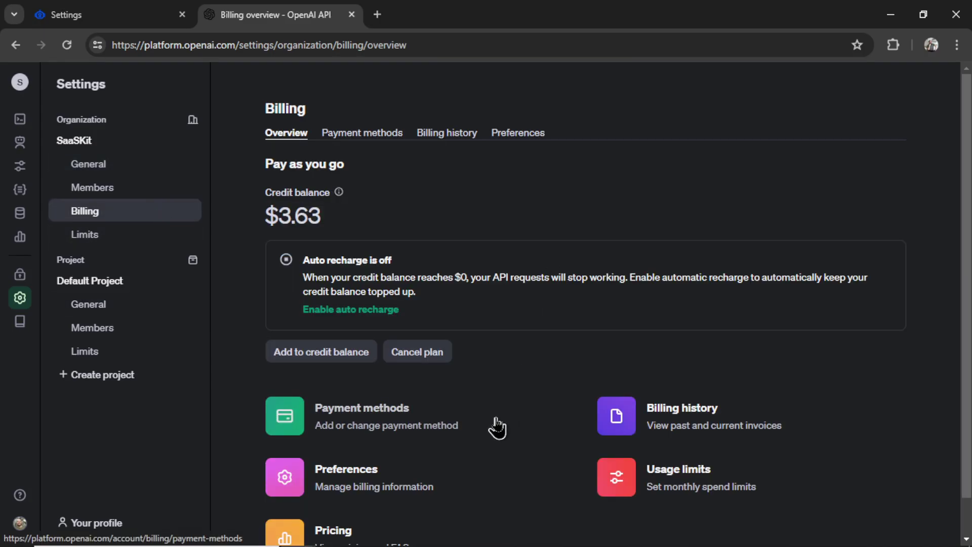
{"action": "mouse_move", "coordinate": [377, 227]}
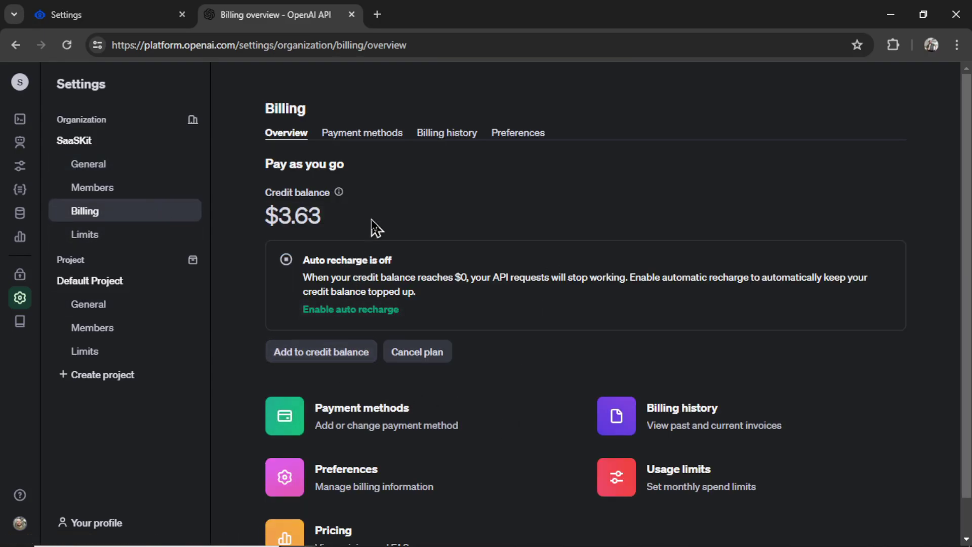
{"action": "mouse_move", "coordinate": [451, 234]}
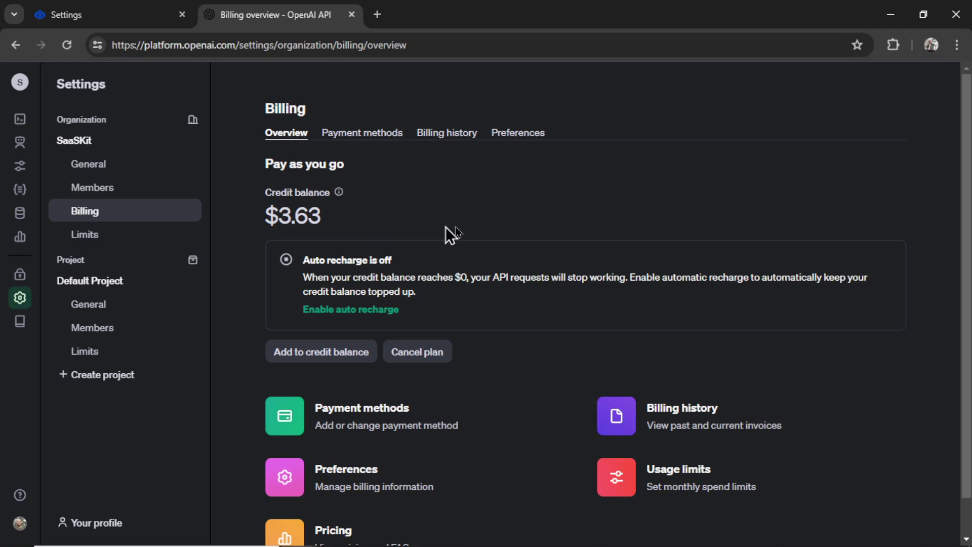
{"action": "mouse_move", "coordinate": [354, 230]}
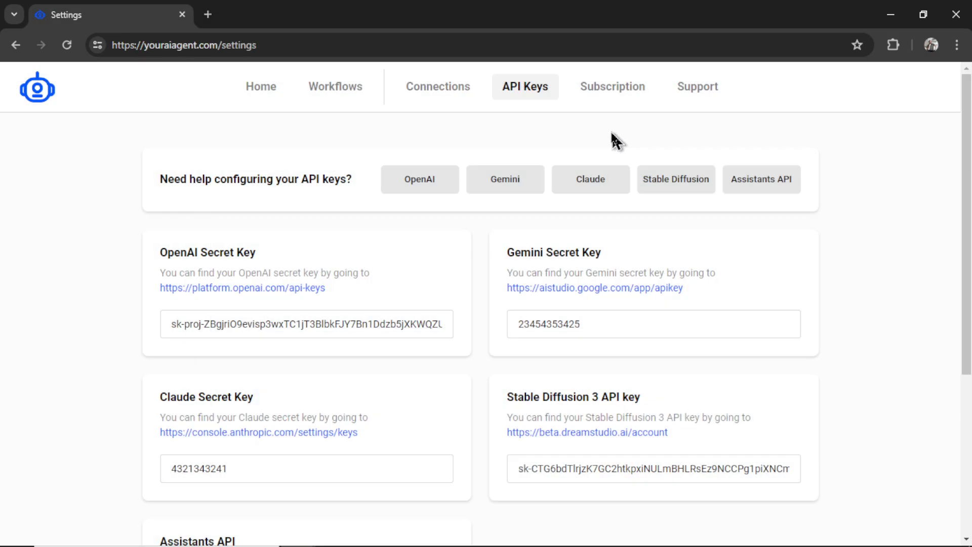
{"action": "mouse_move", "coordinate": [612, 86]}
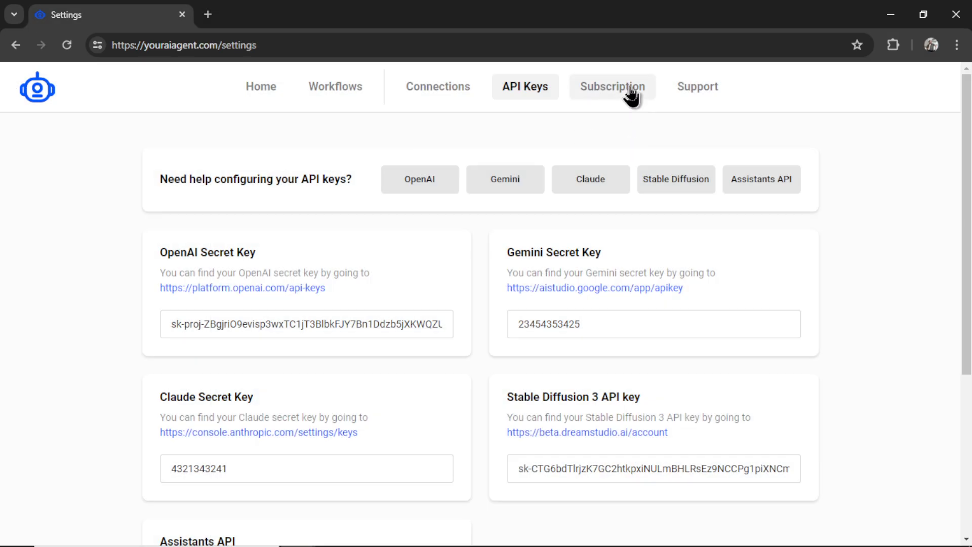
View the Subscription settings showing the WesGPT account, then return home.
{"action": "left_click", "coordinate": [612, 87]}
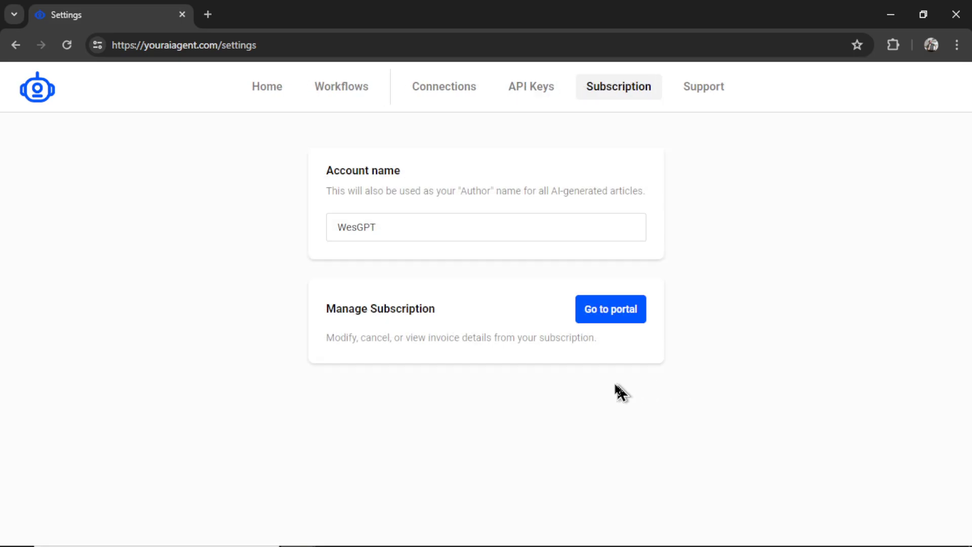
{"action": "mouse_move", "coordinate": [656, 318]}
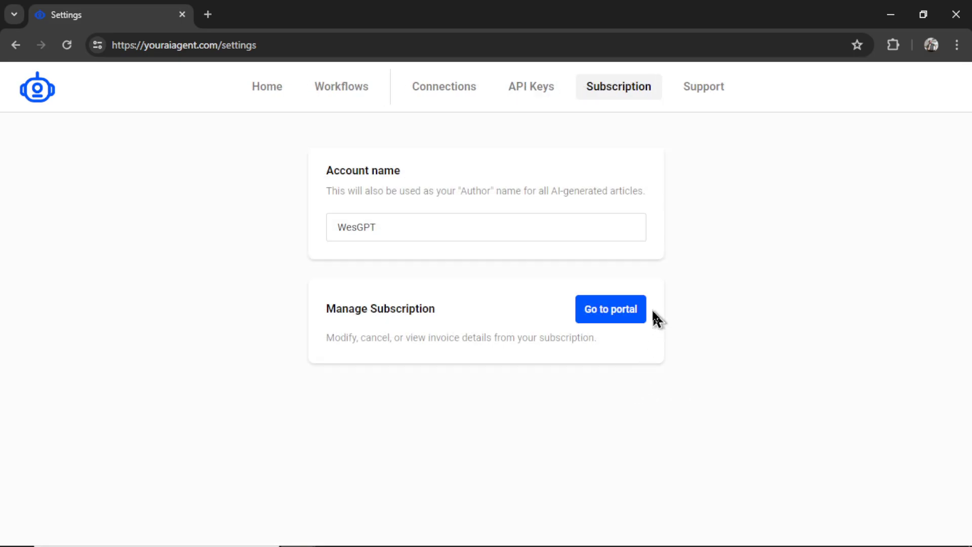
{"action": "mouse_move", "coordinate": [659, 330]}
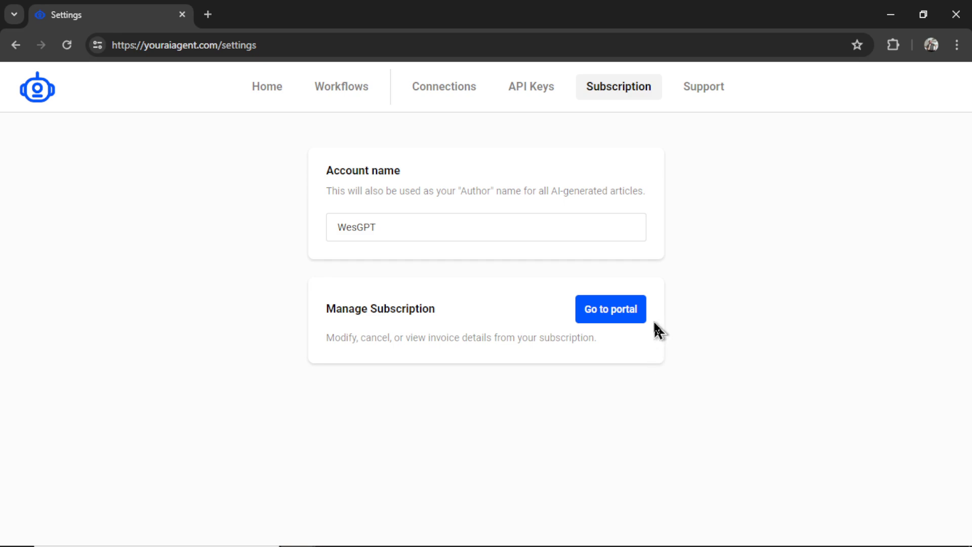
{"action": "mouse_move", "coordinate": [696, 315]}
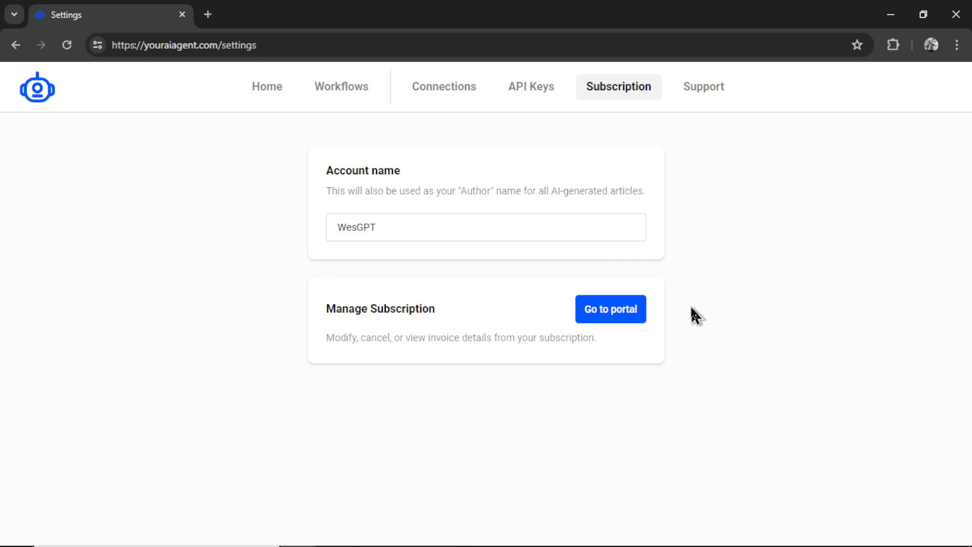
{"action": "left_click", "coordinate": [266, 86]}
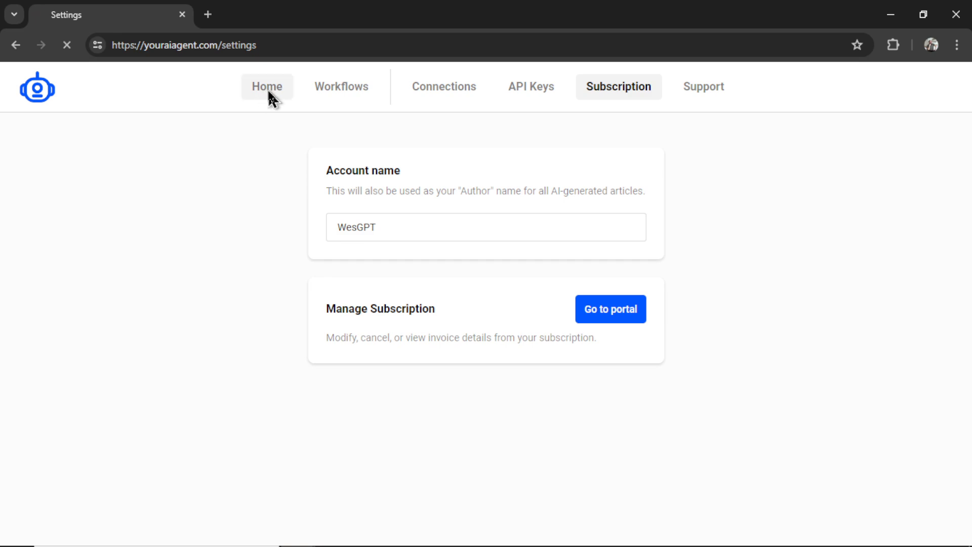
{"action": "left_click", "coordinate": [267, 86]}
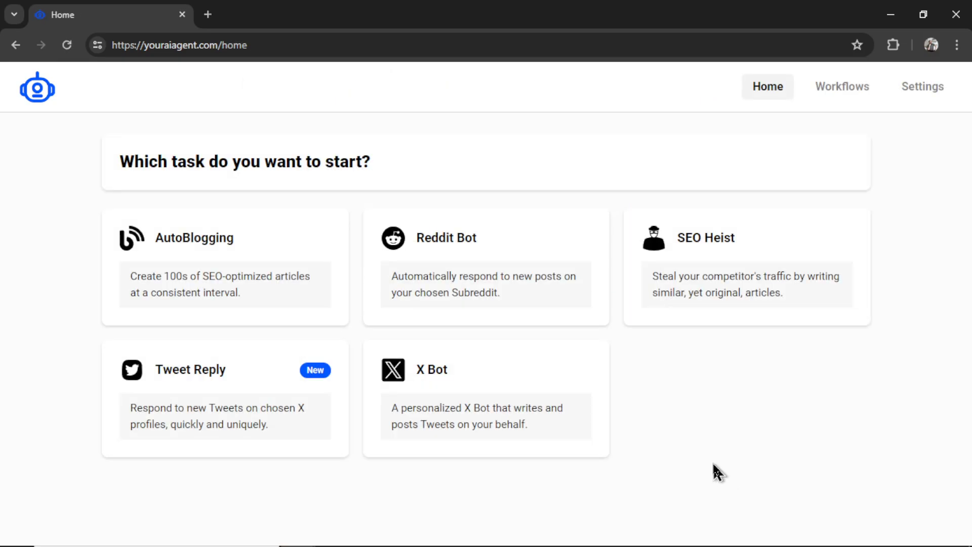
{"action": "mouse_move", "coordinate": [776, 427]}
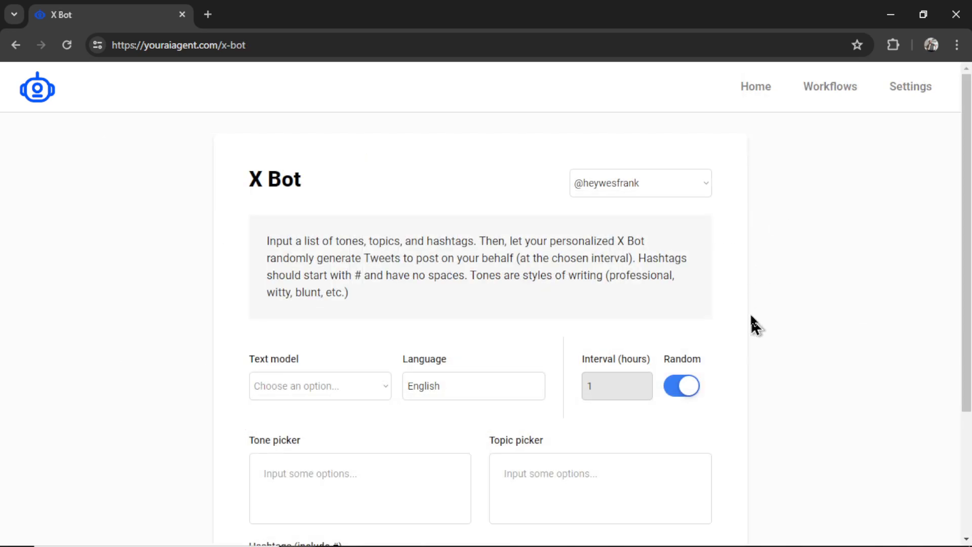
{"action": "mouse_move", "coordinate": [812, 261]}
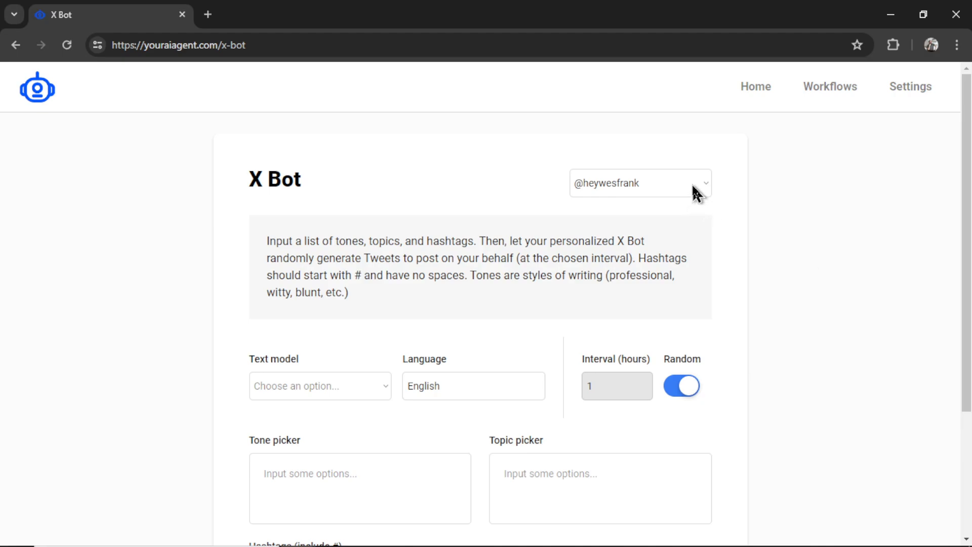
{"action": "left_click", "coordinate": [640, 182]}
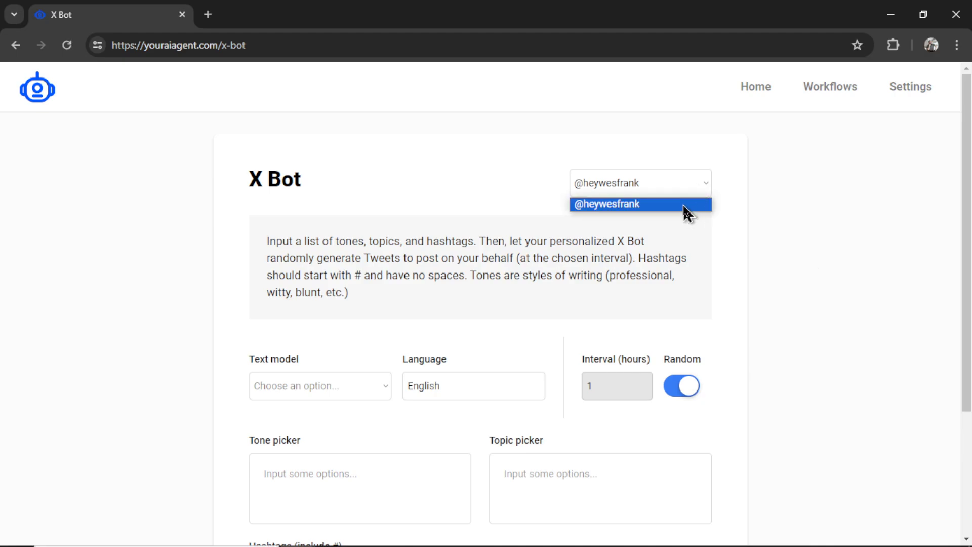
{"action": "left_click", "coordinate": [640, 204]}
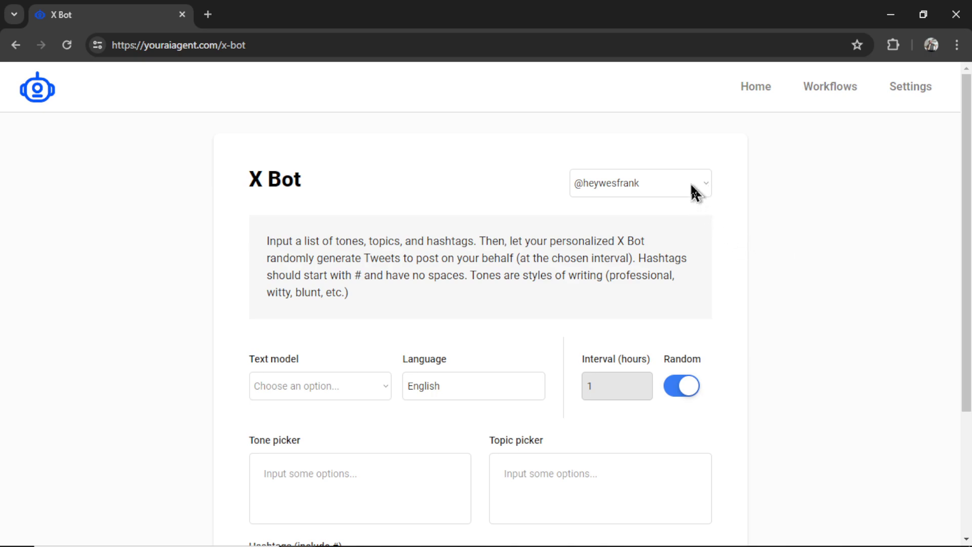
{"action": "mouse_move", "coordinate": [700, 194]}
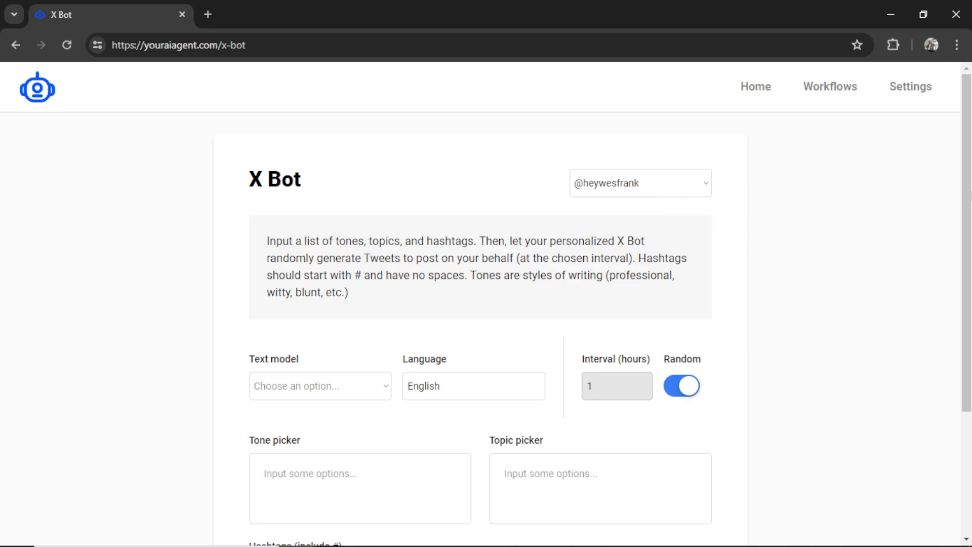
{"action": "scroll", "scroll_direction": "down", "scroll_amount": 3}
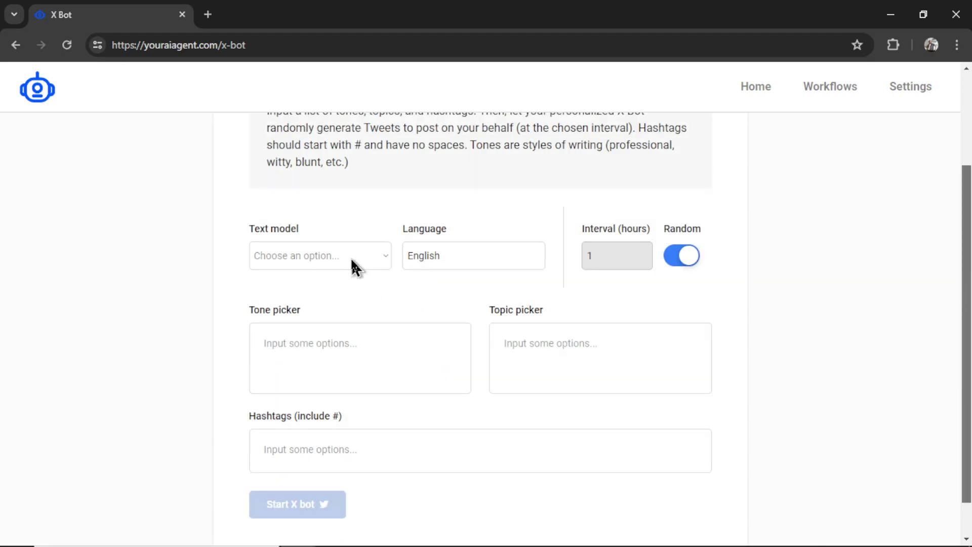
{"action": "left_click", "coordinate": [320, 255]}
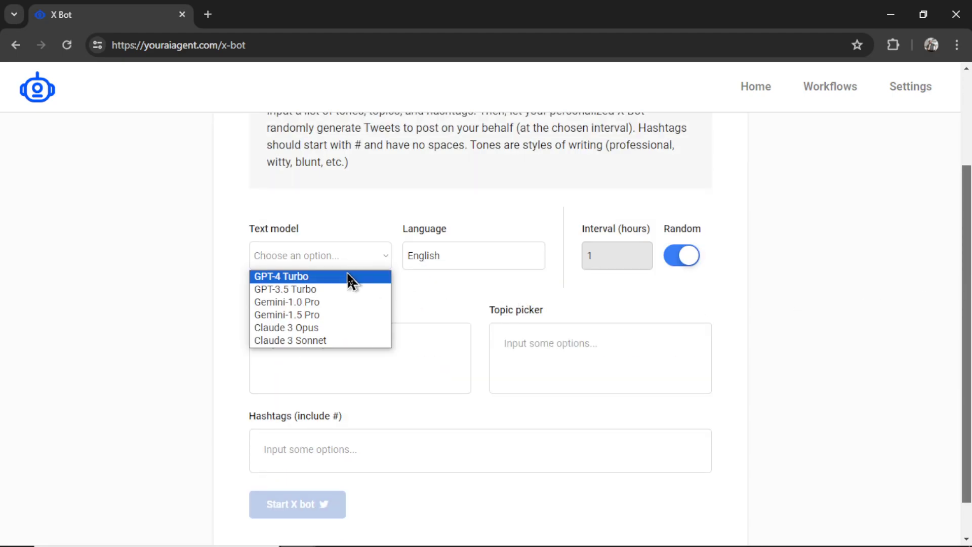
{"action": "left_click", "coordinate": [282, 275]}
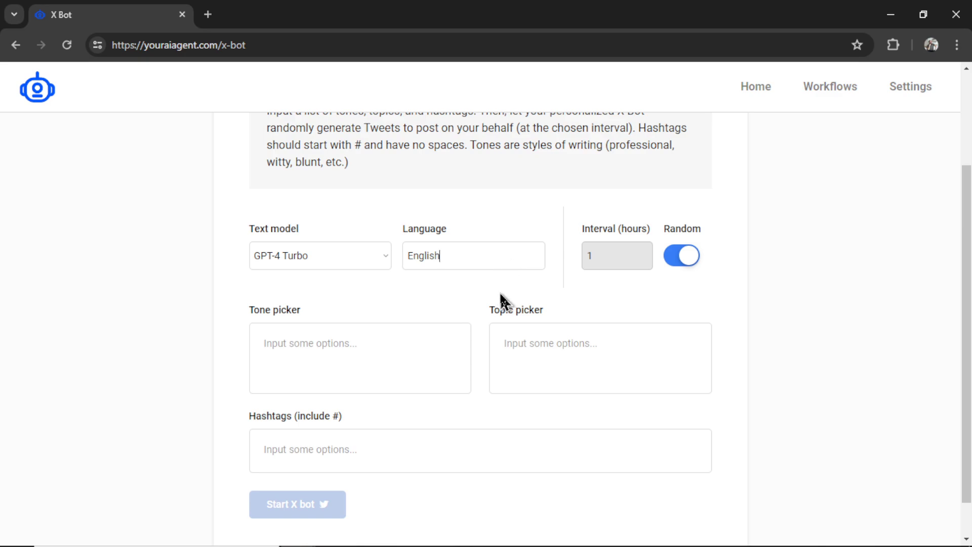
{"action": "mouse_move", "coordinate": [708, 303]}
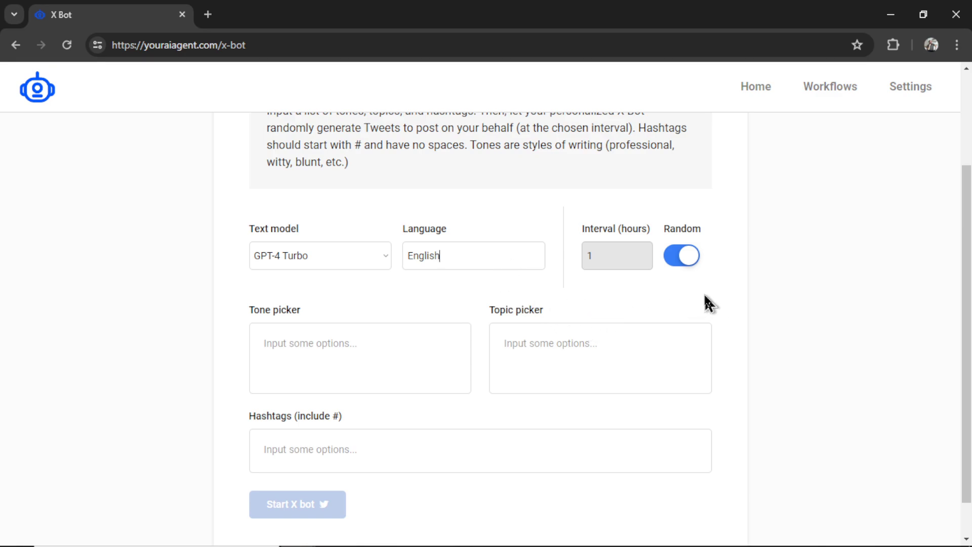
{"action": "mouse_move", "coordinate": [716, 272]}
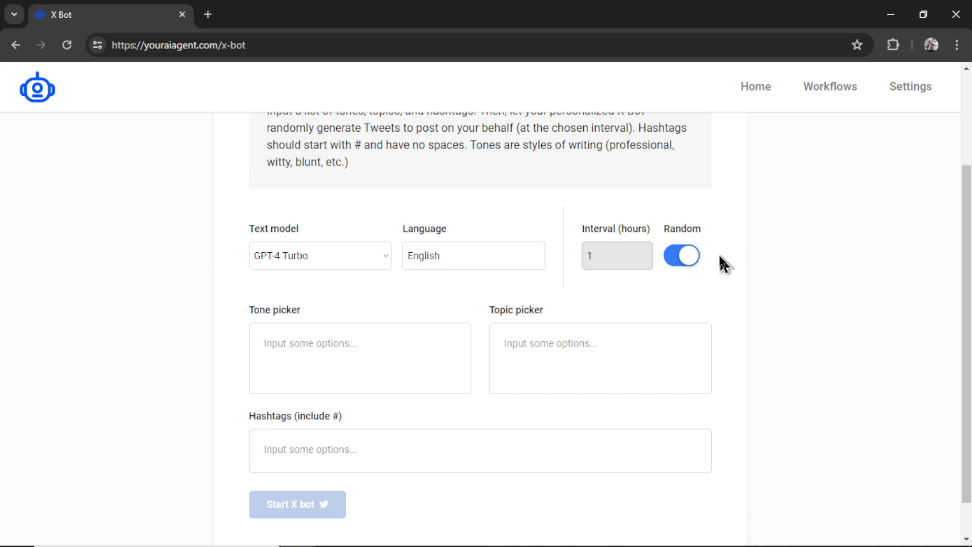
{"action": "mouse_move", "coordinate": [389, 365]}
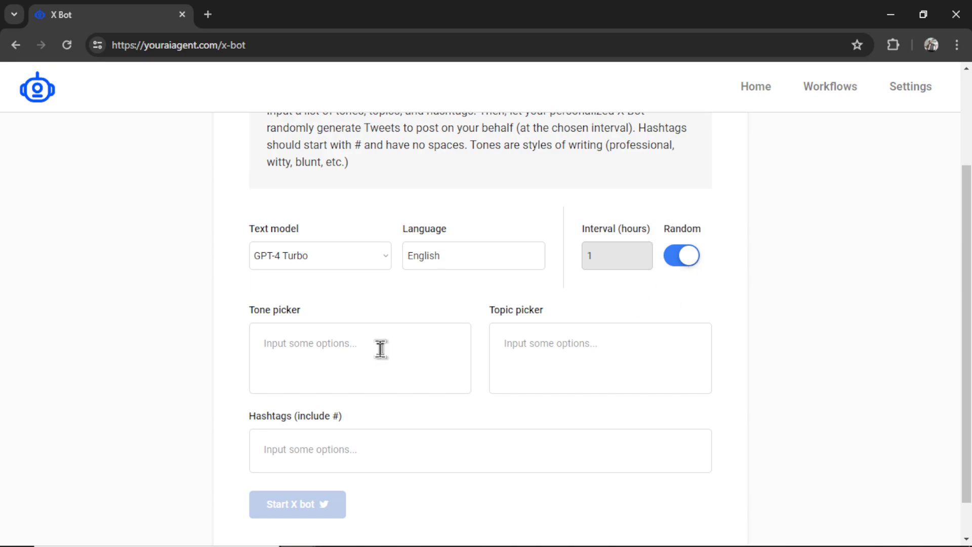
Enter the tones professional, witty and blunt into the X Bot's tone picker.
{"action": "type", "text": "professional"}
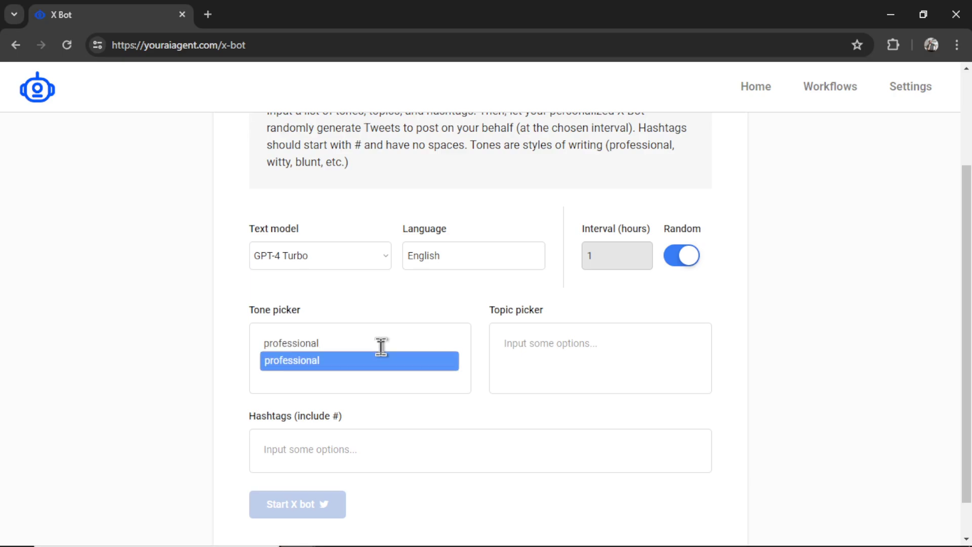
{"action": "type", "text": "witty"}
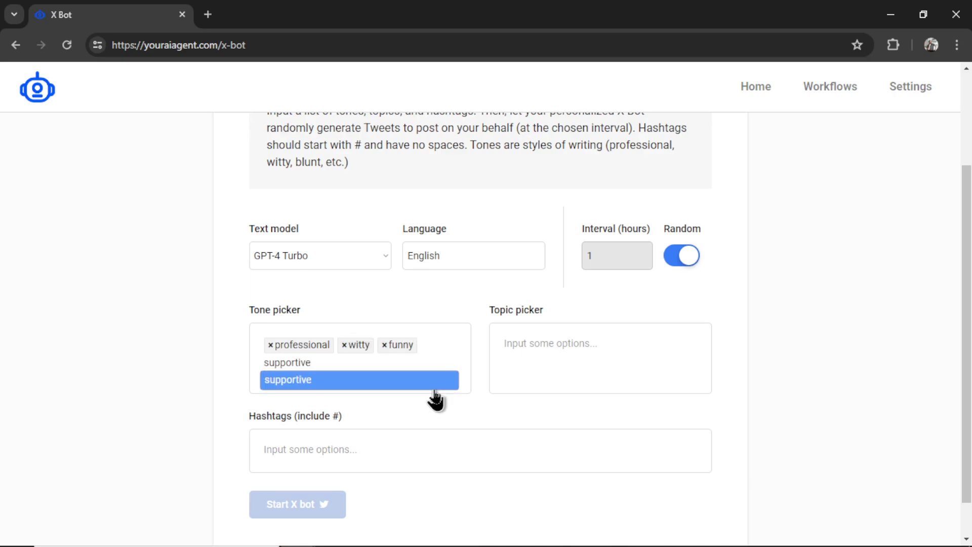
{"action": "type", "text": "blunt"}
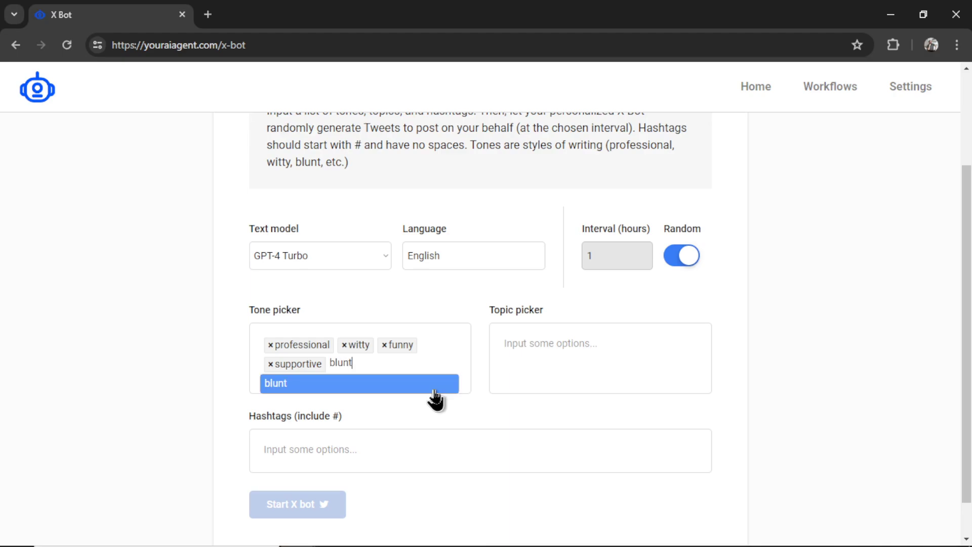
{"action": "left_click", "coordinate": [358, 383]}
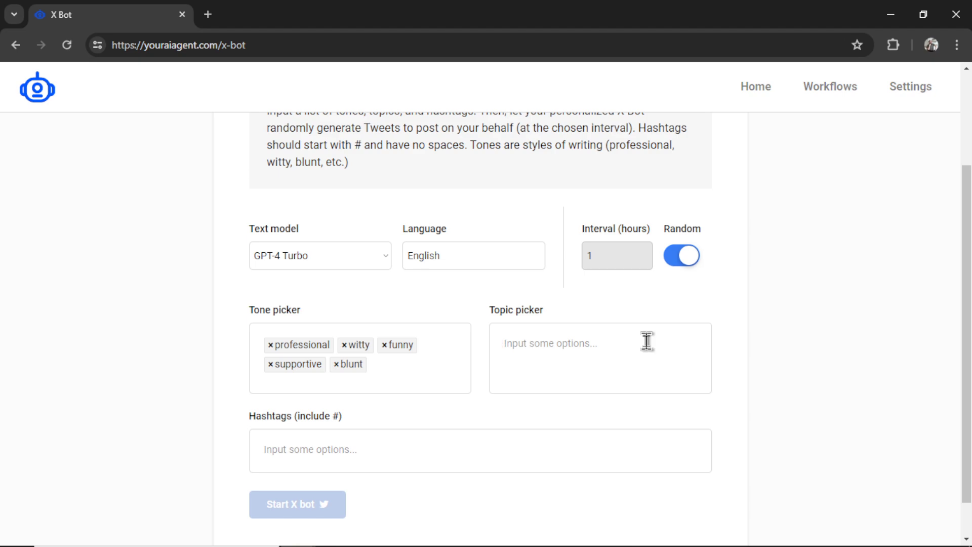
Add the topics 'ai agents' and 'ai agent tasks' to the X Bot's topic picker.
{"action": "left_click", "coordinate": [549, 343]}
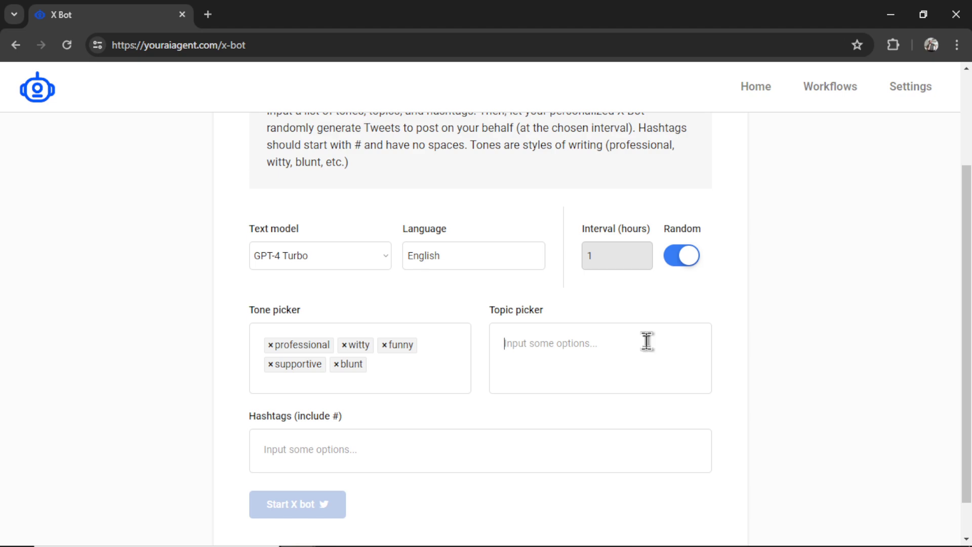
{"action": "type", "text": "ai agents large language models"}
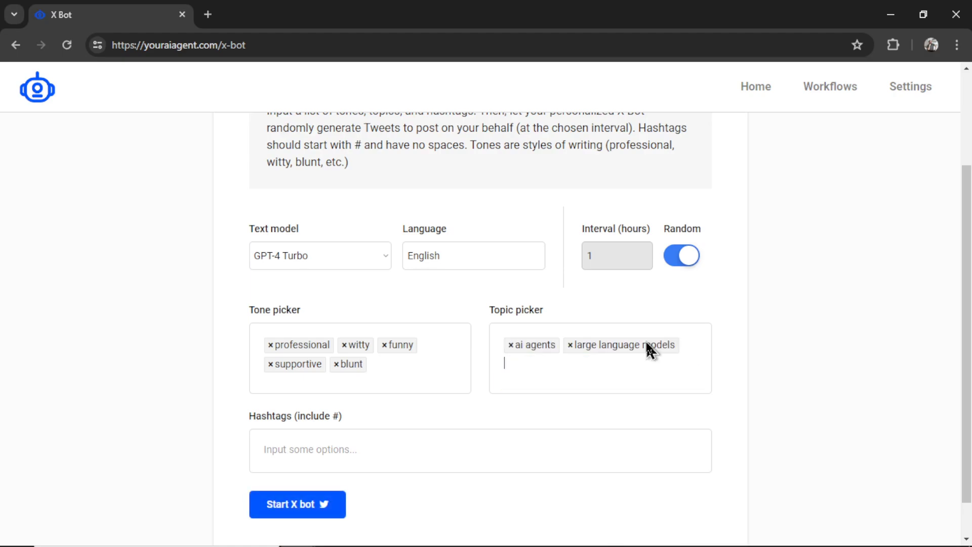
{"action": "type", "text": "ai agent tasks automating your business"}
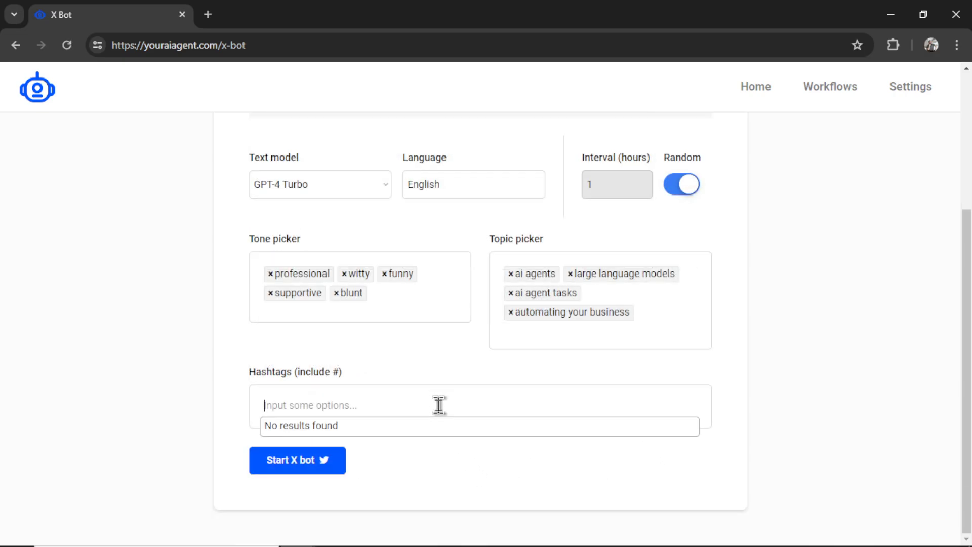
Add the hashtags #aiagent, #automation, #autoposting and #businessagent to the X Bot.
{"action": "type", "text": "#aiagent #ai"}
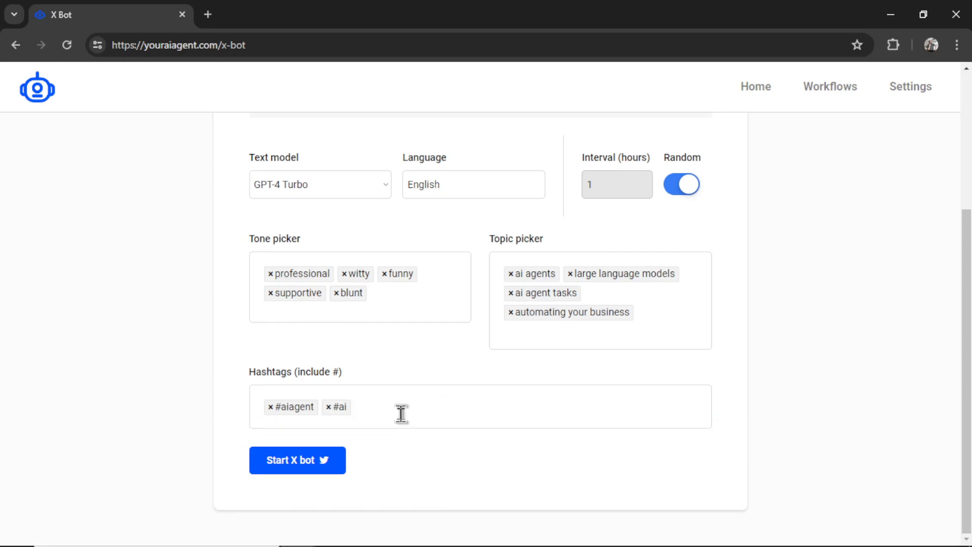
{"action": "type", "text": "#automation"}
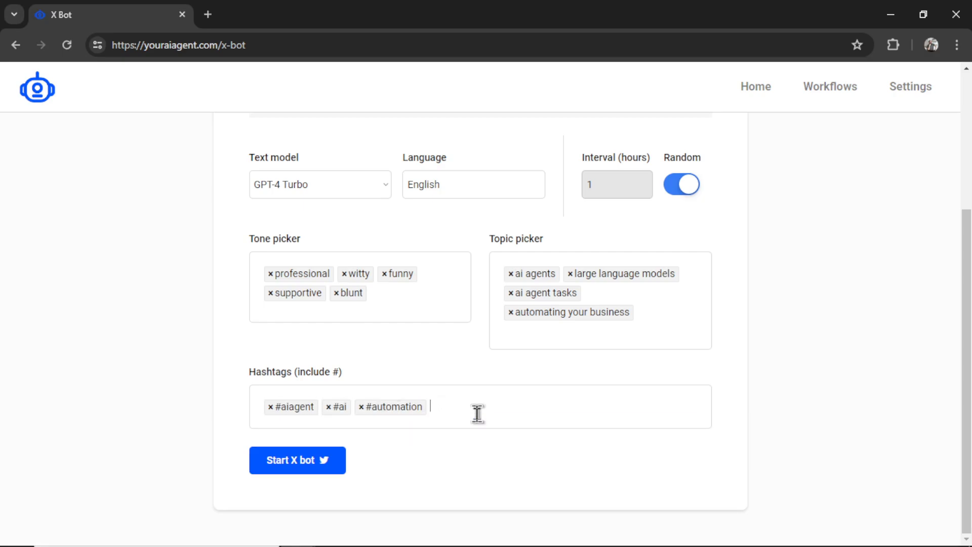
{"action": "type", "text": "#autoposting"}
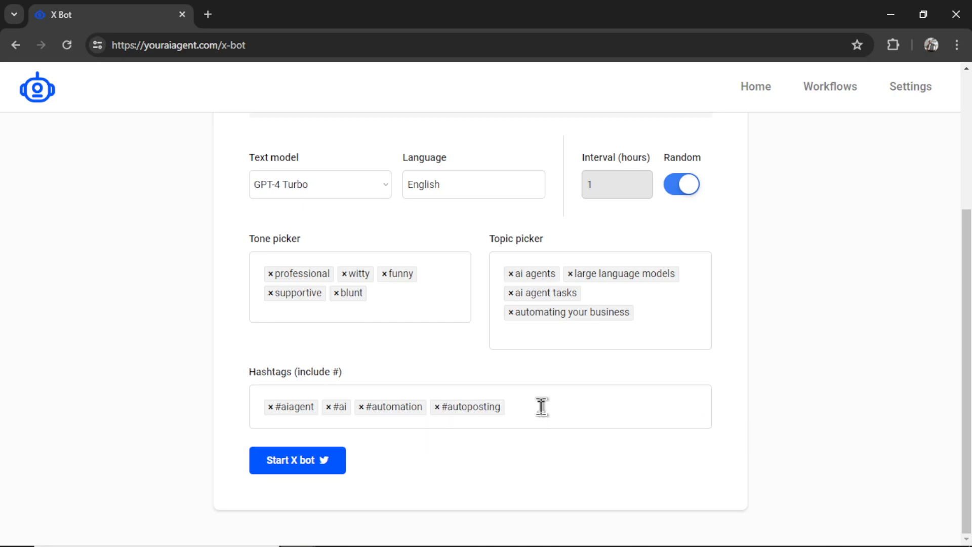
{"action": "type", "text": "#businessagent"}
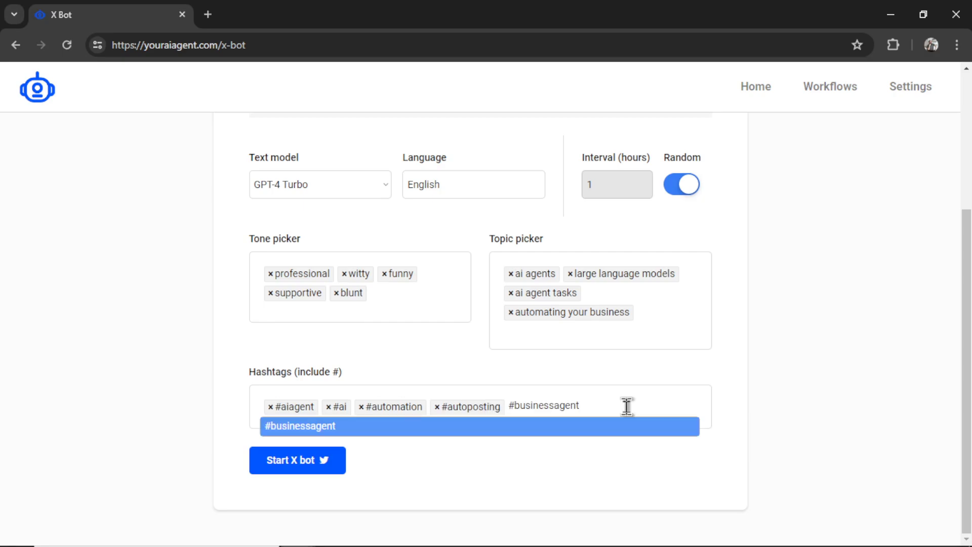
{"action": "left_click", "coordinate": [479, 427]}
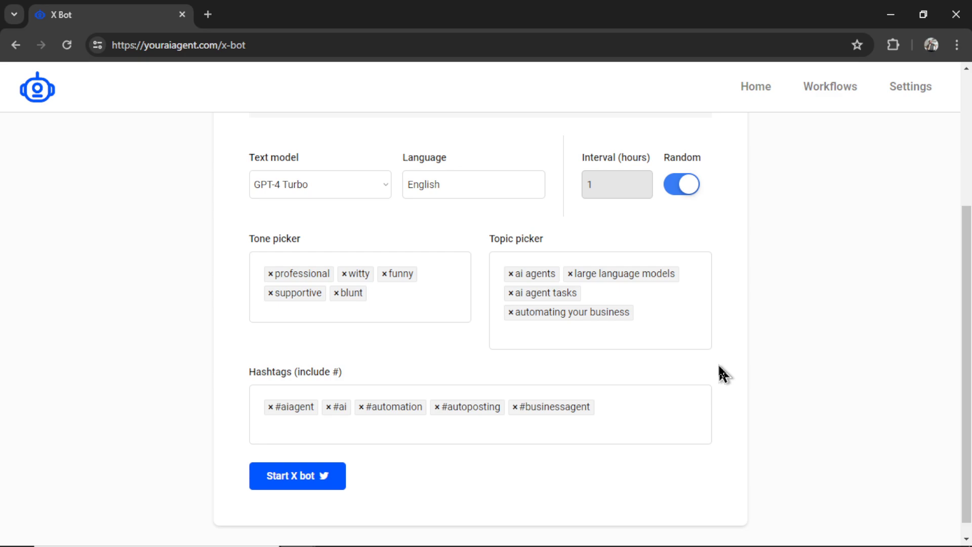
{"action": "mouse_move", "coordinate": [703, 385]}
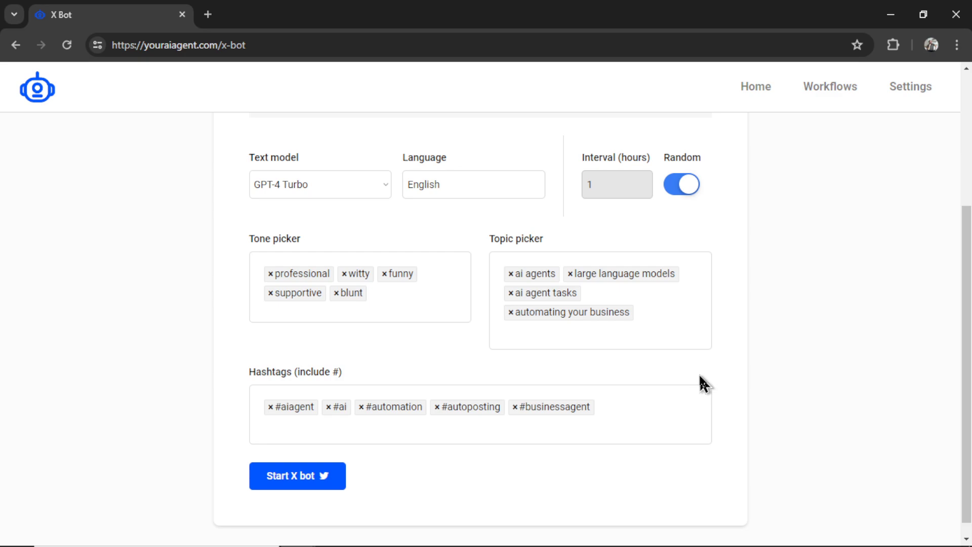
{"action": "mouse_move", "coordinate": [412, 363]}
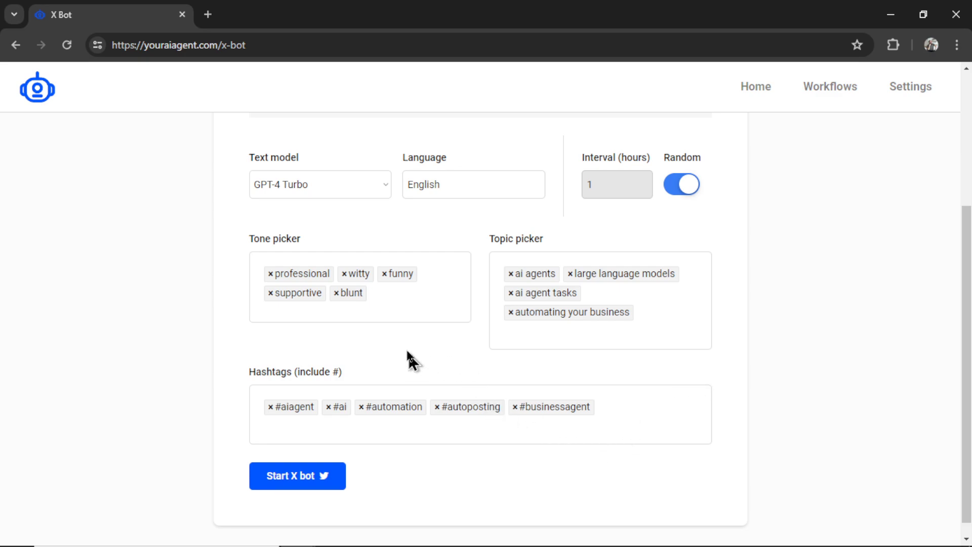
{"action": "mouse_move", "coordinate": [482, 344]}
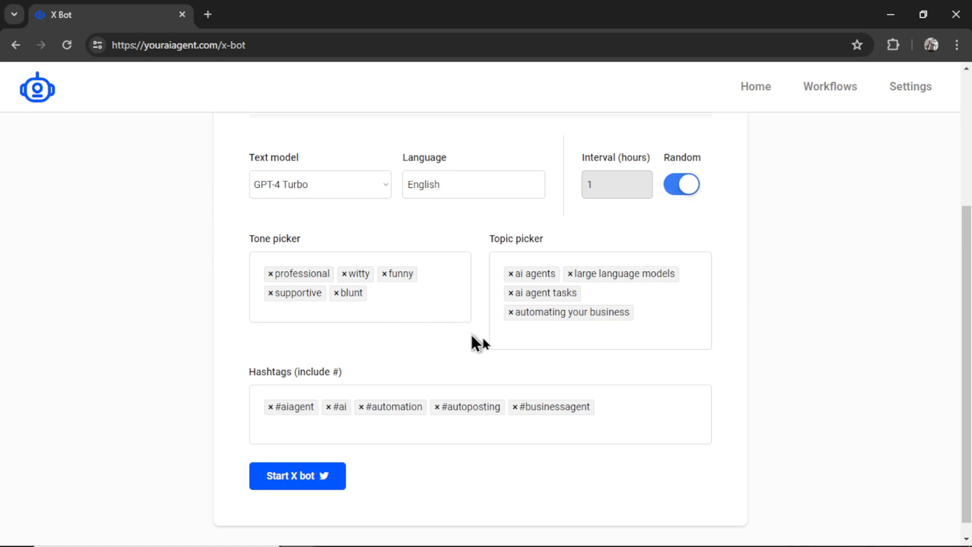
{"action": "mouse_move", "coordinate": [690, 322]}
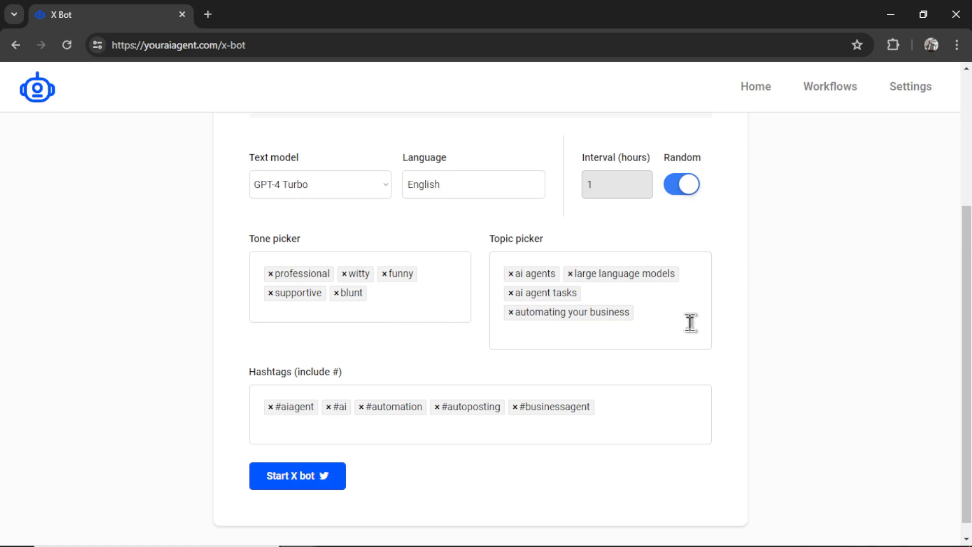
{"action": "mouse_move", "coordinate": [625, 424]}
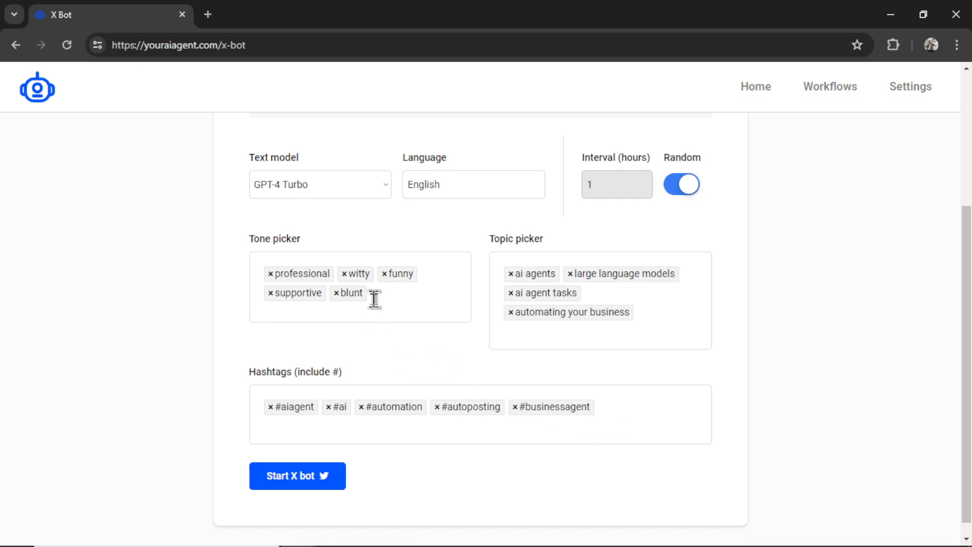
{"action": "mouse_move", "coordinate": [610, 296]}
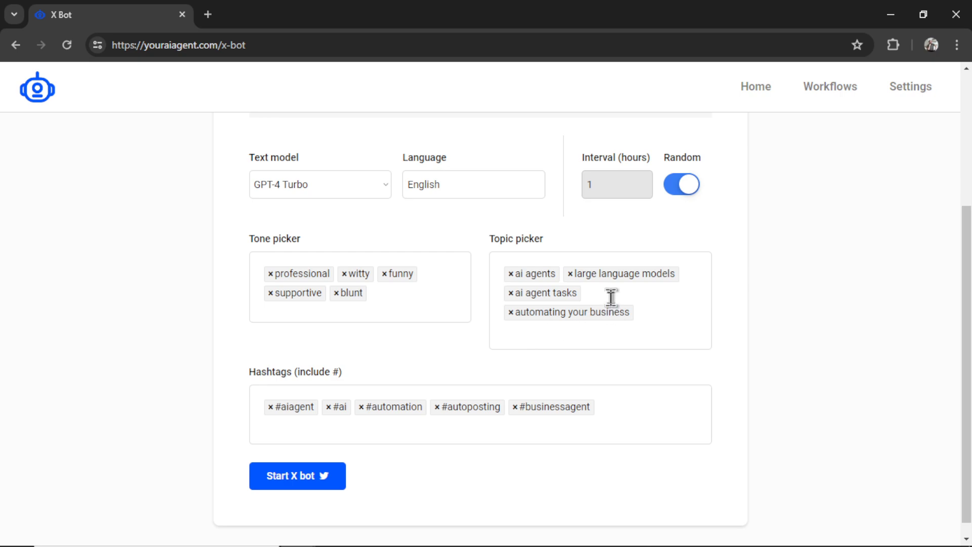
{"action": "mouse_move", "coordinate": [604, 323]}
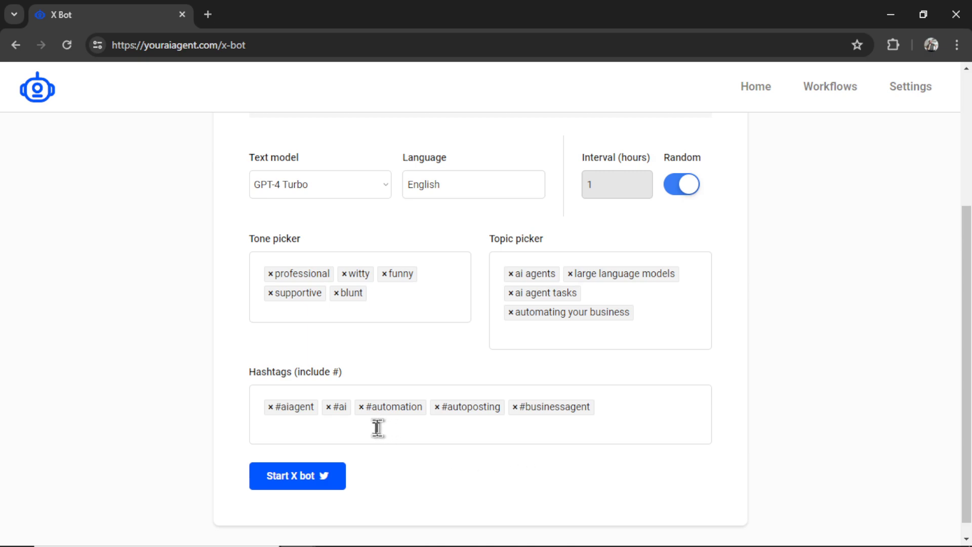
{"action": "mouse_move", "coordinate": [341, 423]}
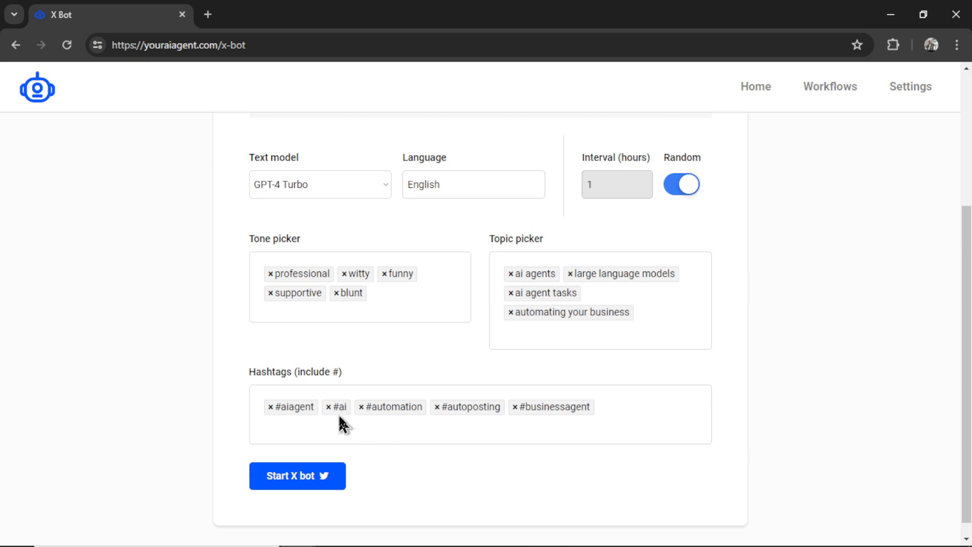
{"action": "mouse_move", "coordinate": [573, 426]}
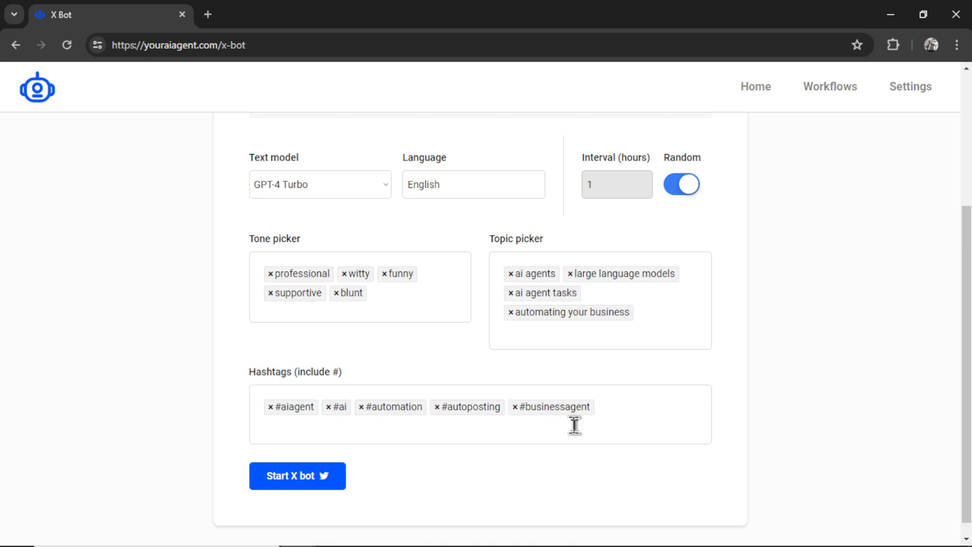
{"action": "mouse_move", "coordinate": [394, 321]}
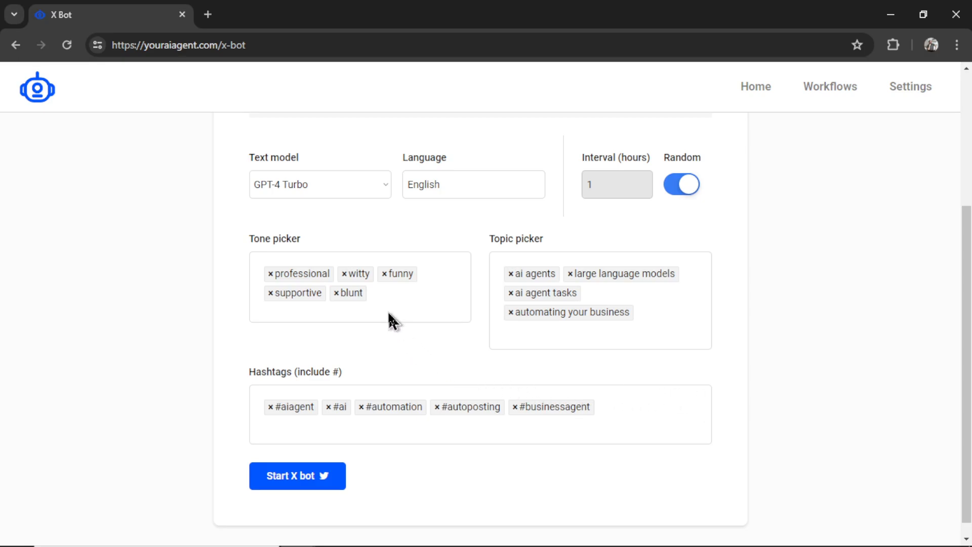
{"action": "mouse_move", "coordinate": [628, 421]}
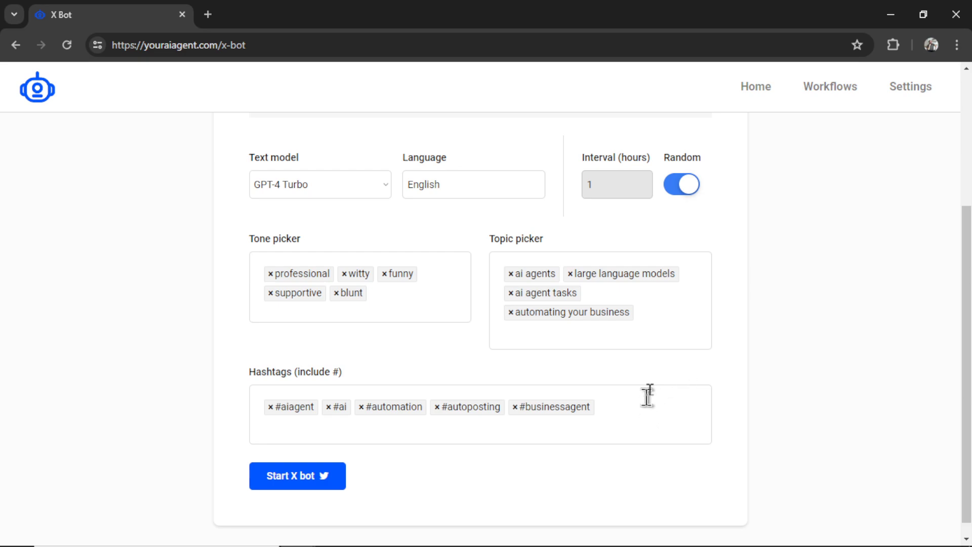
{"action": "mouse_move", "coordinate": [656, 385]}
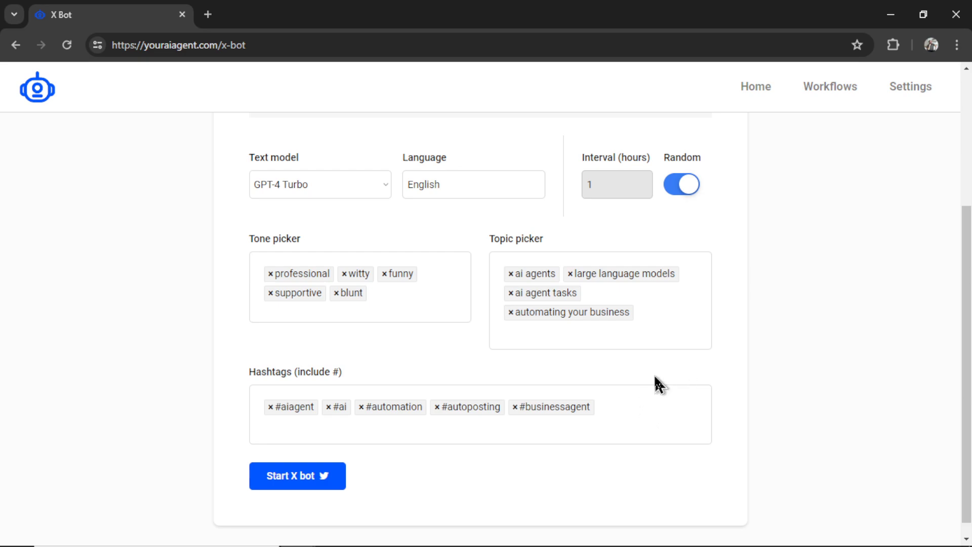
{"action": "mouse_move", "coordinate": [423, 315]}
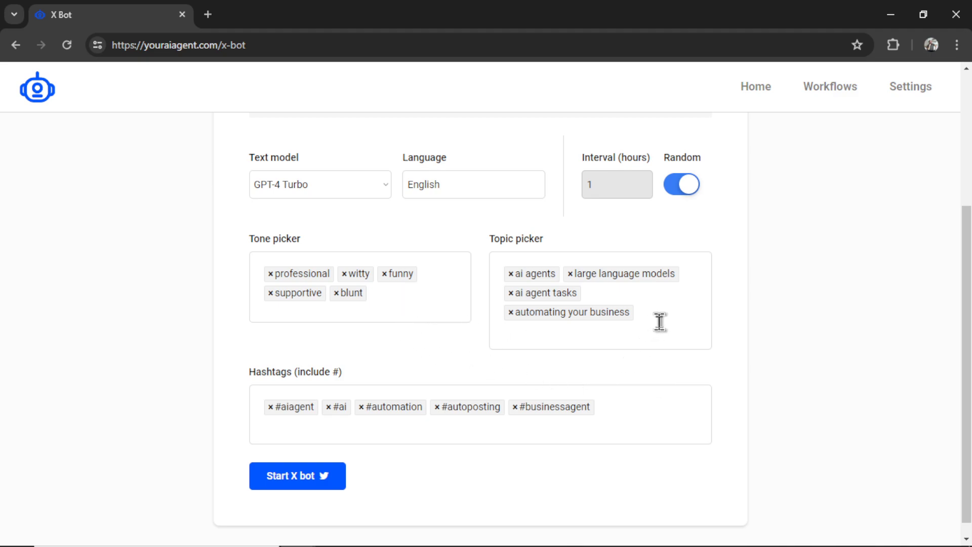
{"action": "mouse_move", "coordinate": [625, 418]}
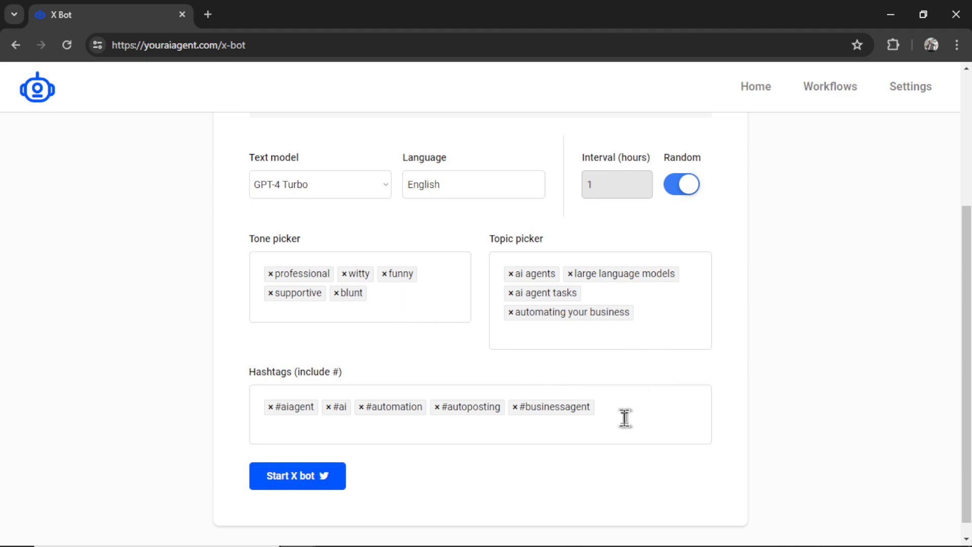
{"action": "mouse_move", "coordinate": [728, 359]}
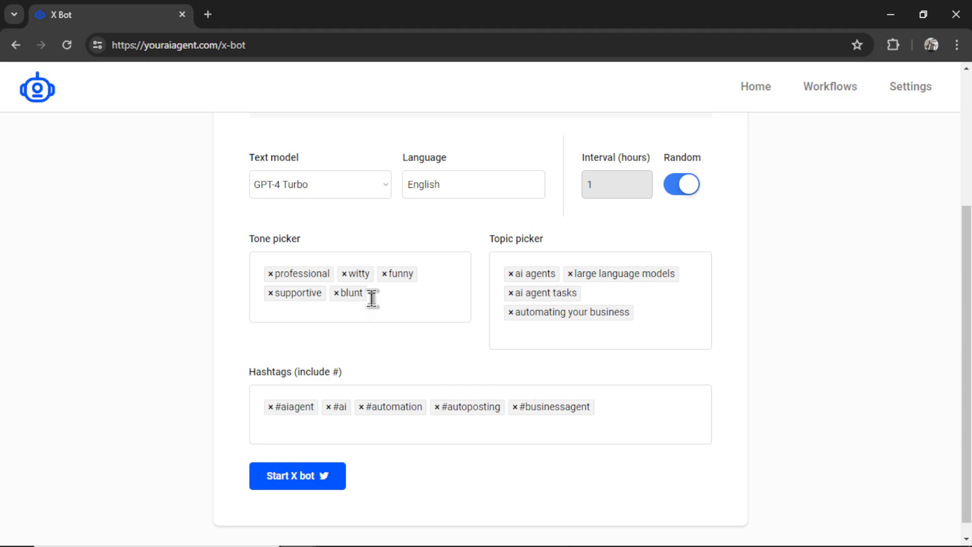
{"action": "mouse_move", "coordinate": [665, 312]}
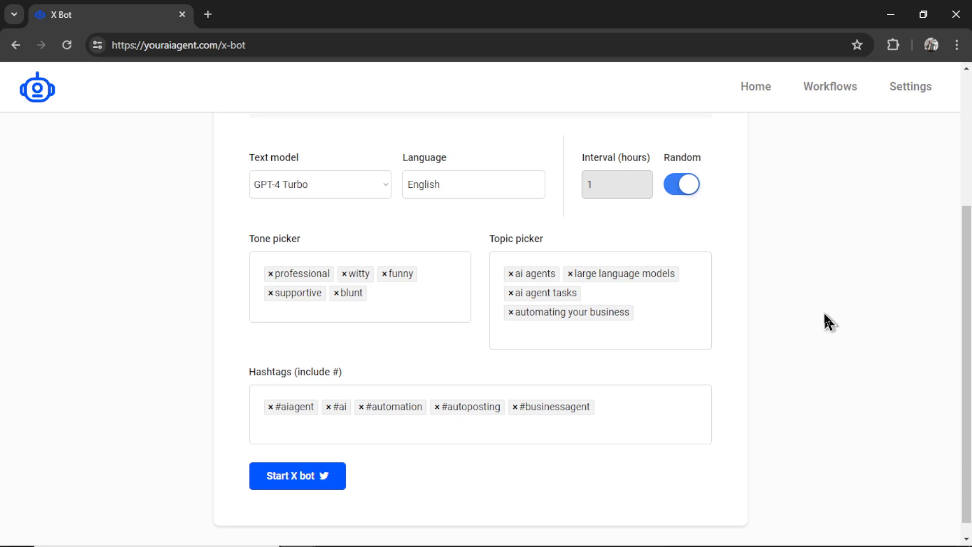
{"action": "mouse_move", "coordinate": [714, 436]}
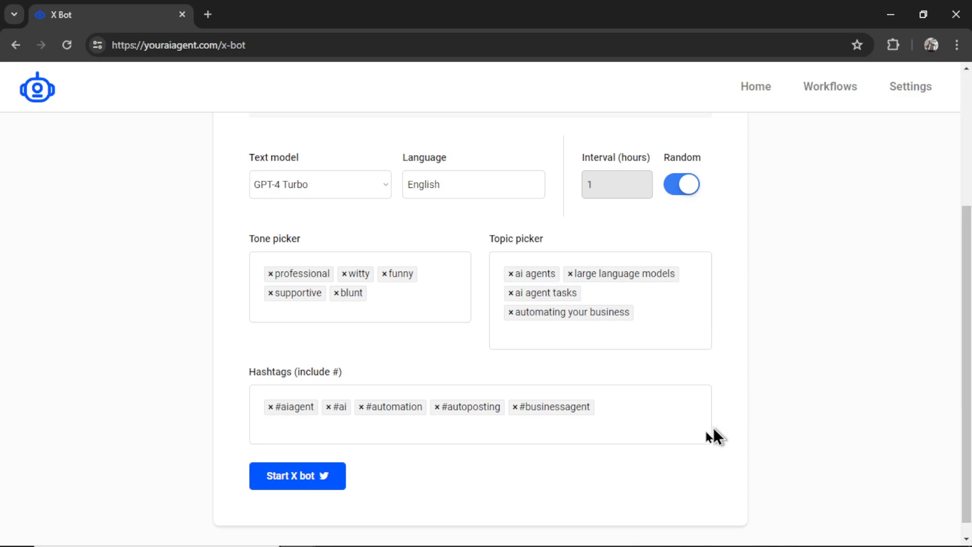
{"action": "mouse_move", "coordinate": [298, 476]}
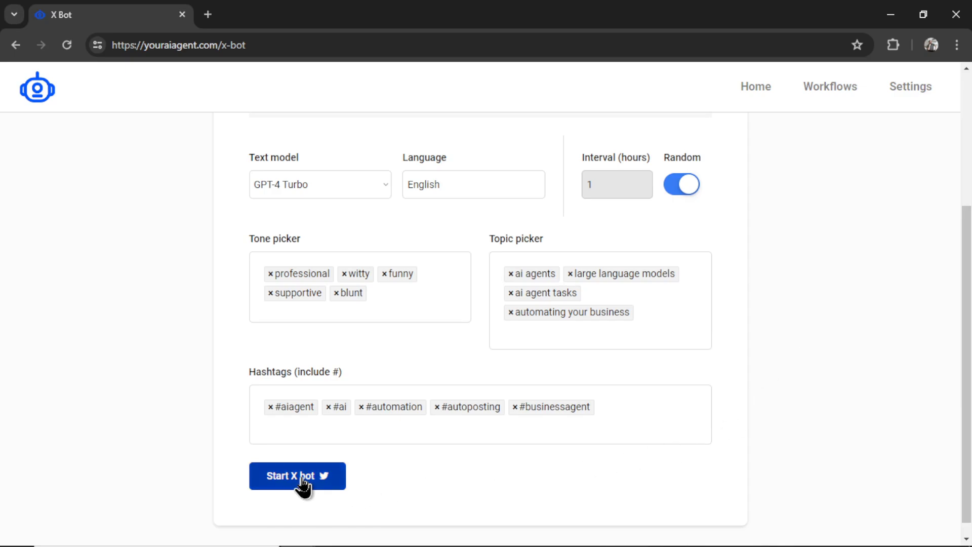
{"action": "left_click", "coordinate": [298, 476]}
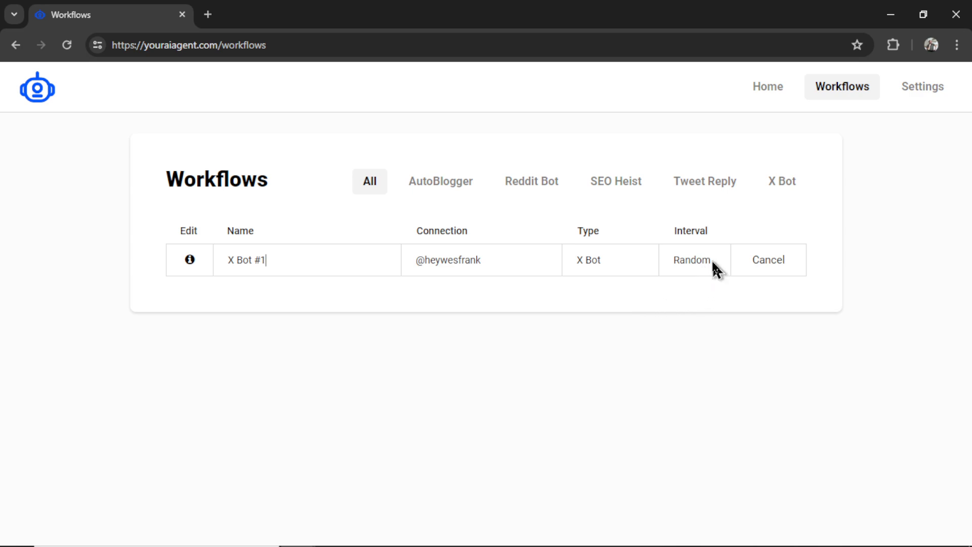
{"action": "mouse_move", "coordinate": [619, 272]}
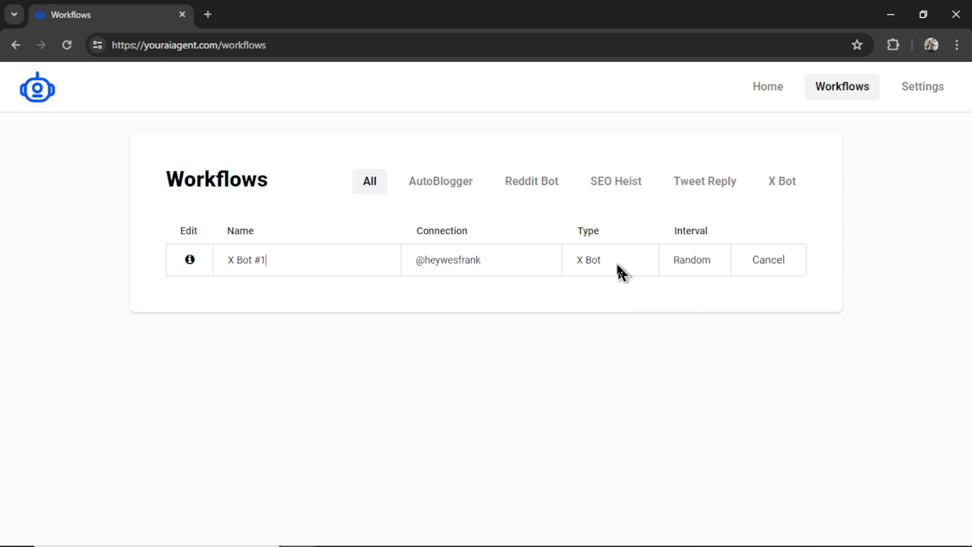
{"action": "mouse_move", "coordinate": [489, 295]}
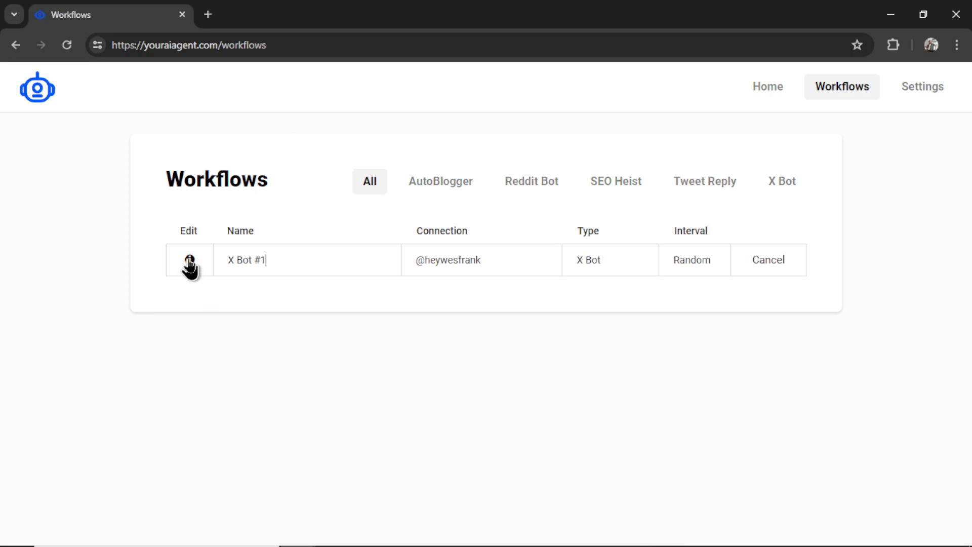
View X Bot #1's details with its past tweet and upcoming tweet time.
{"action": "left_click", "coordinate": [189, 259]}
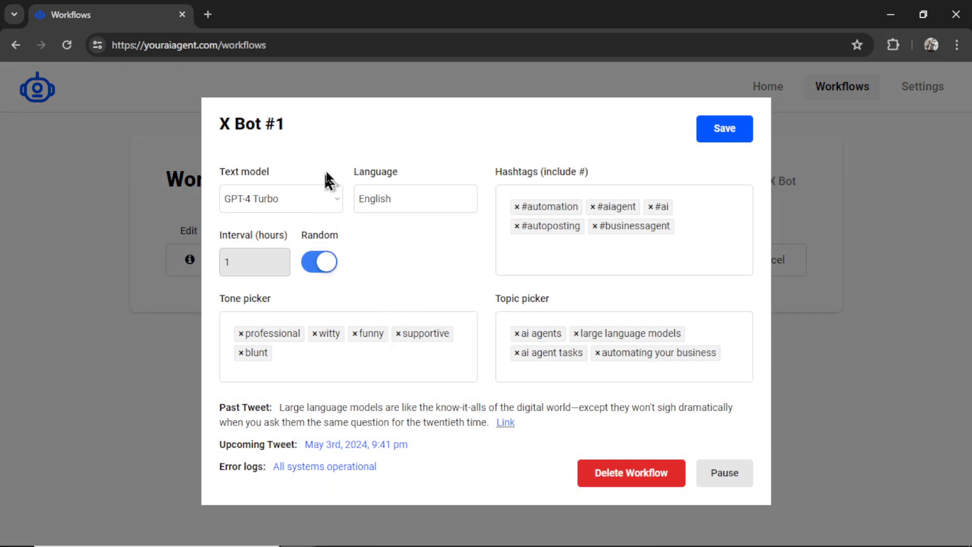
{"action": "mouse_move", "coordinate": [700, 285]}
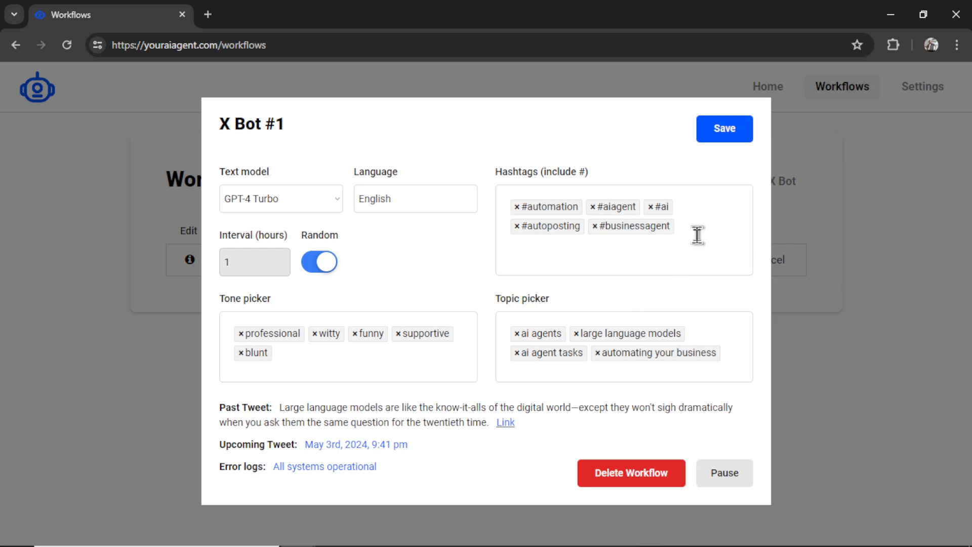
{"action": "mouse_move", "coordinate": [540, 389]}
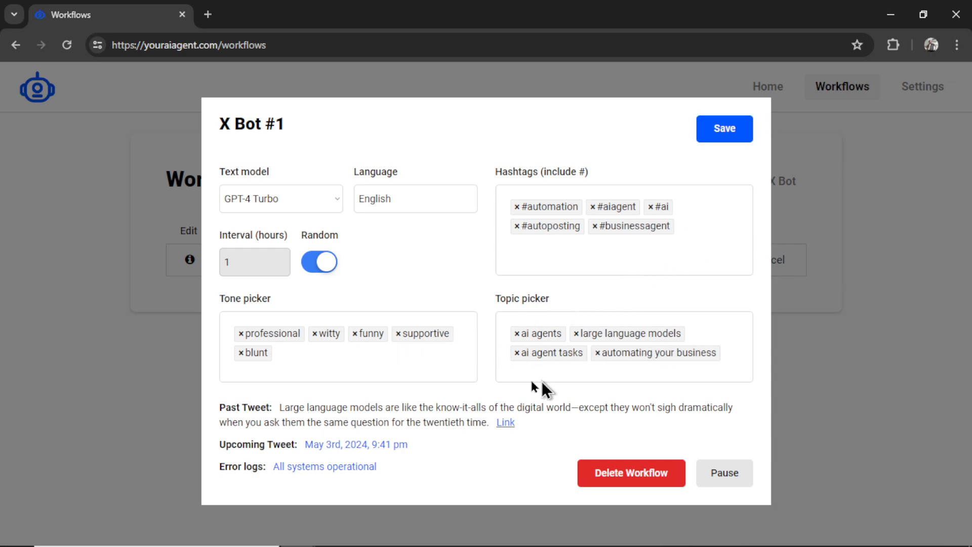
{"action": "scroll", "scroll_direction": "down", "scroll_amount": 3}
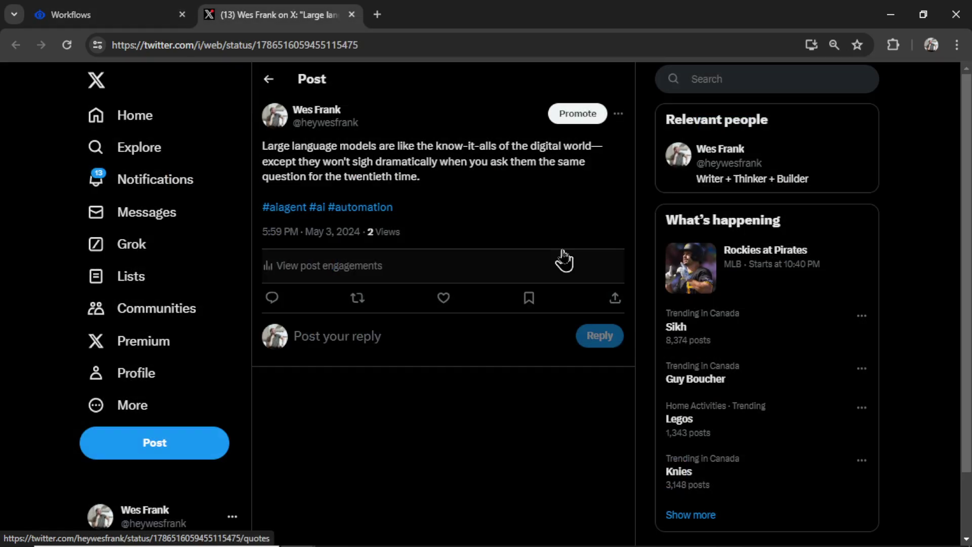
{"action": "mouse_move", "coordinate": [453, 189]}
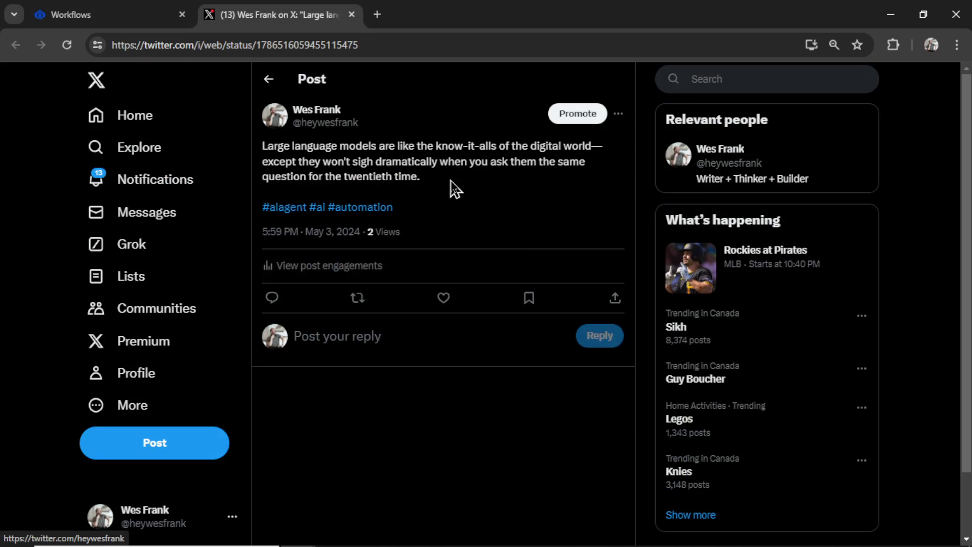
{"action": "mouse_move", "coordinate": [524, 210]}
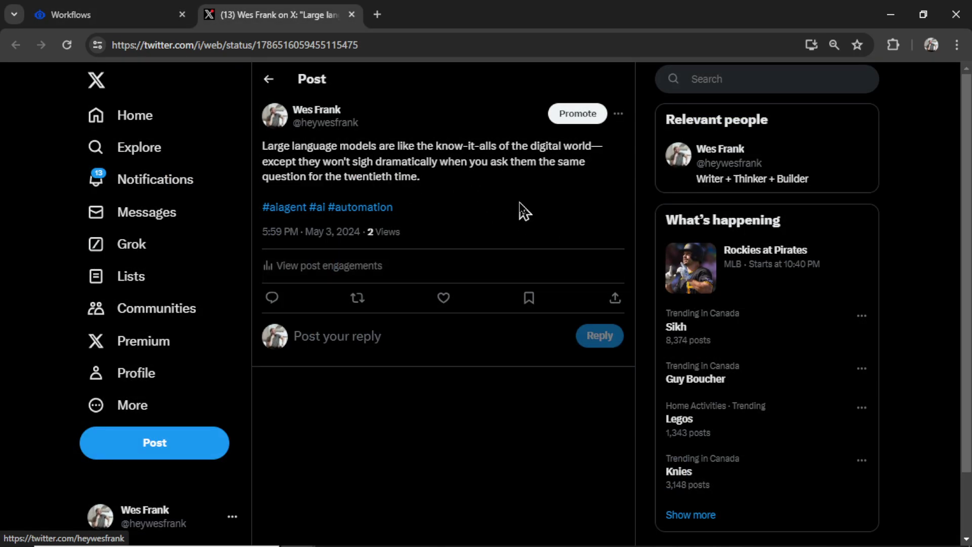
{"action": "mouse_move", "coordinate": [403, 222]}
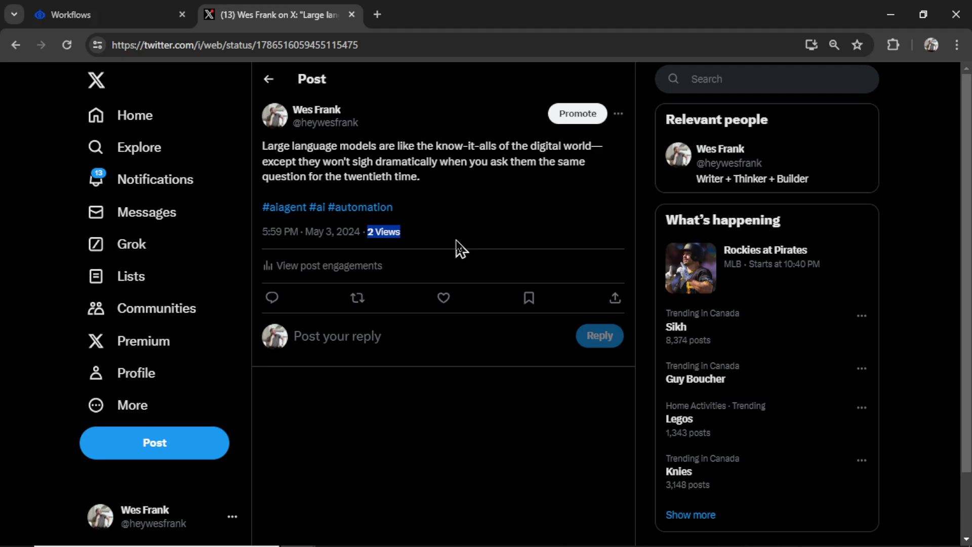
Leave X after reviewing the large language models tweet and return to the Bubble editor.
{"action": "left_click", "coordinate": [105, 15]}
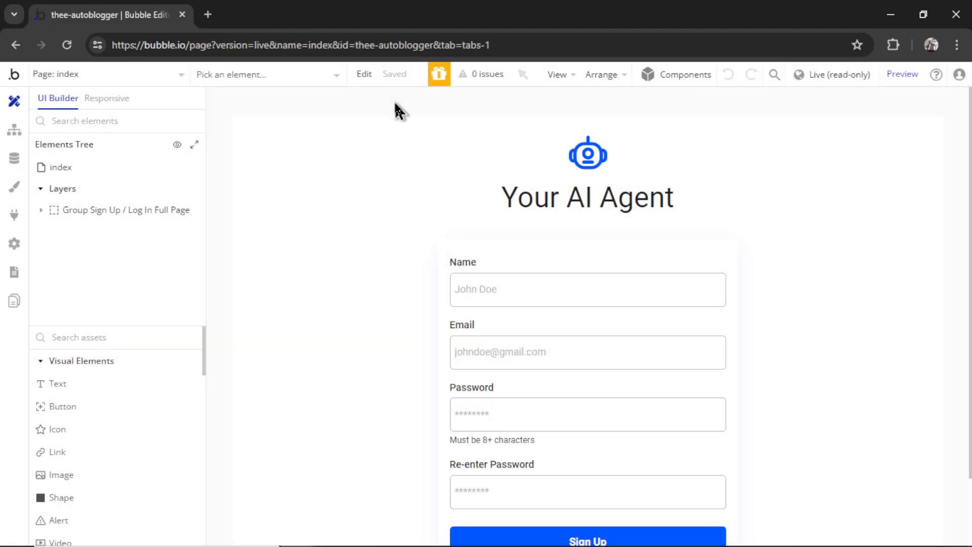
{"action": "mouse_move", "coordinate": [178, 99]}
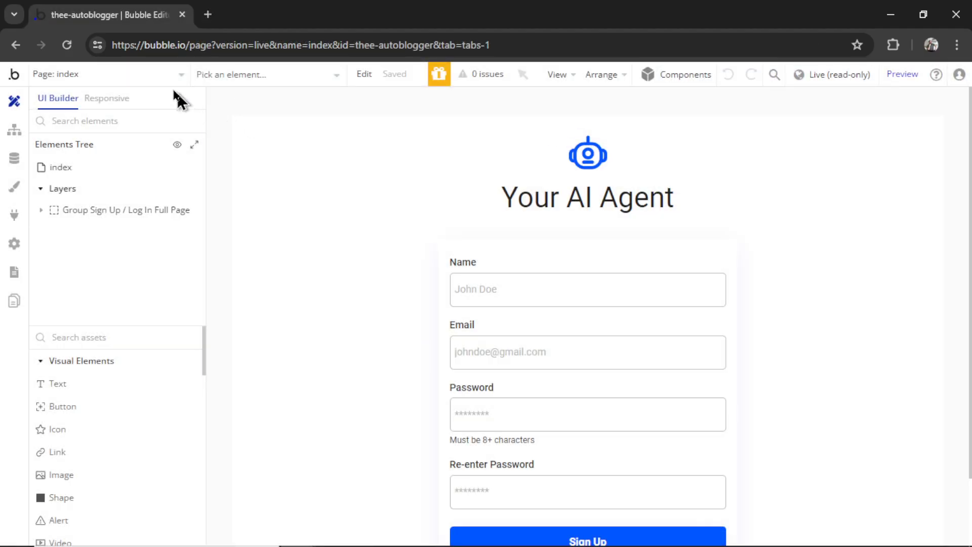
Switch to Bubble's Backend workflows and filter to the X Bot folder.
{"action": "left_click", "coordinate": [106, 74]}
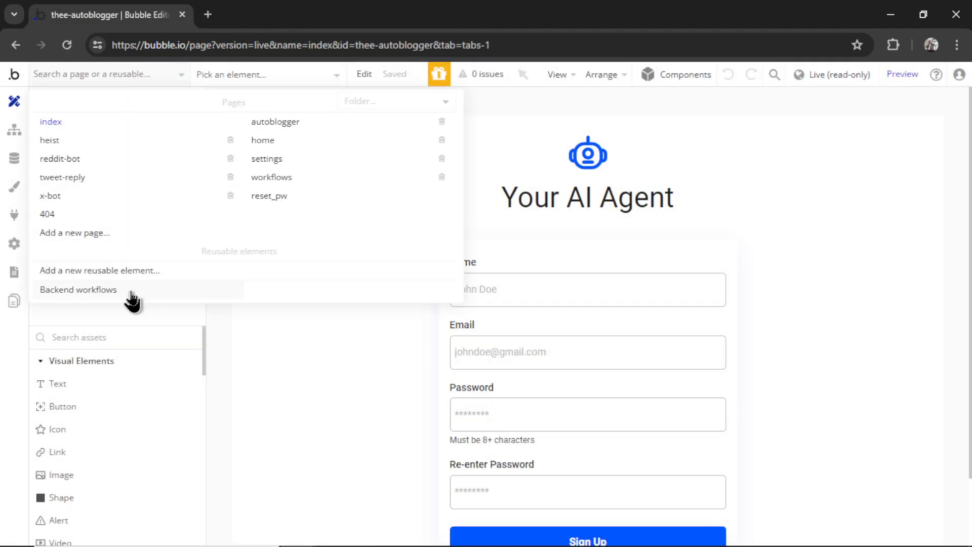
{"action": "left_click", "coordinate": [78, 290]}
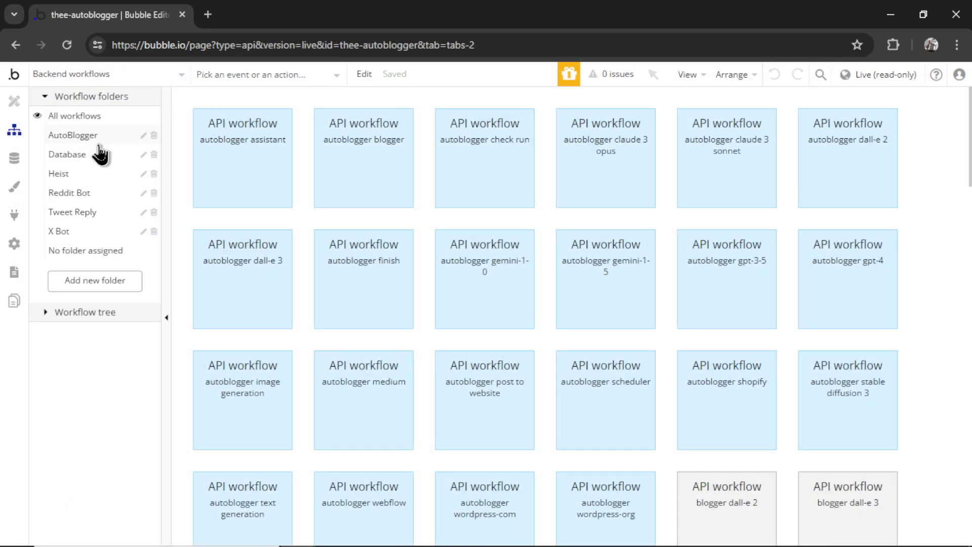
{"action": "left_click", "coordinate": [59, 231]}
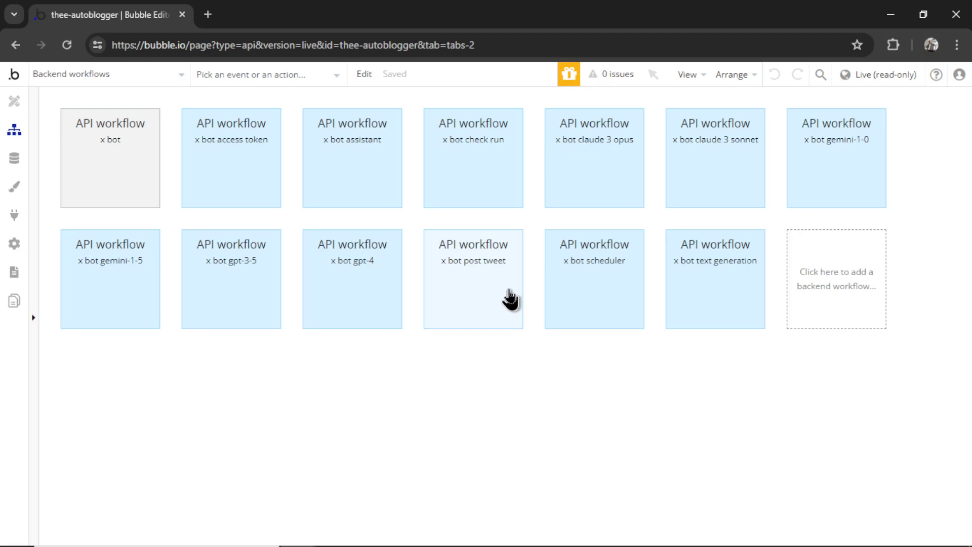
Reveal the five action steps of the 'x bot post tweet' API workflow.
{"action": "left_click", "coordinate": [473, 278]}
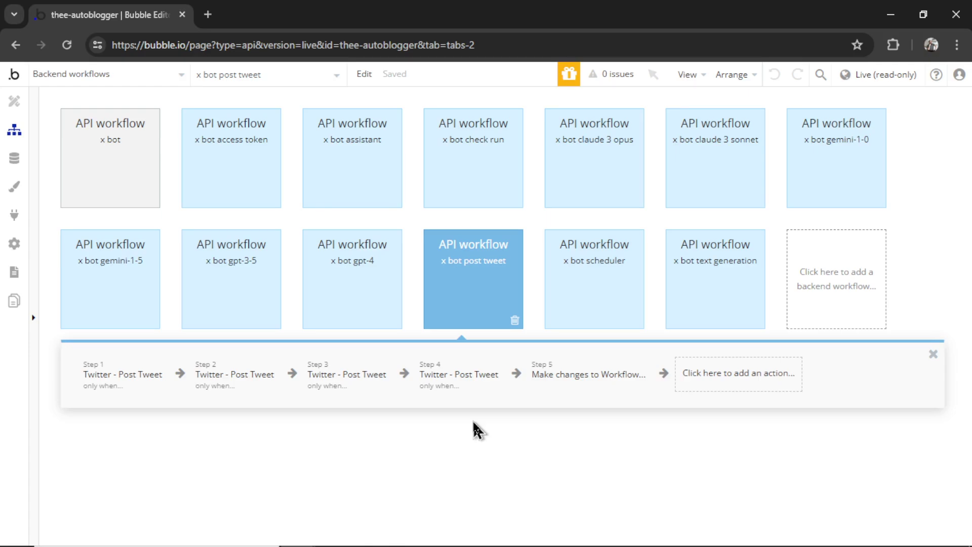
{"action": "mouse_move", "coordinate": [499, 423]}
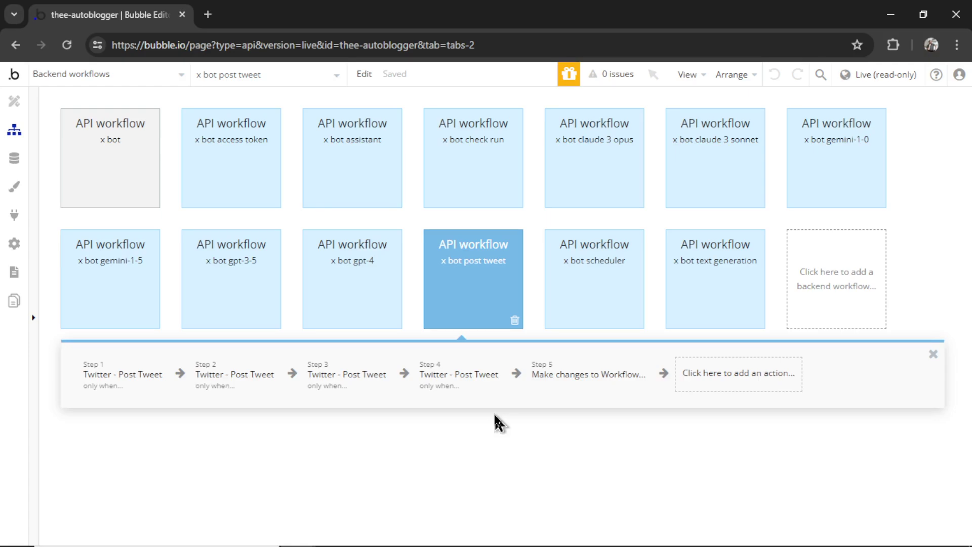
{"action": "mouse_move", "coordinate": [301, 450]}
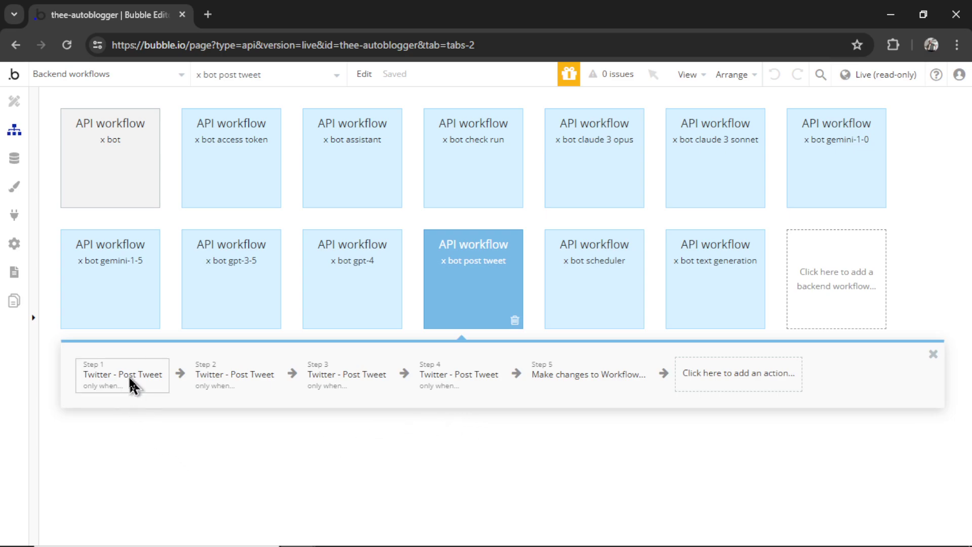
Show step 1's Post Tweet settings, sent only when the text is under 280 characters.
{"action": "left_click", "coordinate": [122, 375]}
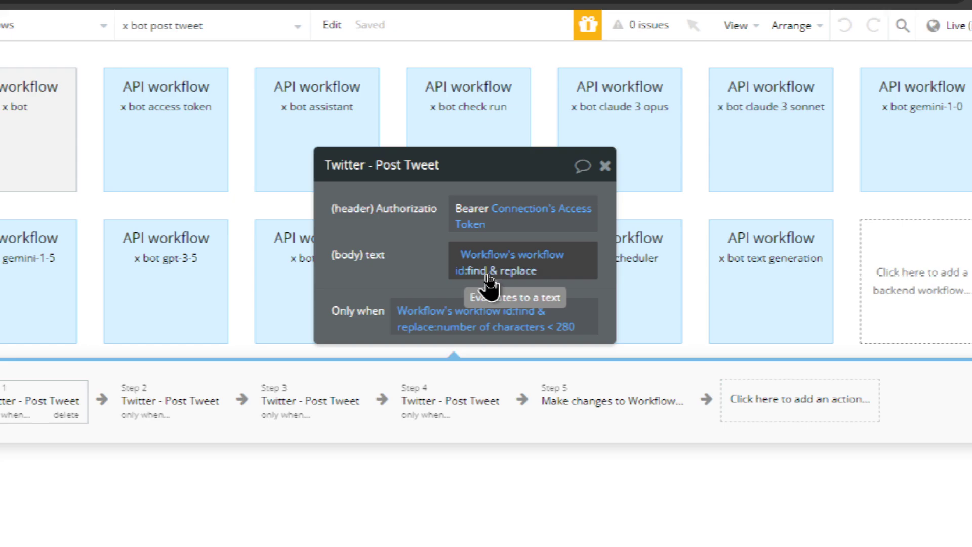
Review step 1's find & replace text: Workflow's tweet plus hashtags #1–#3, under 280 characters.
{"action": "left_click", "coordinate": [492, 269]}
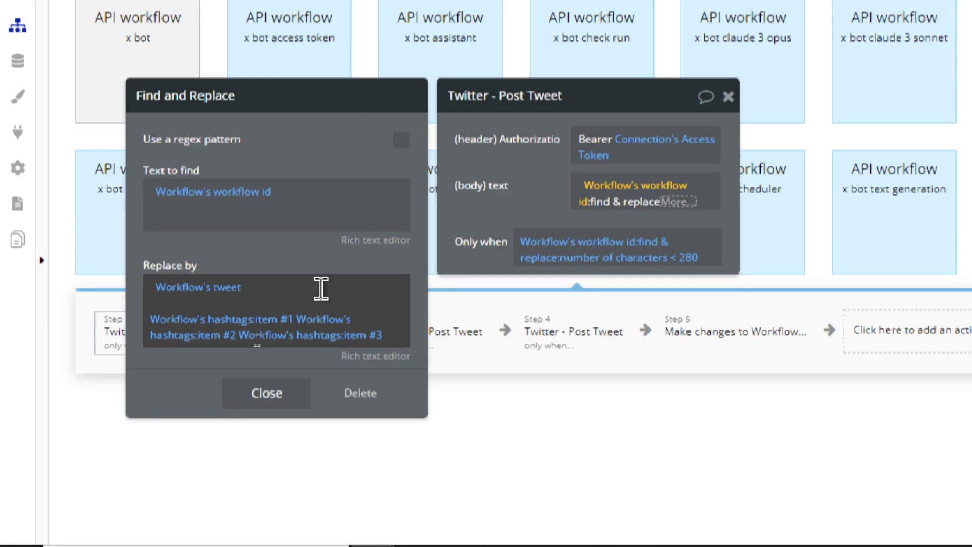
{"action": "mouse_move", "coordinate": [371, 319]}
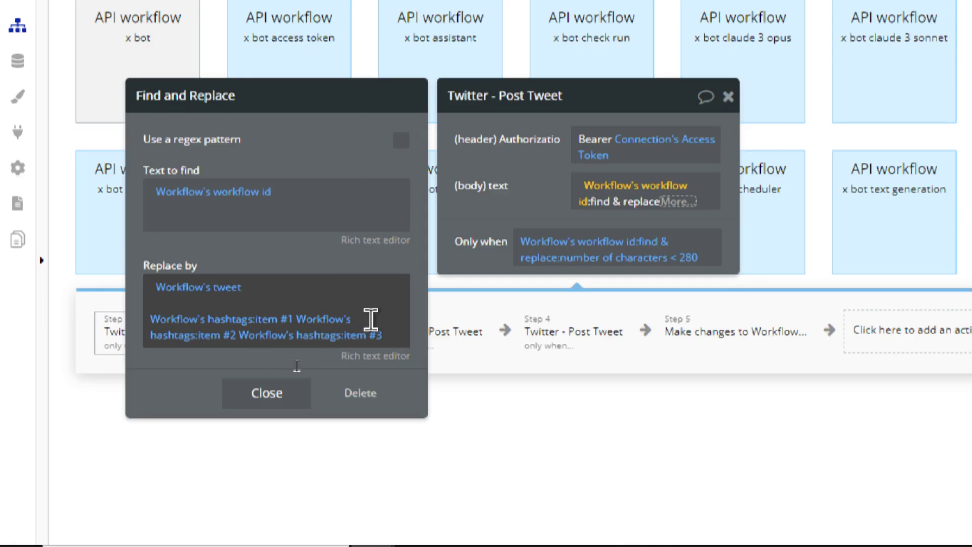
{"action": "mouse_move", "coordinate": [394, 333]}
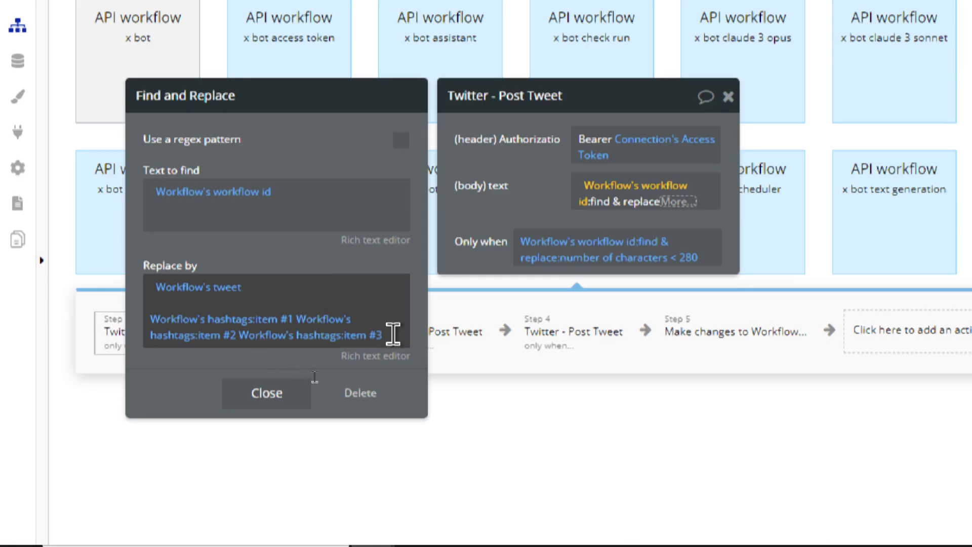
{"action": "mouse_move", "coordinate": [391, 335]}
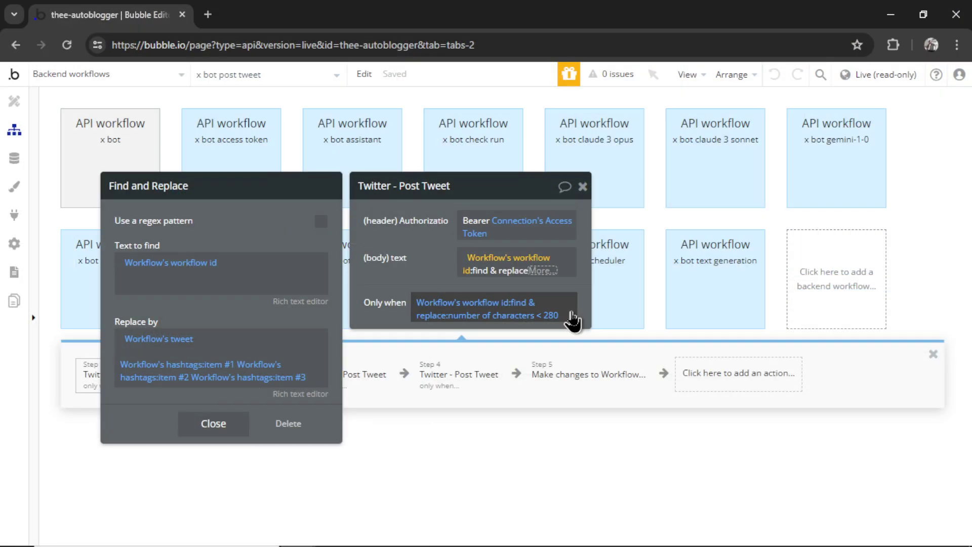
{"action": "mouse_move", "coordinate": [575, 322]}
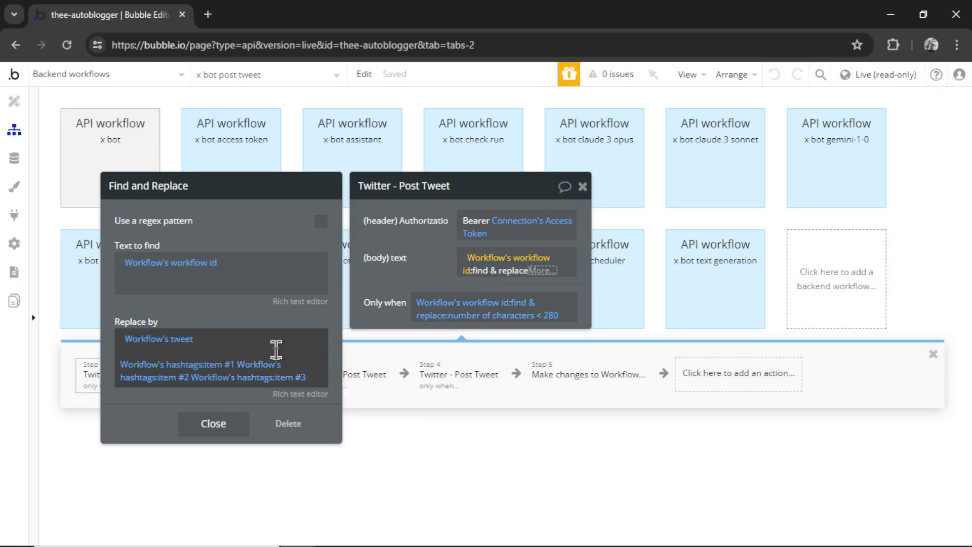
{"action": "mouse_move", "coordinate": [563, 327]}
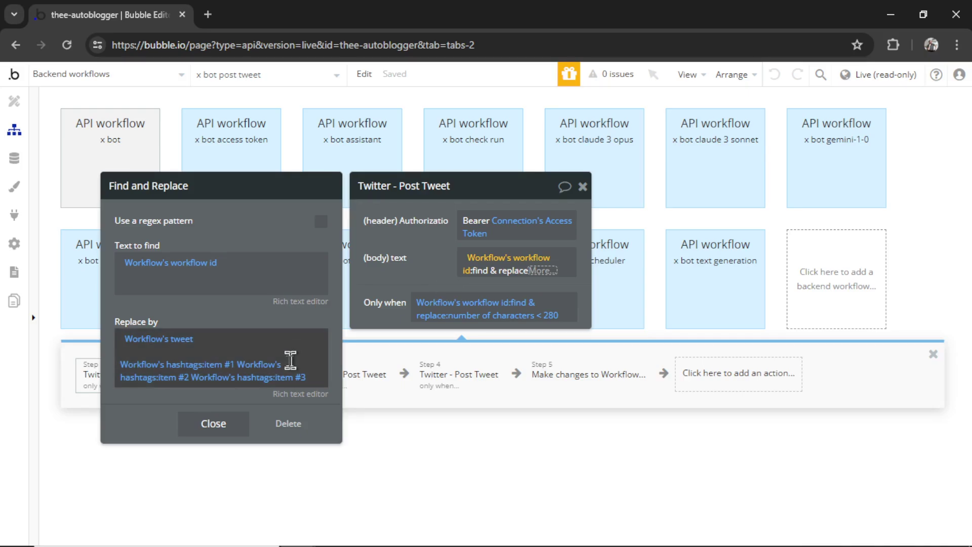
{"action": "mouse_move", "coordinate": [245, 325]}
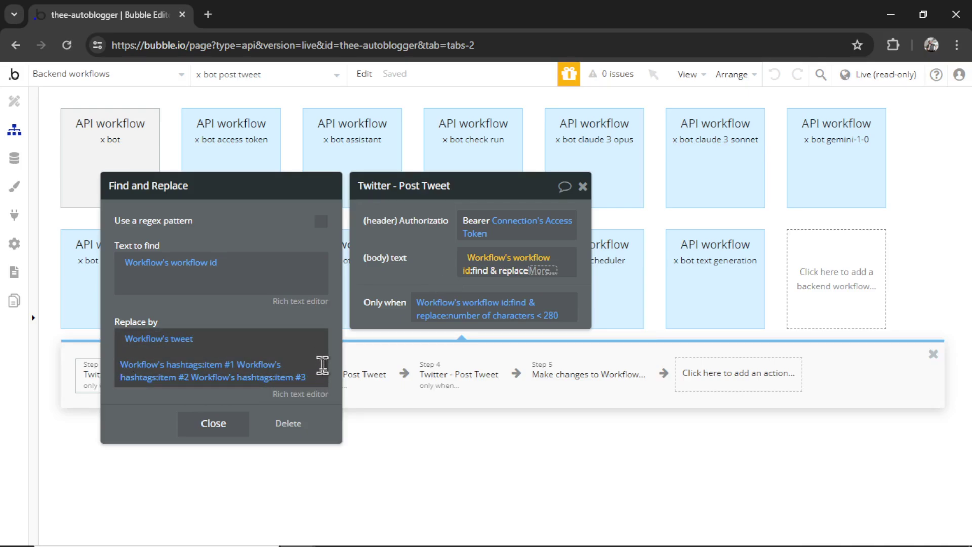
{"action": "left_click", "coordinate": [213, 424]}
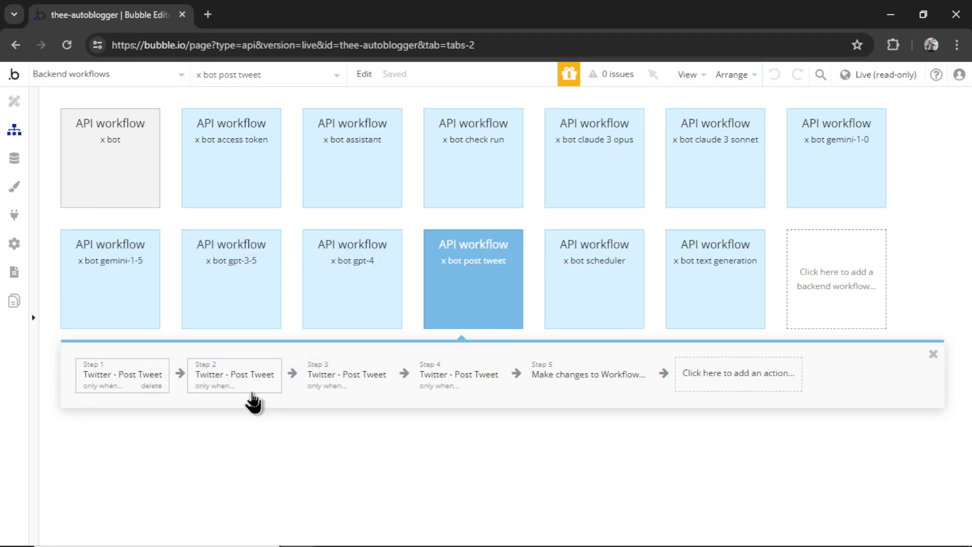
Review step 2's condition: characters < 280 and step 1's body id is empty.
{"action": "left_click", "coordinate": [234, 374]}
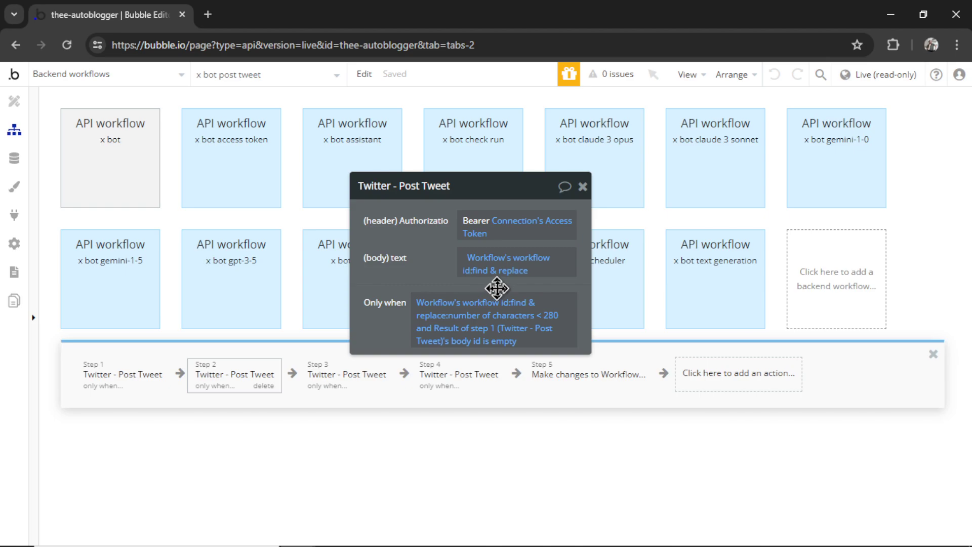
{"action": "left_click", "coordinate": [506, 264]}
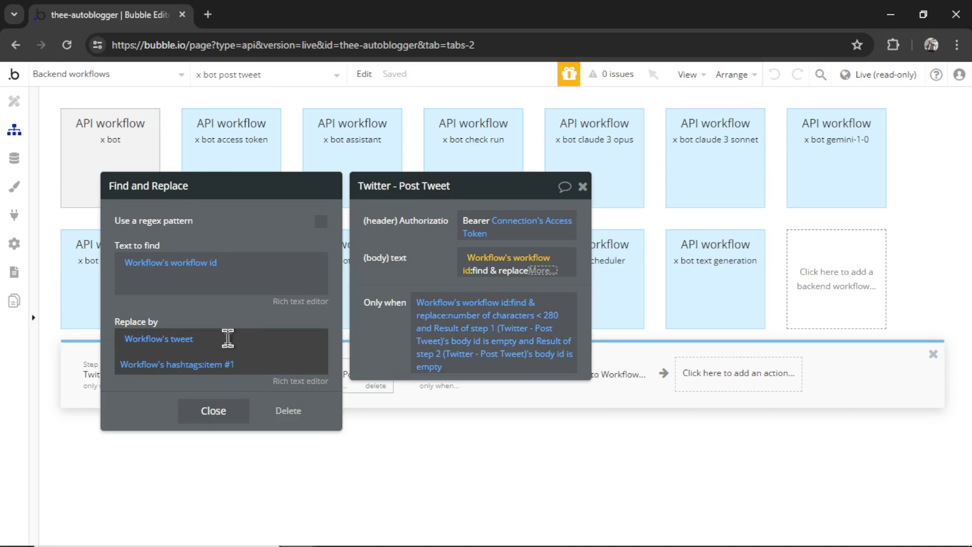
{"action": "mouse_move", "coordinate": [347, 368]}
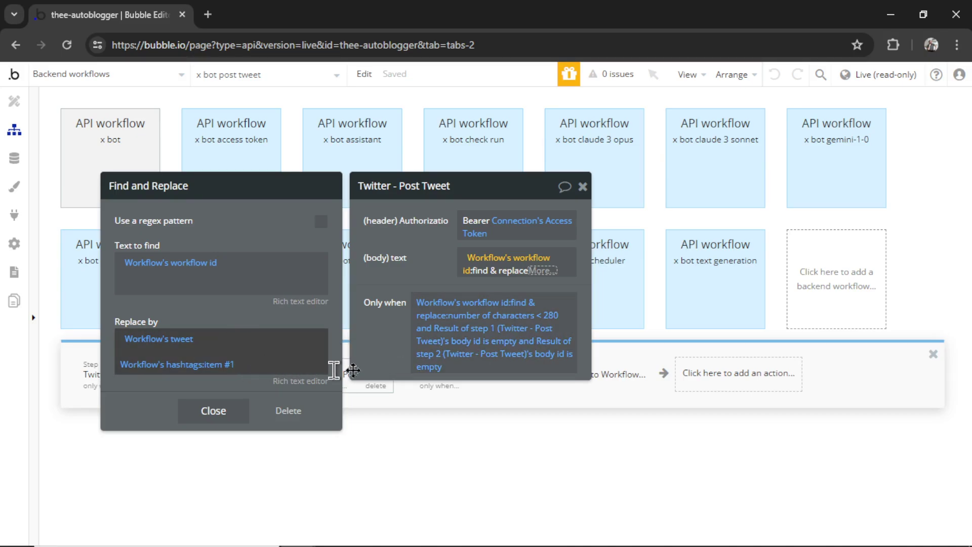
{"action": "mouse_move", "coordinate": [565, 324]}
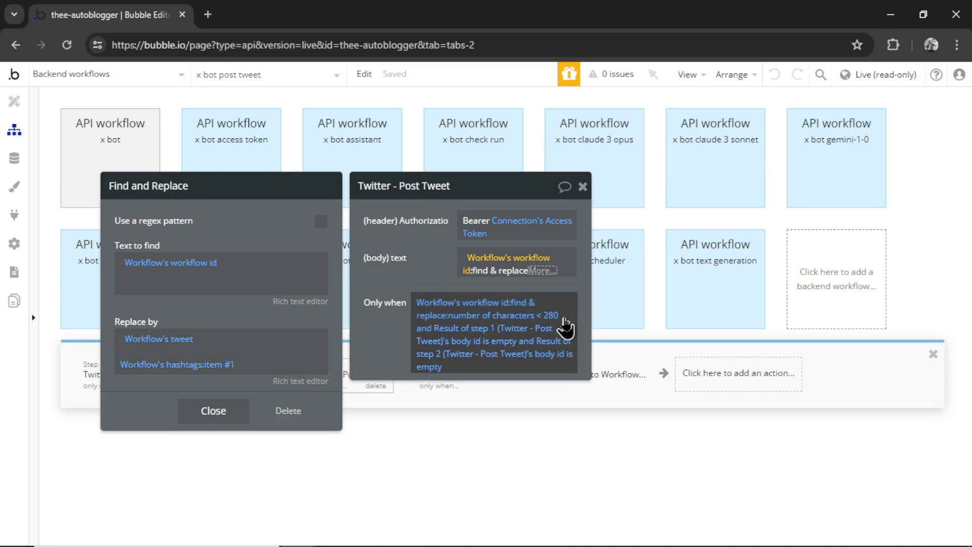
{"action": "mouse_move", "coordinate": [512, 353]}
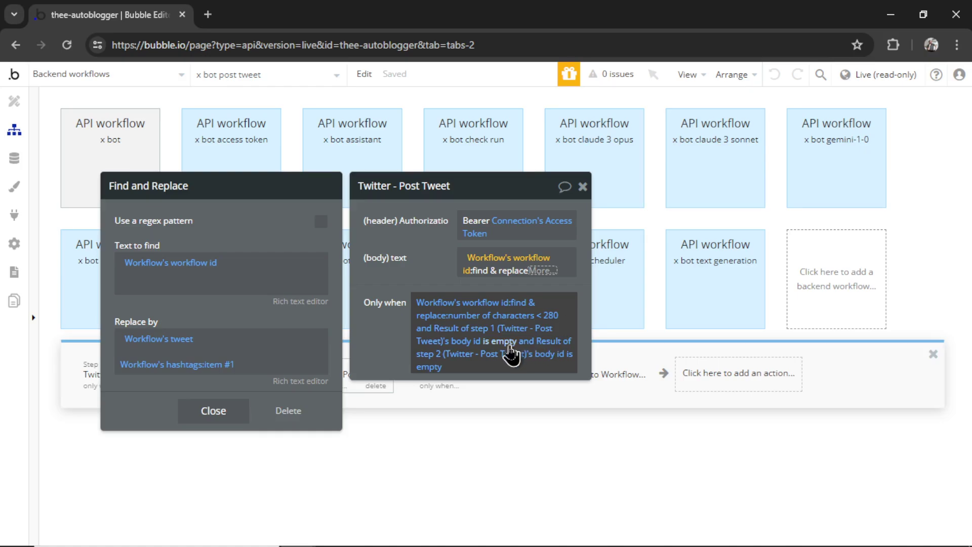
{"action": "mouse_move", "coordinate": [552, 368]}
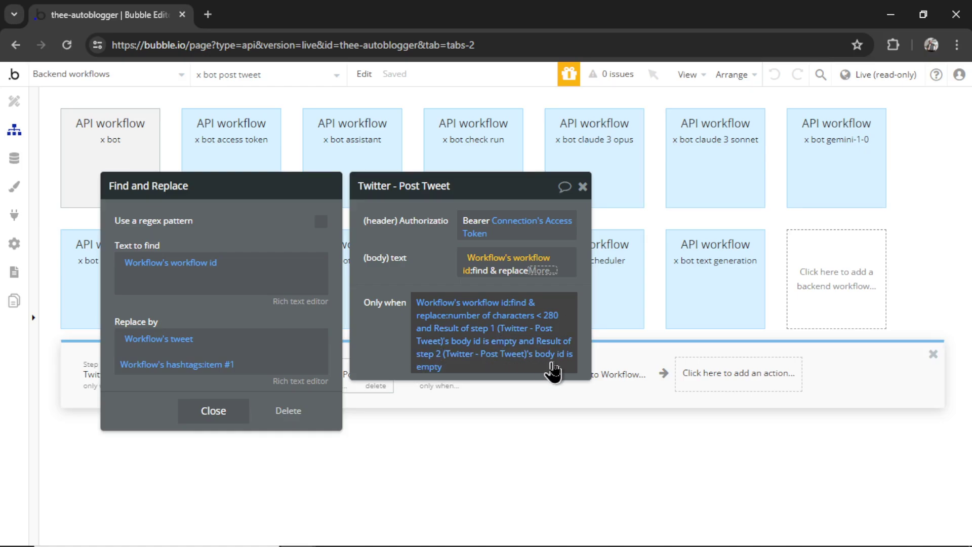
{"action": "mouse_move", "coordinate": [492, 377]}
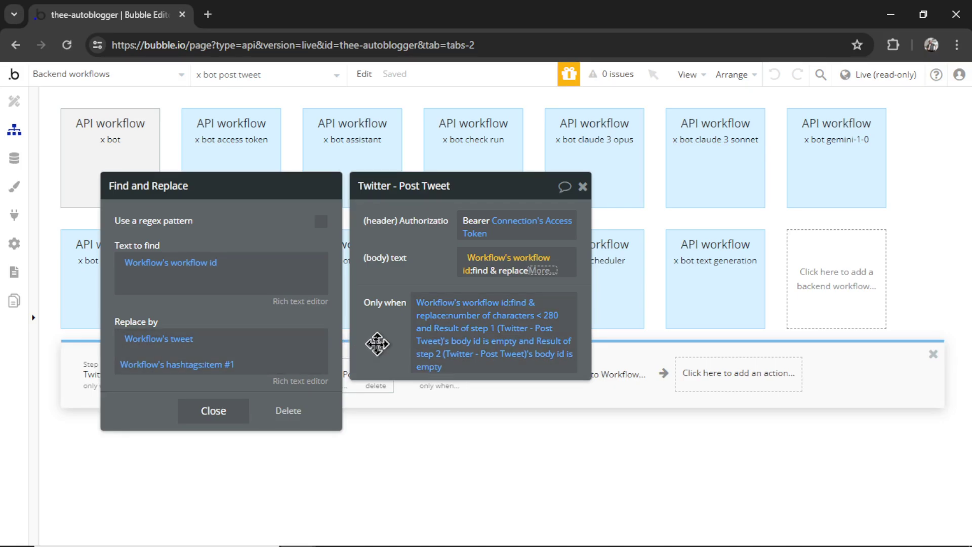
{"action": "mouse_move", "coordinate": [441, 427]}
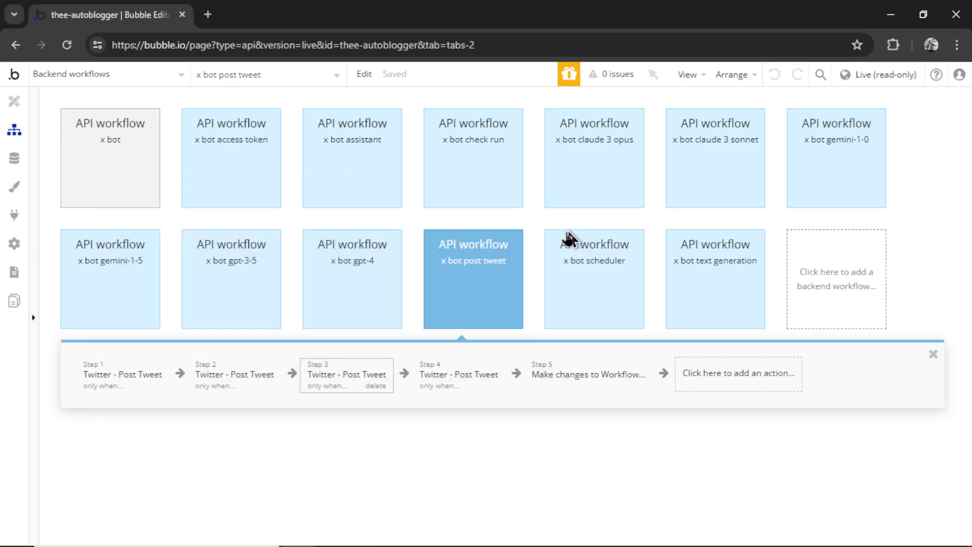
Review step 4 posting the plain tweet when under 280 characters and steps 1–3 body ids empty.
{"action": "left_click", "coordinate": [459, 374]}
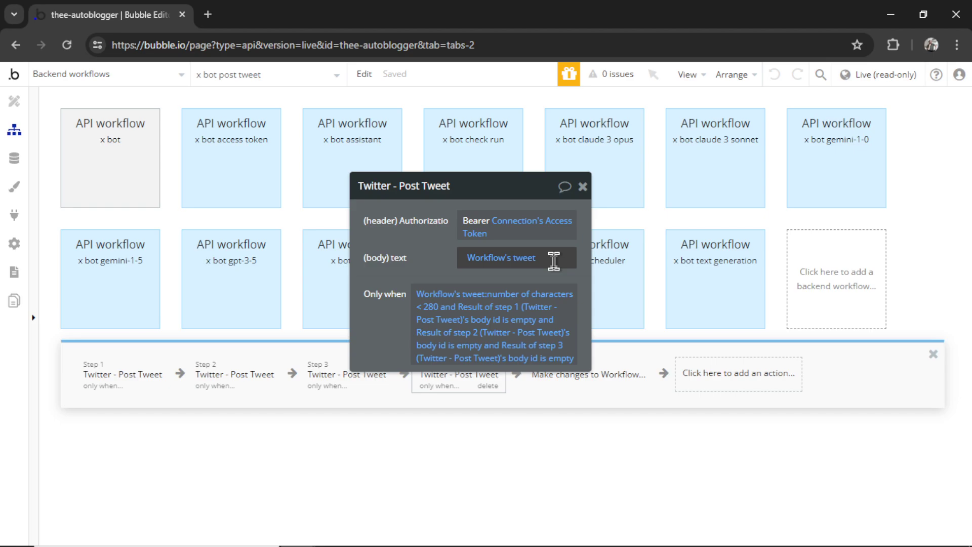
{"action": "left_click", "coordinate": [458, 374]}
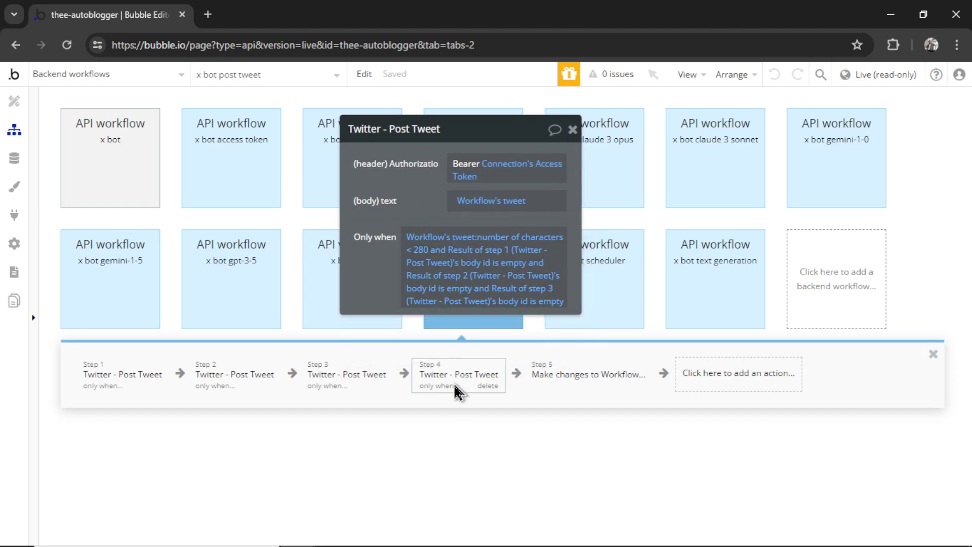
{"action": "mouse_move", "coordinate": [459, 385]}
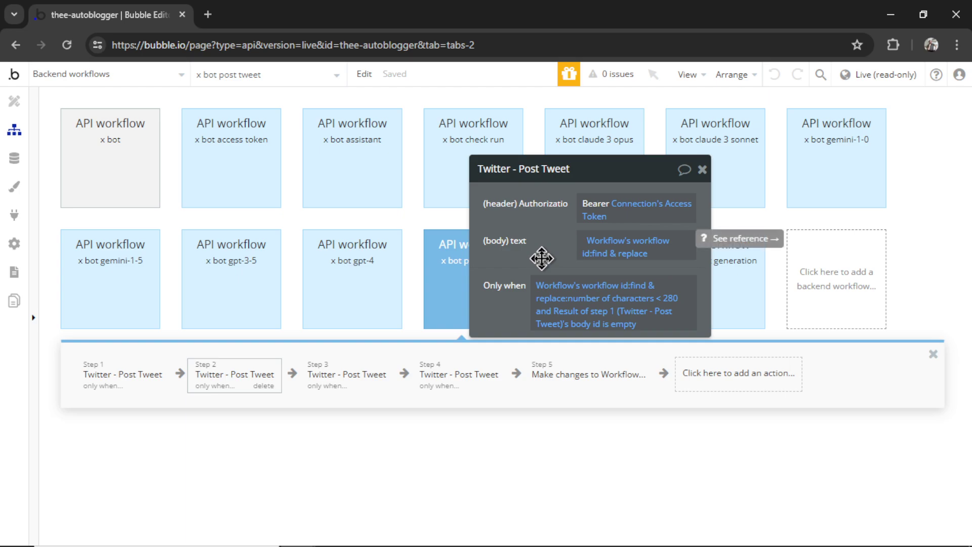
{"action": "mouse_move", "coordinate": [576, 443]}
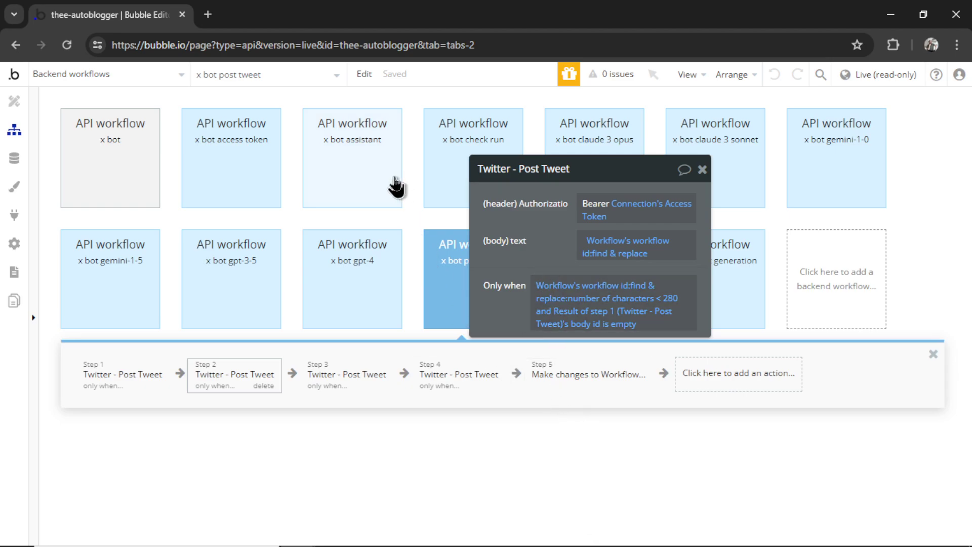
{"action": "mouse_move", "coordinate": [484, 431]}
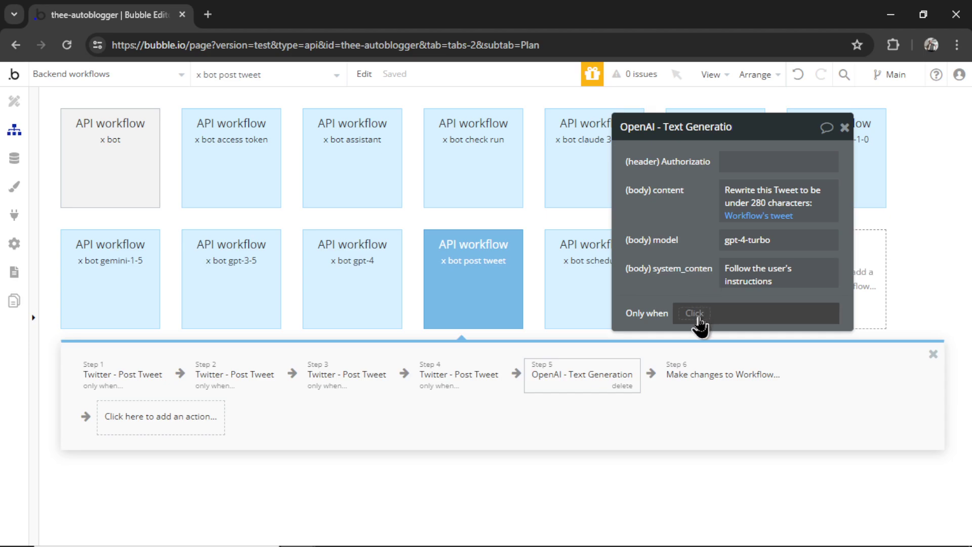
{"action": "mouse_move", "coordinate": [582, 377]}
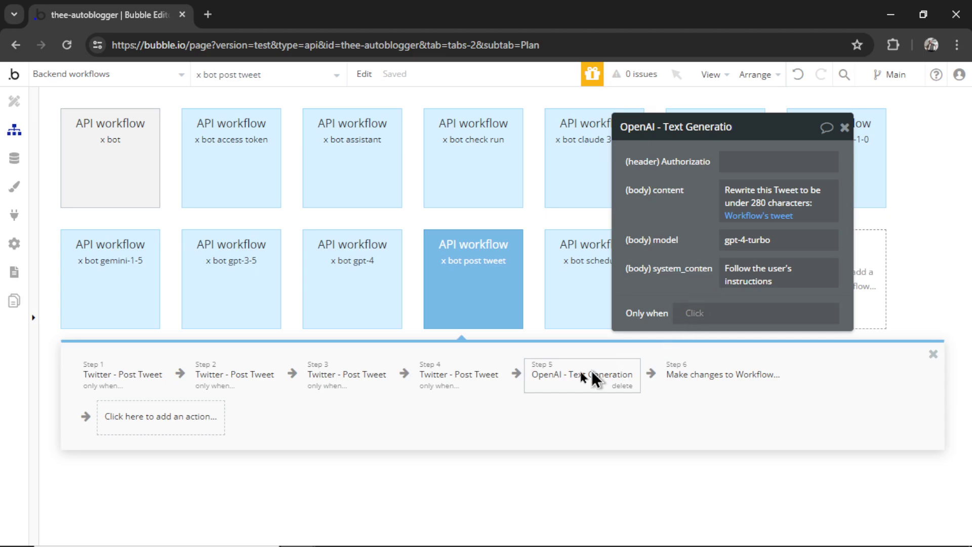
{"action": "mouse_move", "coordinate": [244, 415]}
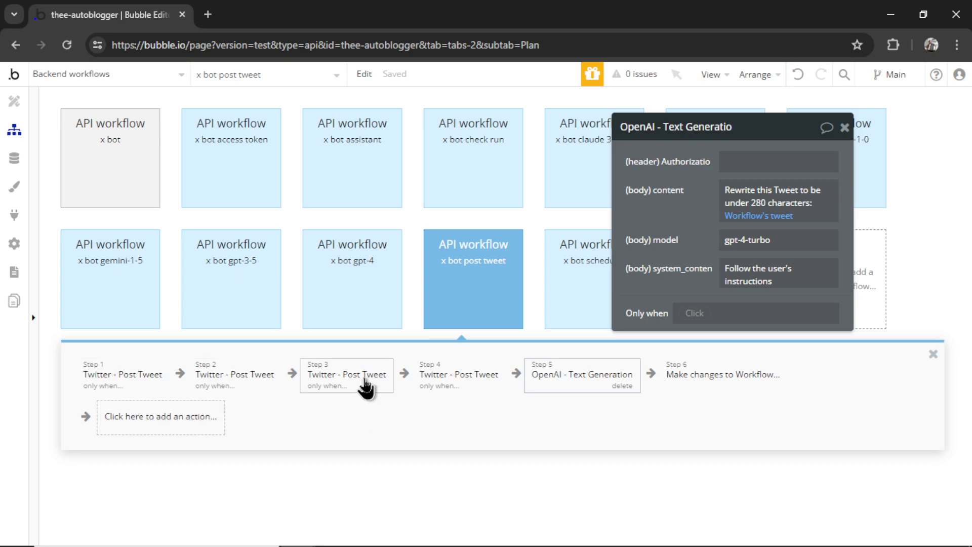
{"action": "mouse_move", "coordinate": [476, 381]}
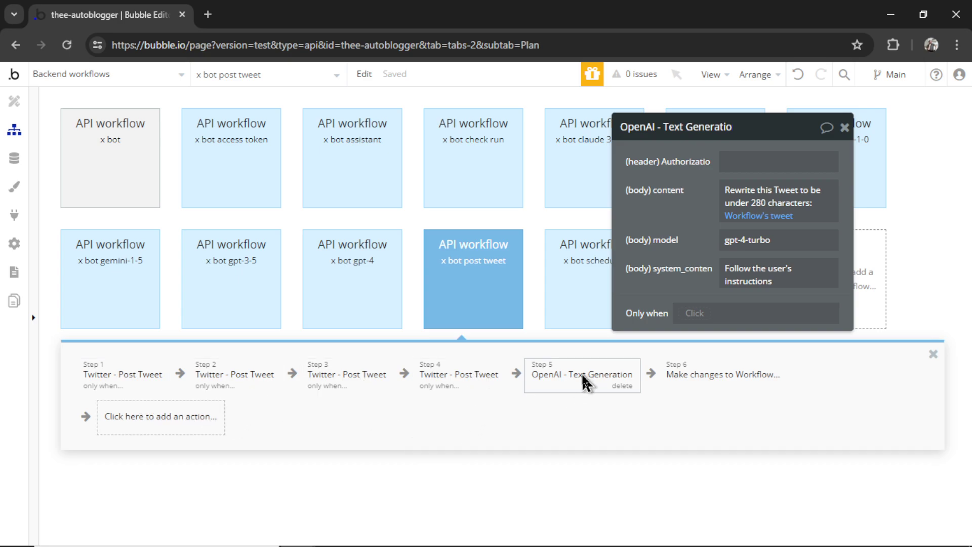
{"action": "mouse_move", "coordinate": [525, 389]}
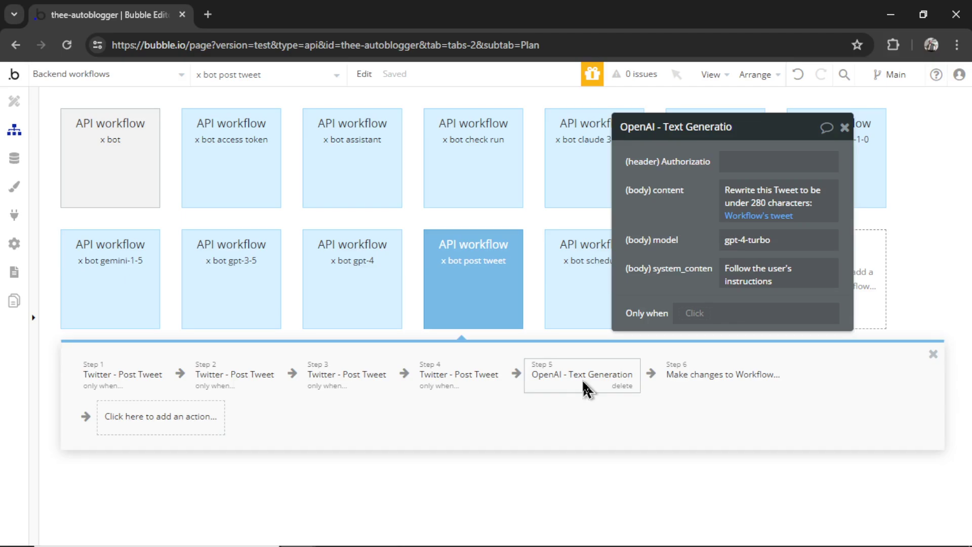
{"action": "mouse_move", "coordinate": [593, 420]}
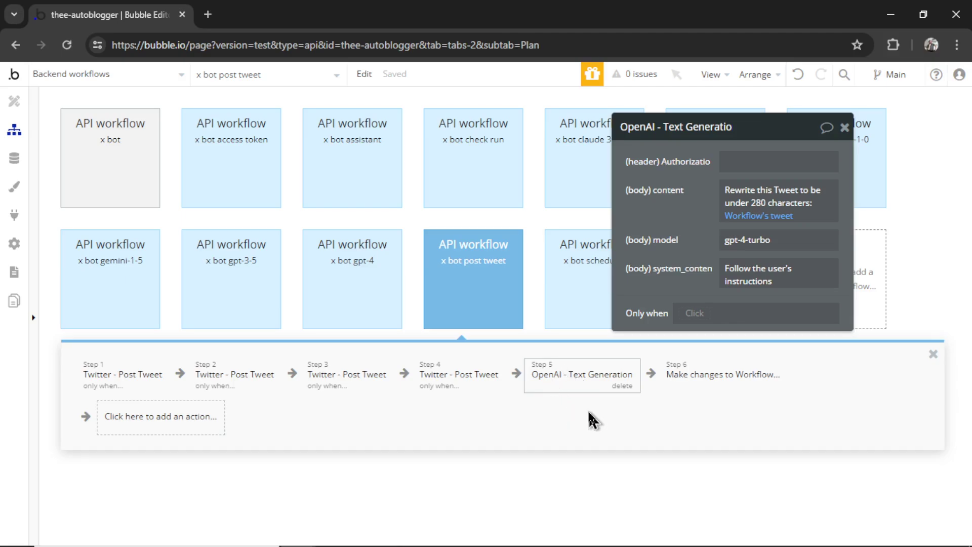
{"action": "mouse_move", "coordinate": [587, 426]}
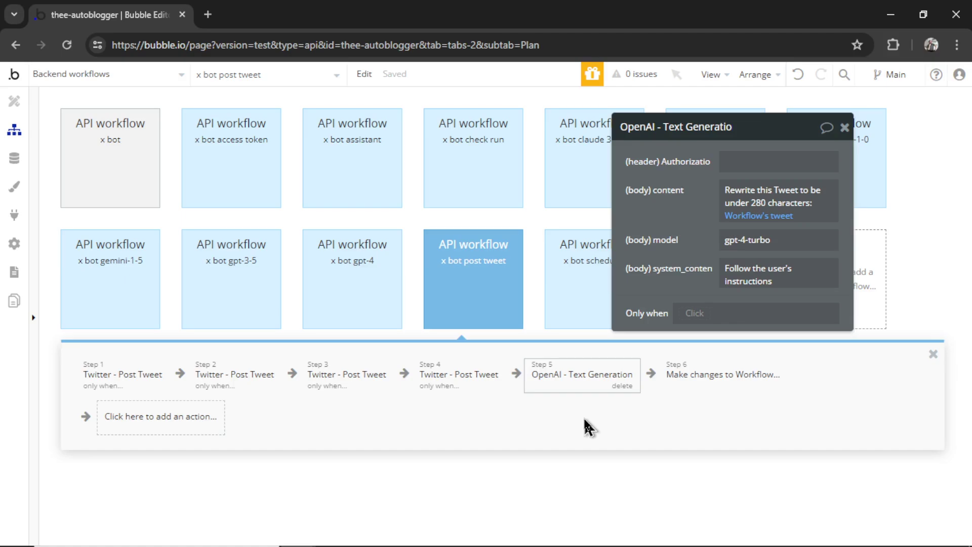
{"action": "mouse_move", "coordinate": [581, 421]}
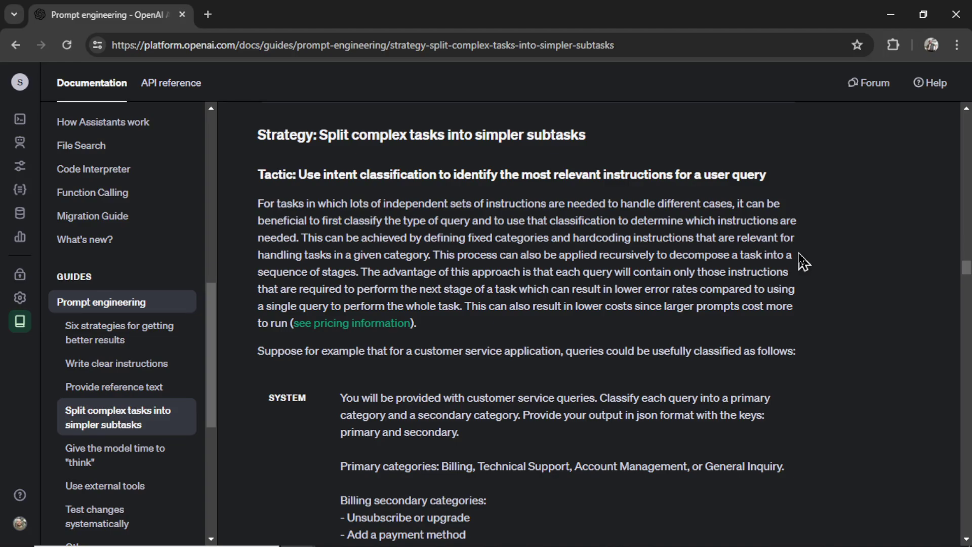
{"action": "mouse_move", "coordinate": [688, 230]}
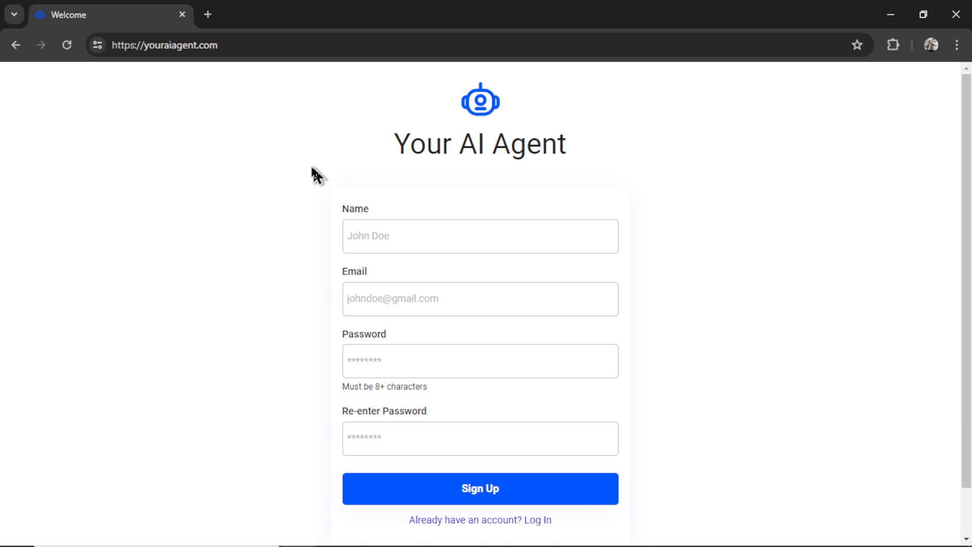
{"action": "mouse_move", "coordinate": [823, 203]}
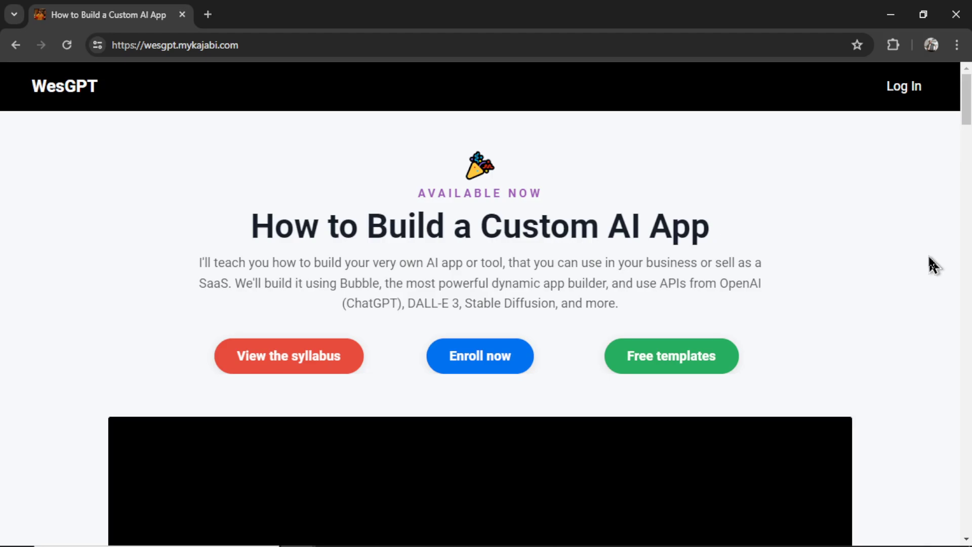
{"action": "mouse_move", "coordinate": [880, 264]}
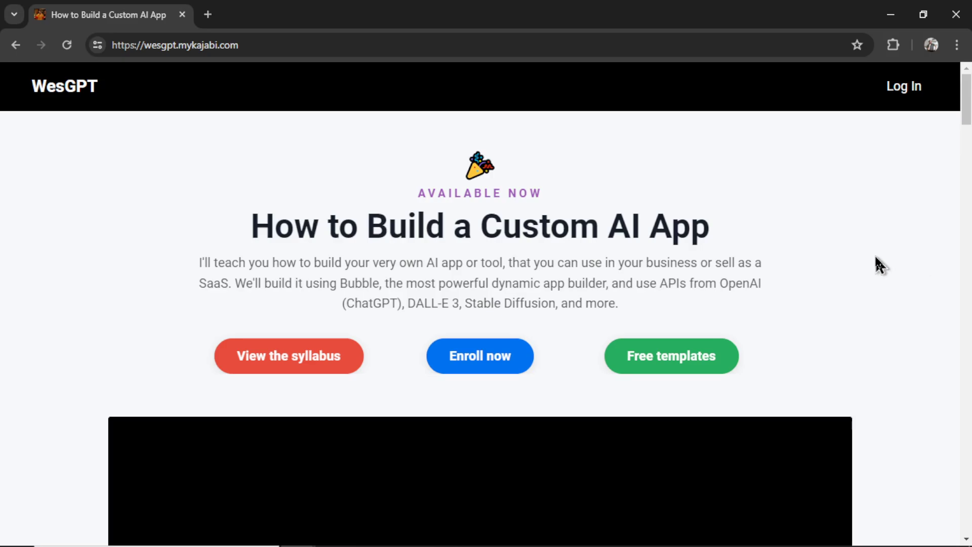